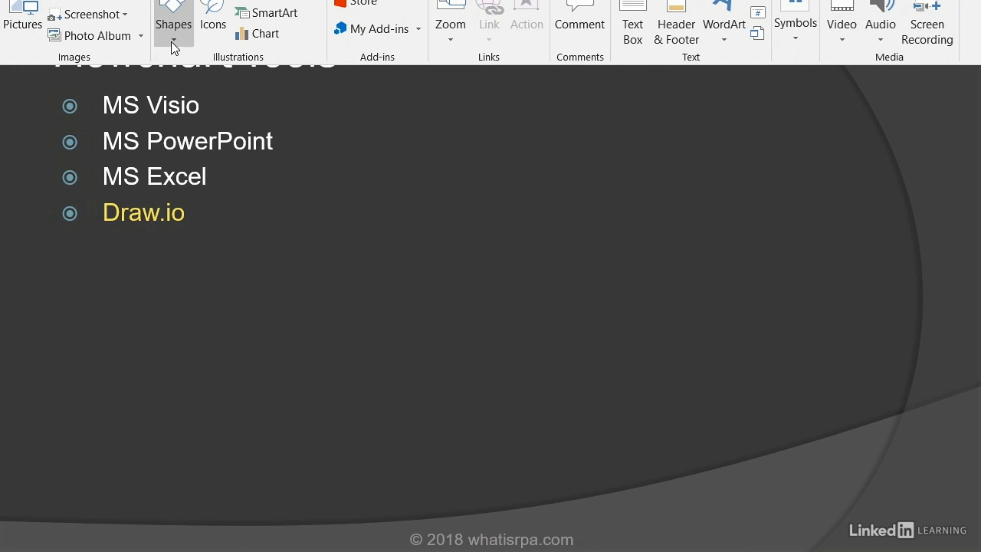
- Show the Shapes gallery from the Insert ribbon so the Flowchart shapes are visible
{"action": "left_click", "coordinate": [174, 24]}
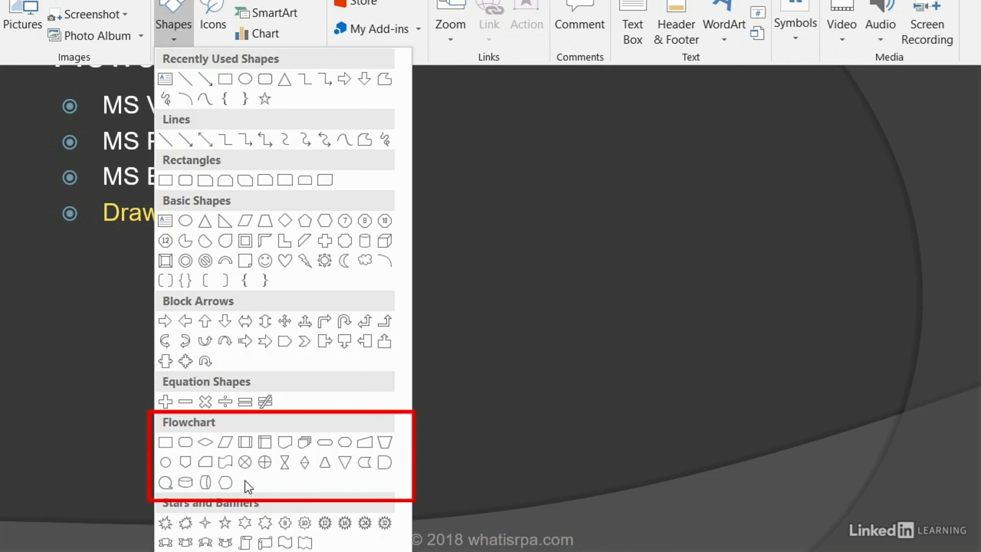
{"action": "mouse_move", "coordinate": [166, 443]}
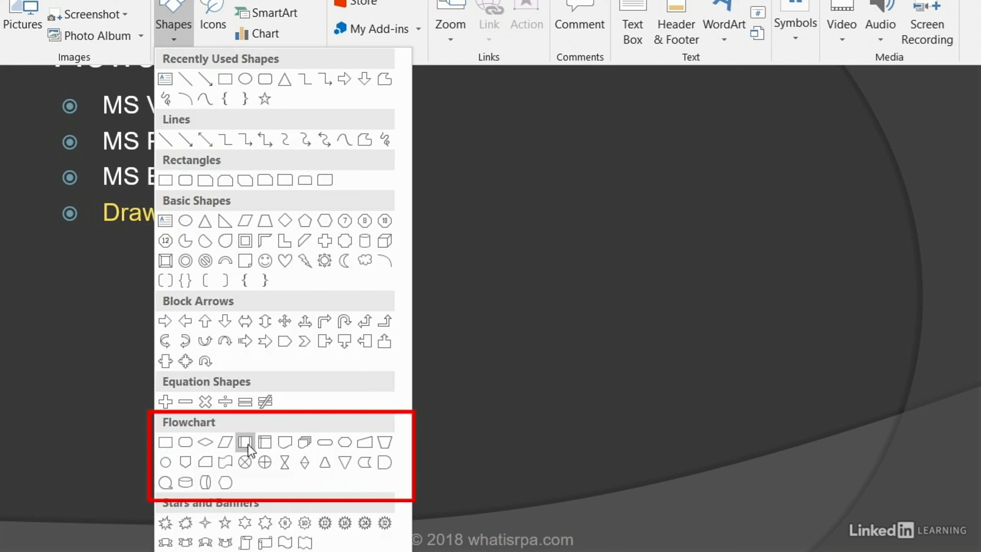
{"action": "mouse_move", "coordinate": [245, 443]}
{"action": "type", "text": "draw."}
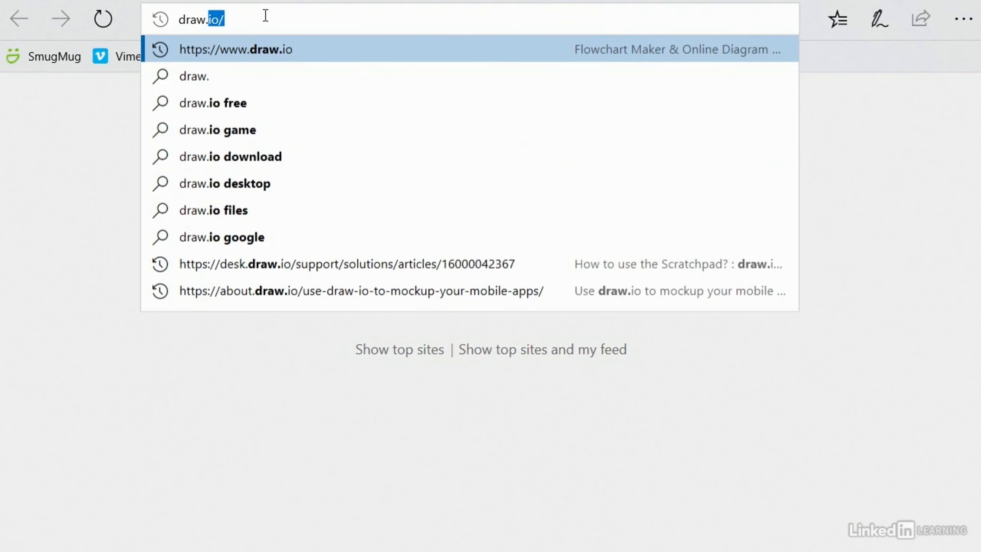
- Load the draw.io website from the address bar suggestion
{"action": "left_click", "coordinate": [234, 49]}
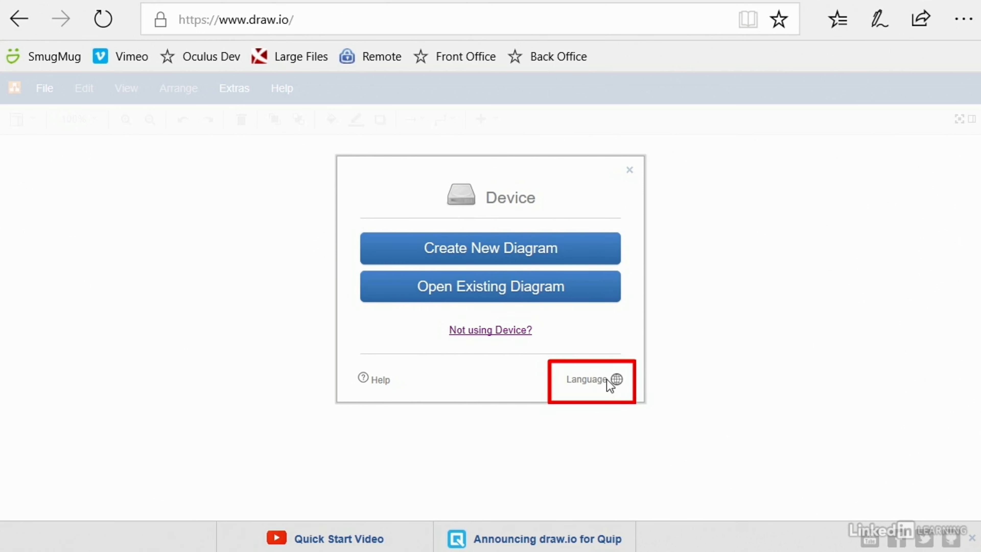
{"action": "mouse_move", "coordinate": [394, 386]}
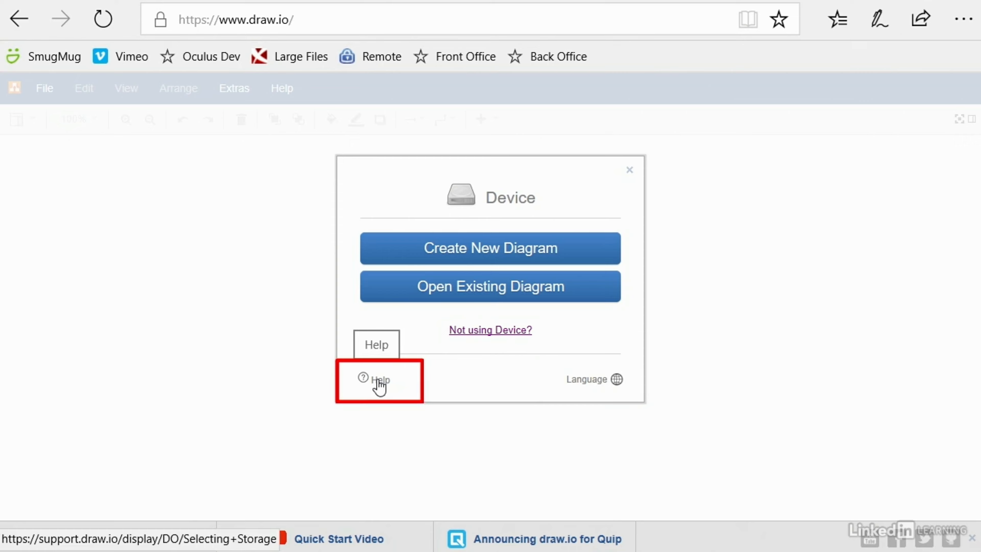
- Read the Selecting Storage help article, then start creating a new diagram
{"action": "left_click", "coordinate": [379, 381]}
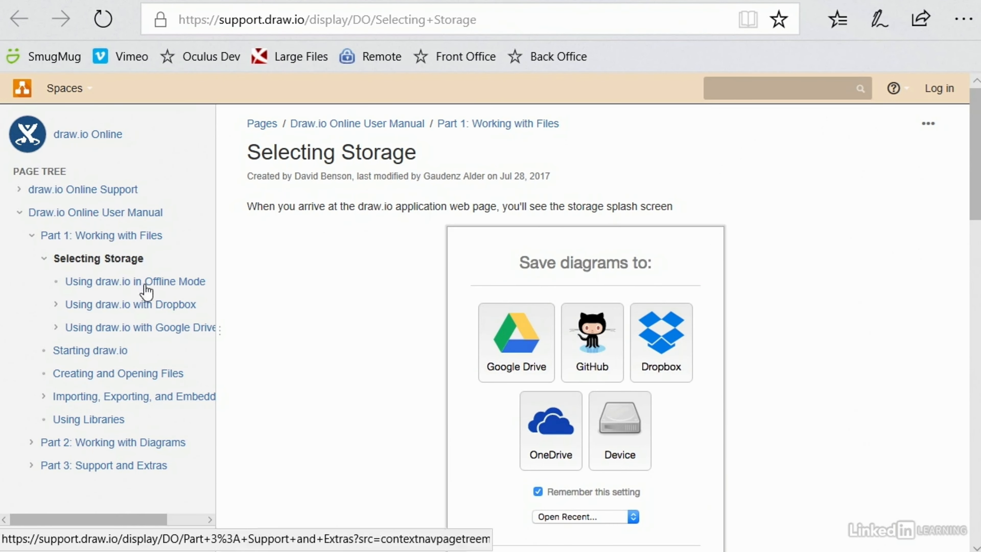
{"action": "mouse_move", "coordinate": [118, 374]}
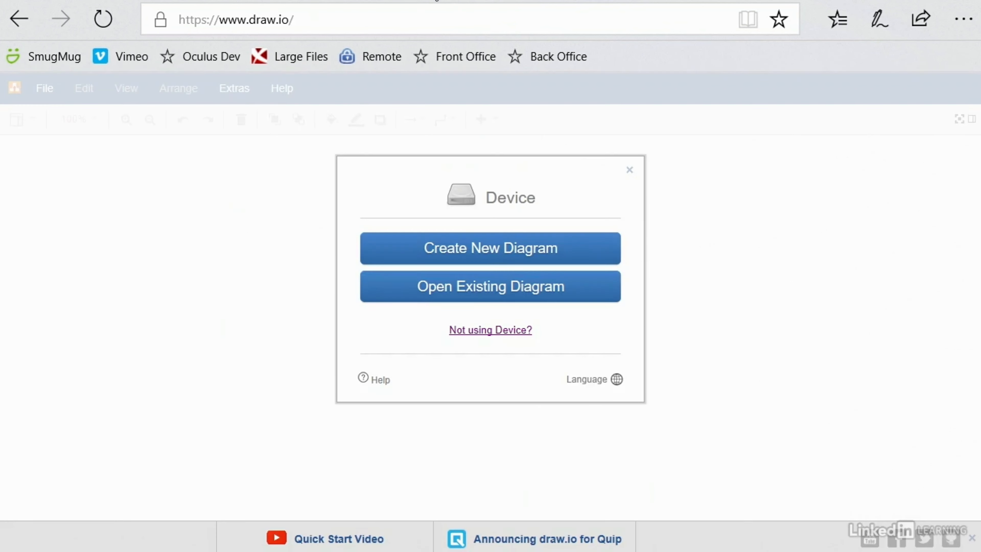
{"action": "left_click", "coordinate": [490, 249]}
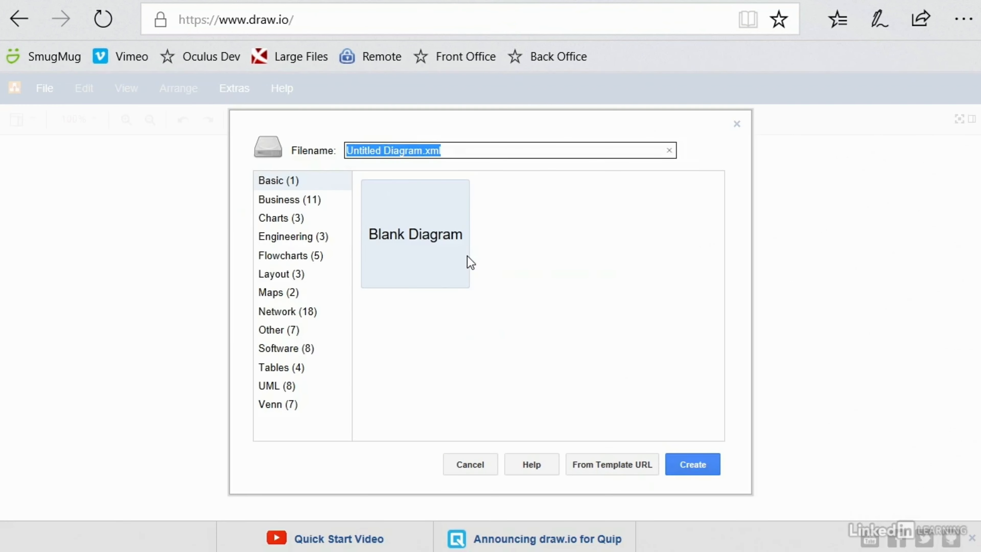
- Browse the Flowcharts templates, then settle on the Basic Blank Diagram
{"action": "left_click", "coordinate": [290, 199]}
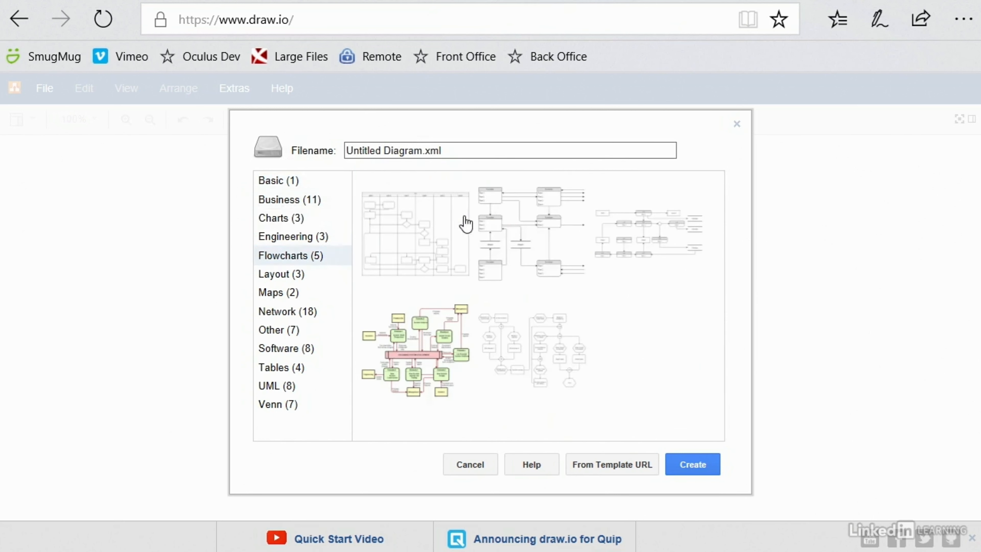
{"action": "mouse_move", "coordinate": [578, 433]}
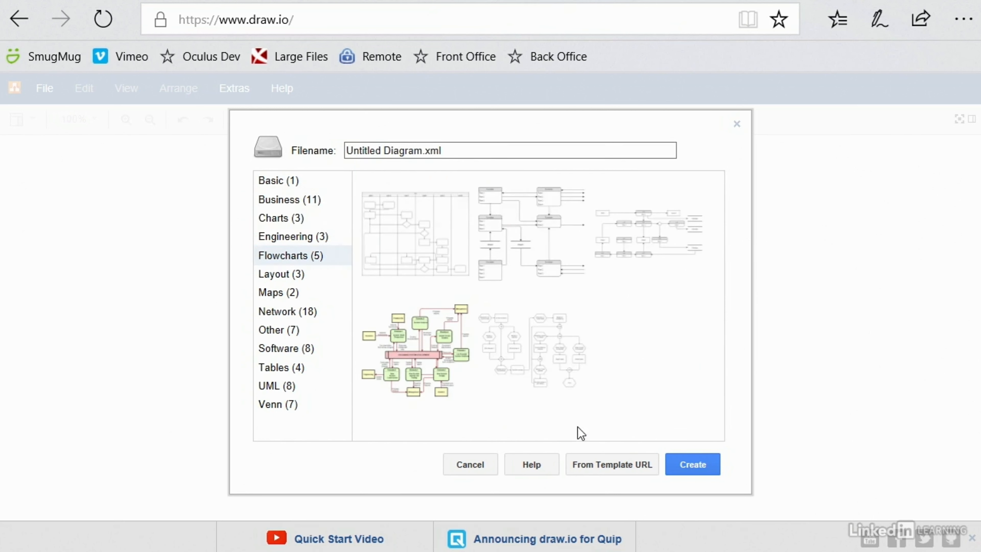
{"action": "mouse_move", "coordinate": [530, 244]}
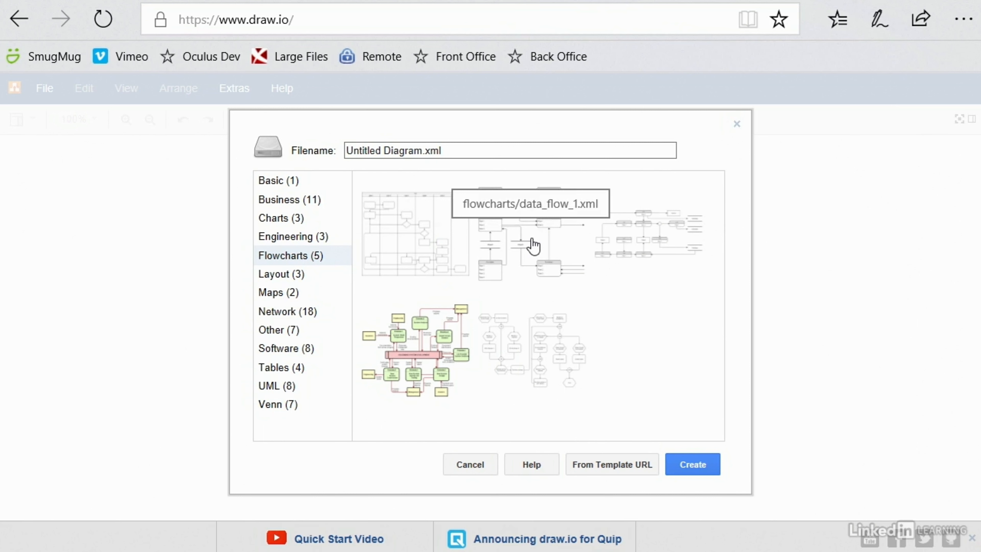
{"action": "mouse_move", "coordinate": [578, 353]}
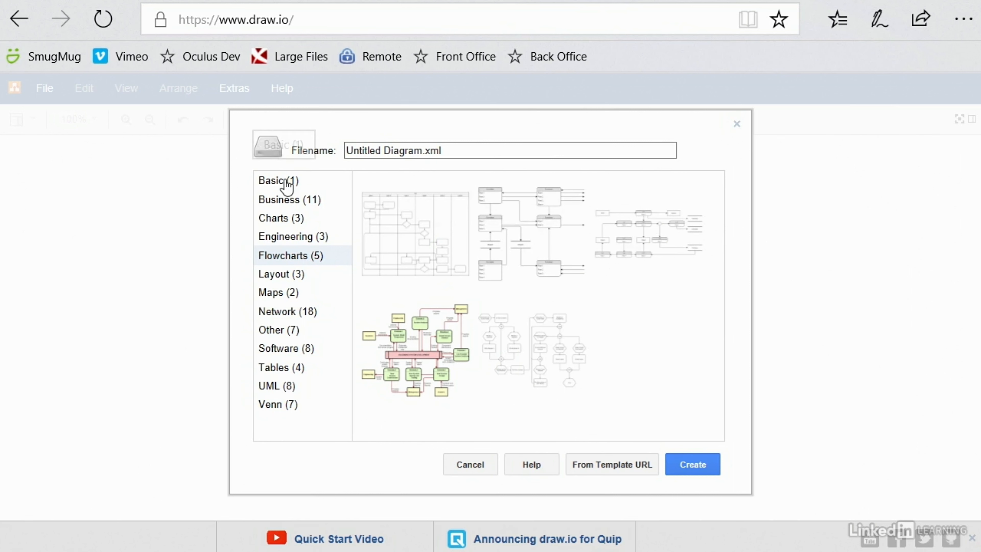
{"action": "left_click", "coordinate": [278, 181]}
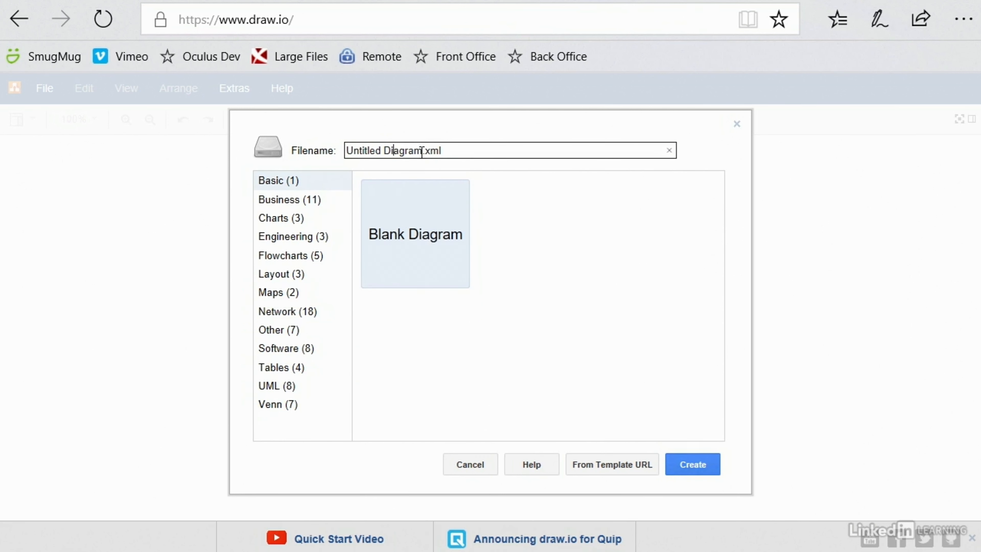
- Name the file 'Sample Flowchart.xml' and create the blank diagram
{"action": "double_click", "coordinate": [393, 151]}
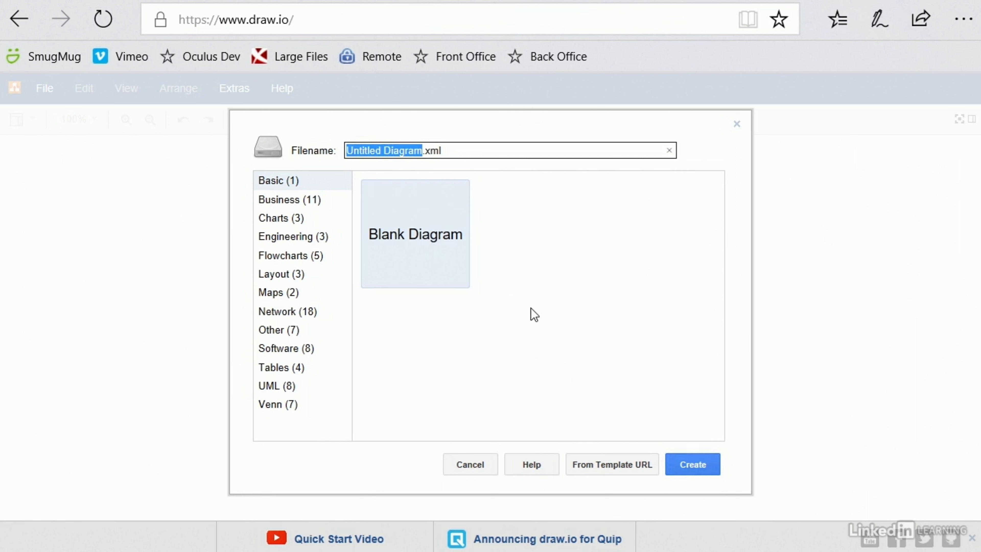
{"action": "type", "text": "Sample Flowchart.xml"}
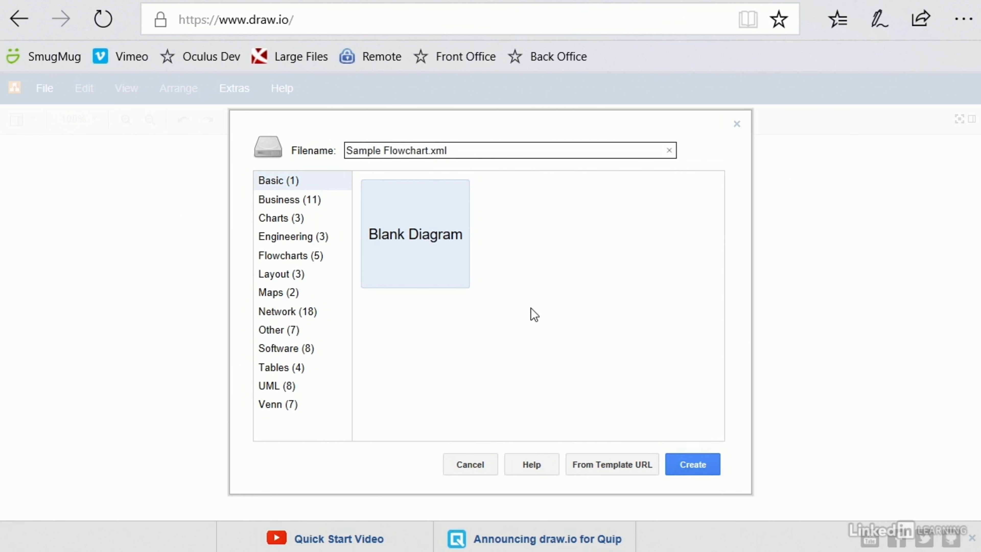
{"action": "left_click", "coordinate": [429, 150]}
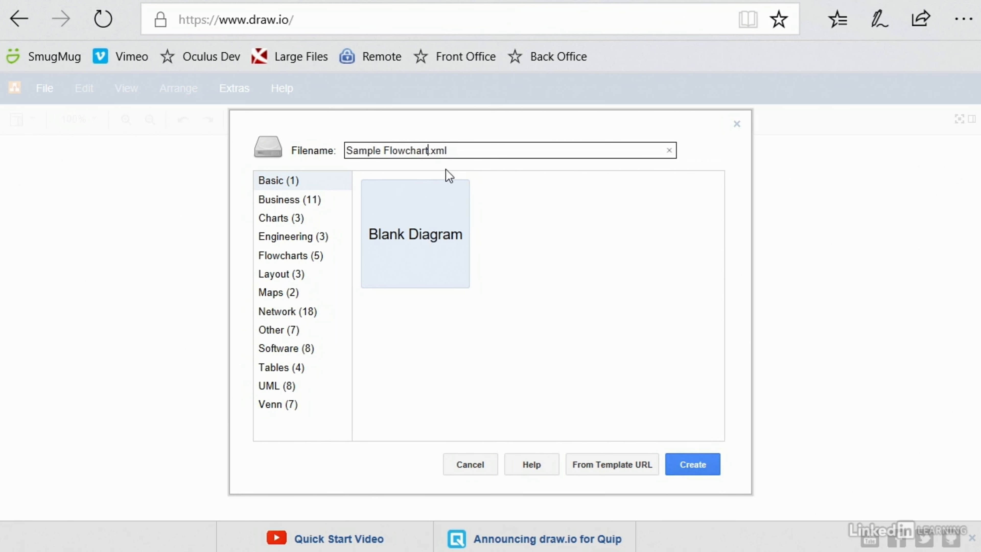
{"action": "mouse_move", "coordinate": [450, 167]}
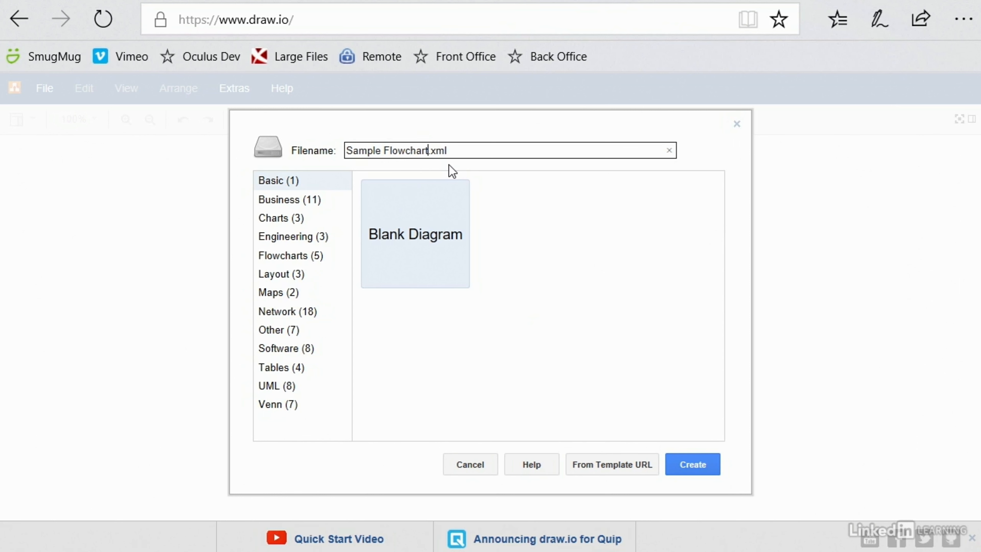
{"action": "left_click", "coordinate": [693, 464]}
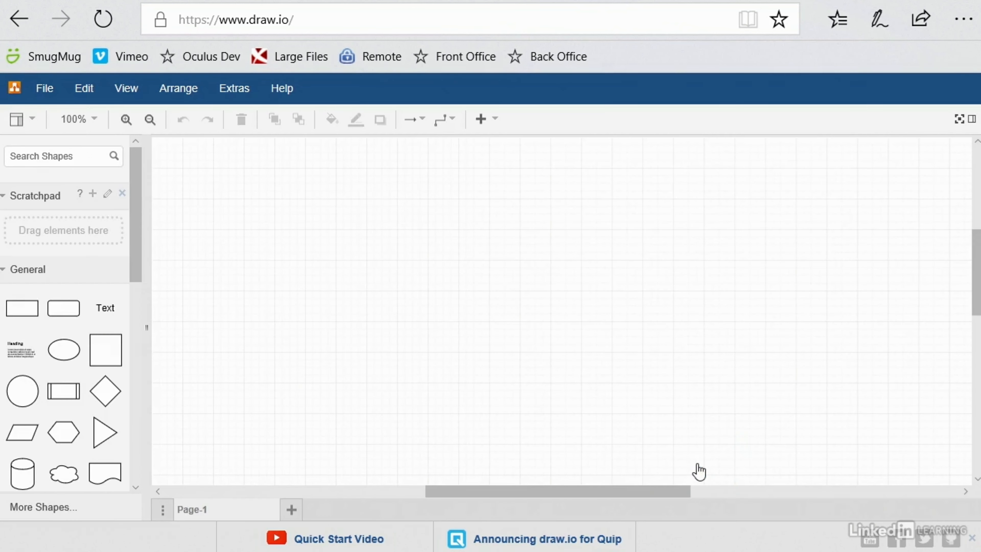
{"action": "mouse_move", "coordinate": [170, 417]}
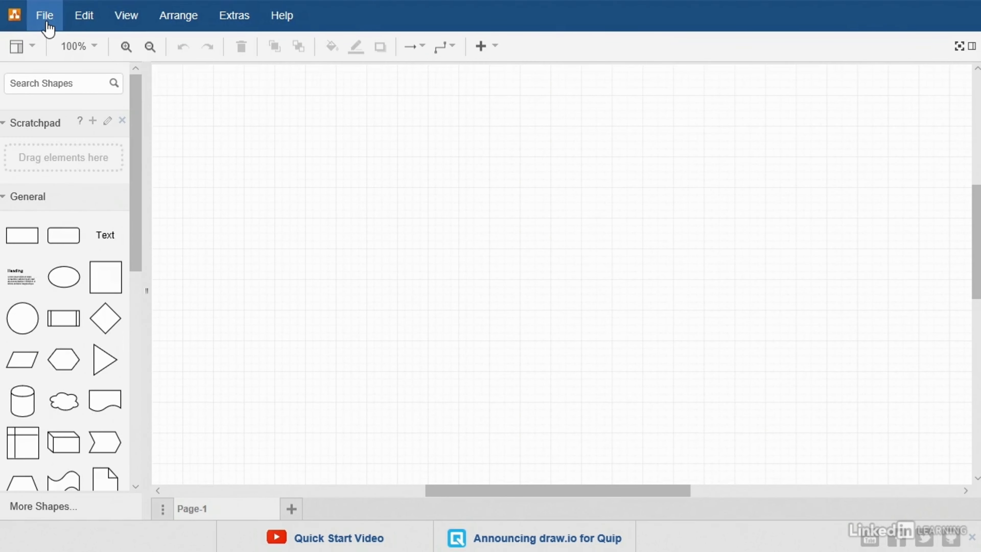
- Explore the File and View menus, show the Format panel, and toggle the Outline overview off again
{"action": "left_click", "coordinate": [45, 14]}
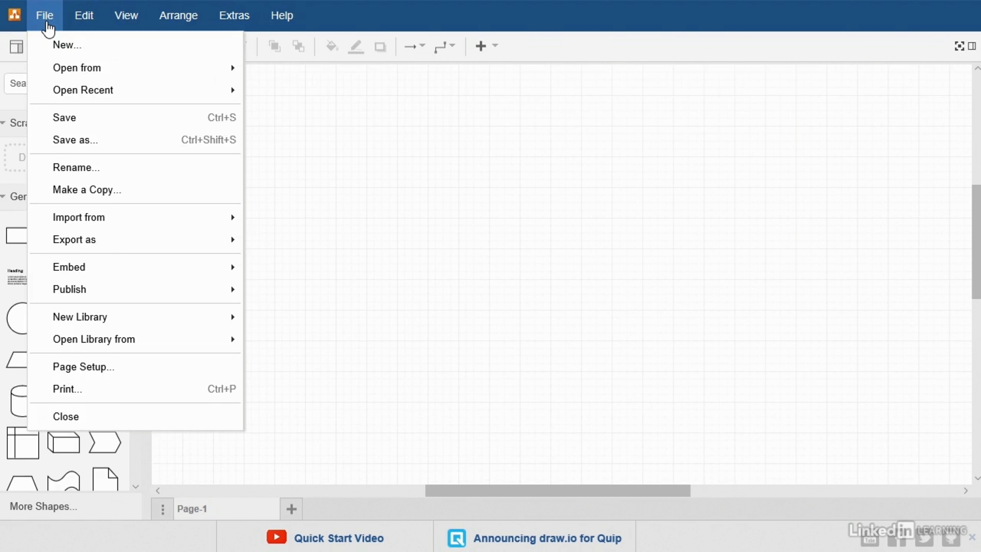
{"action": "mouse_move", "coordinate": [74, 118]}
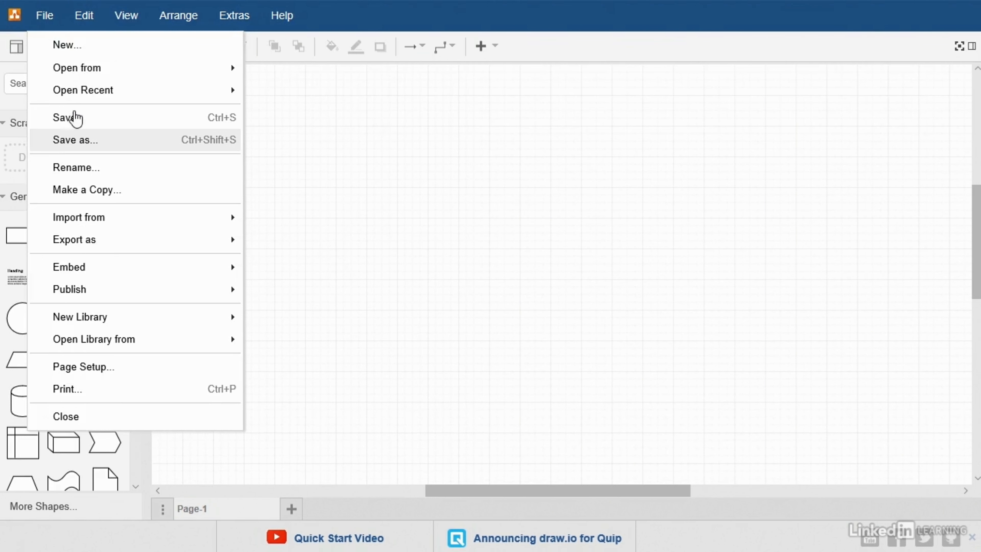
{"action": "mouse_move", "coordinate": [91, 139]}
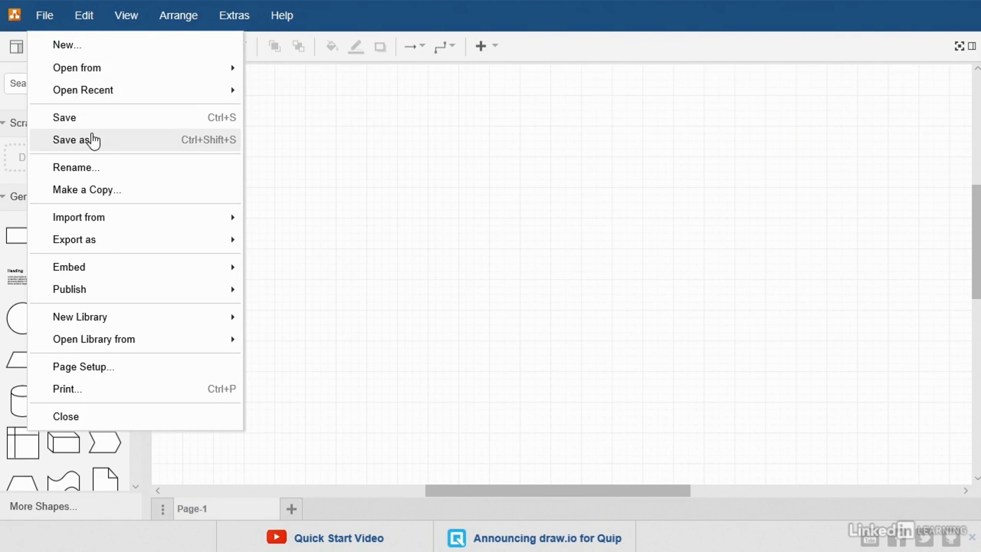
{"action": "left_click", "coordinate": [126, 16]}
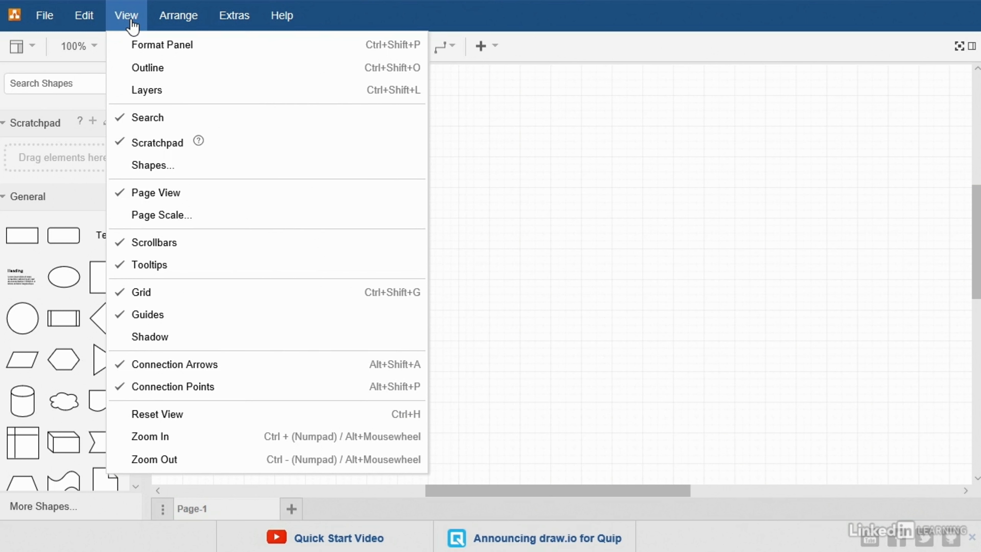
{"action": "mouse_move", "coordinate": [235, 59]}
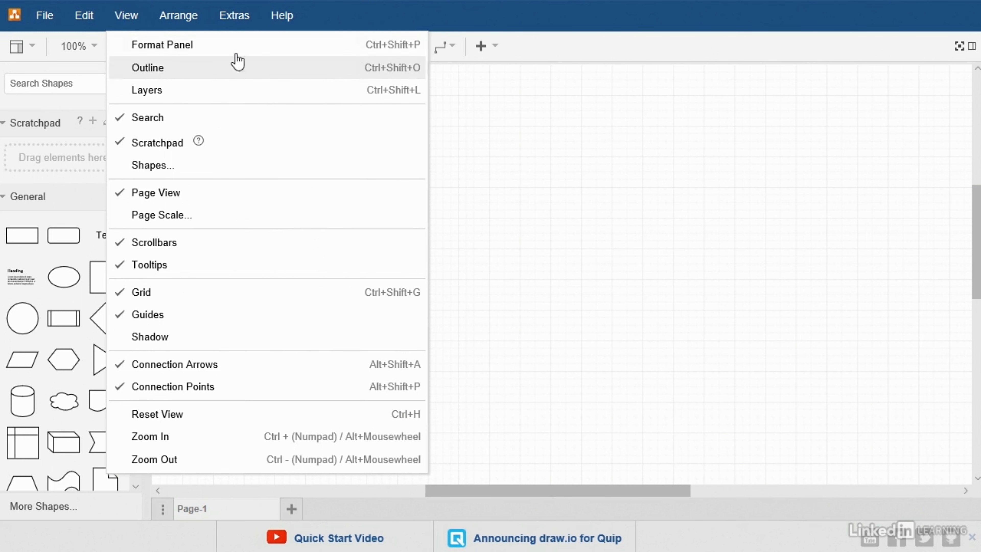
{"action": "left_click", "coordinate": [162, 45]}
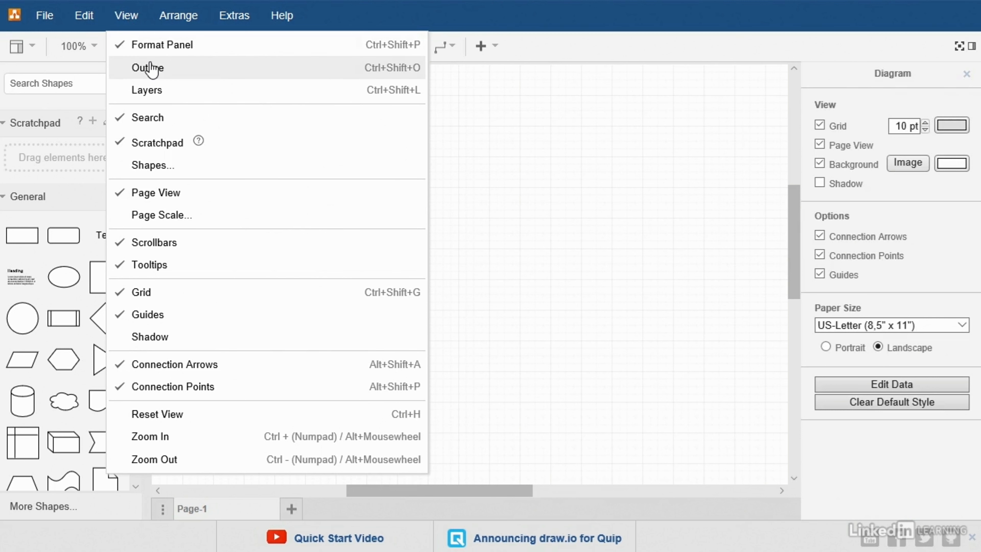
{"action": "left_click", "coordinate": [148, 68]}
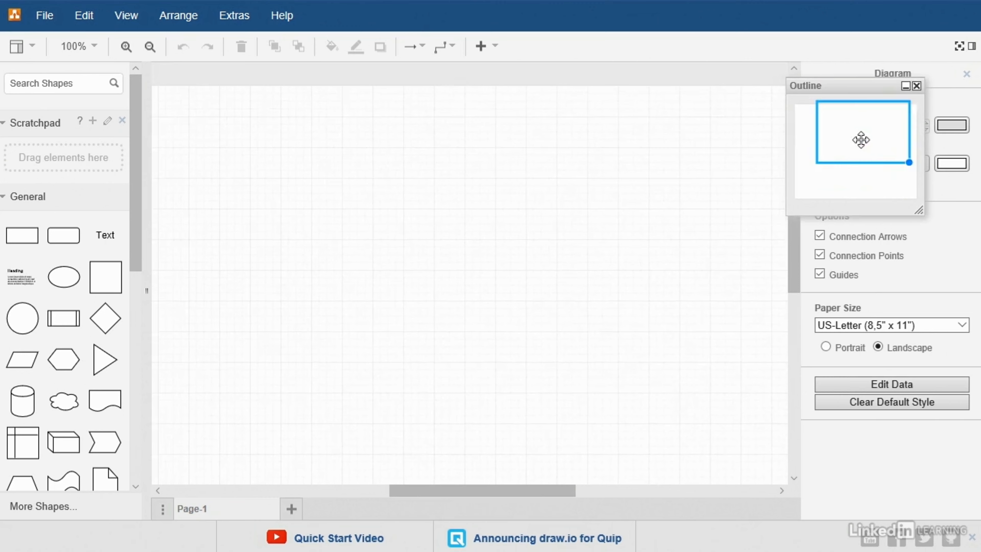
{"action": "left_click", "coordinate": [126, 15]}
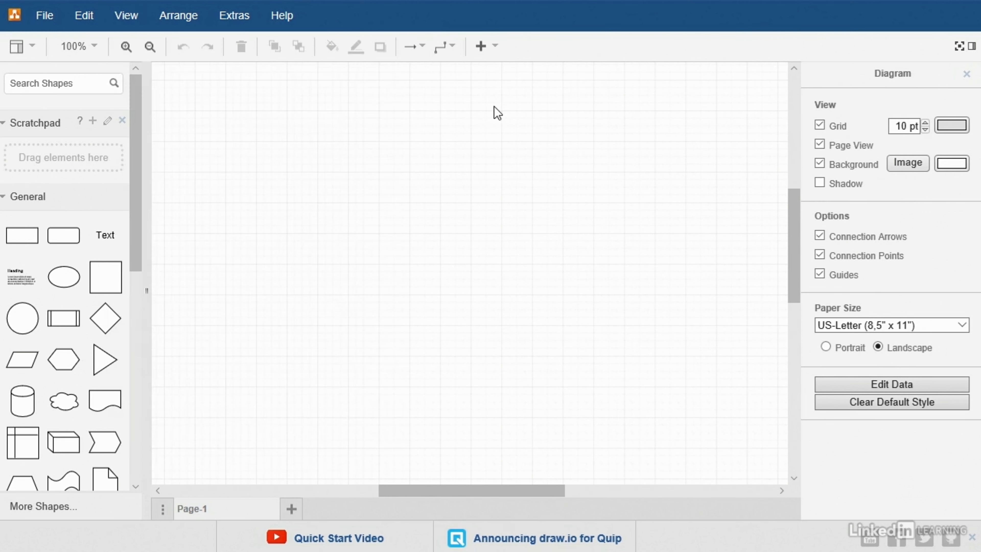
{"action": "left_click", "coordinate": [177, 15]}
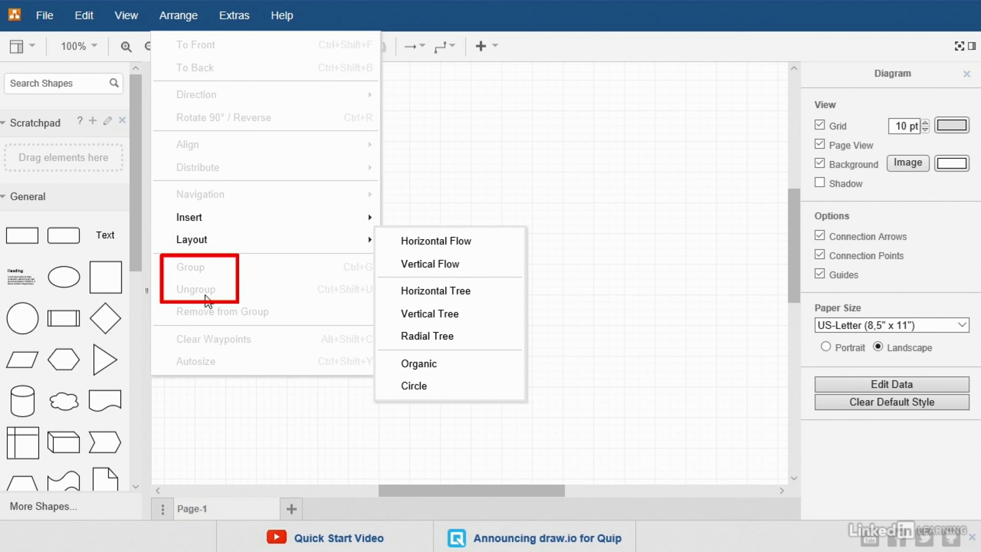
{"action": "mouse_move", "coordinate": [214, 264]}
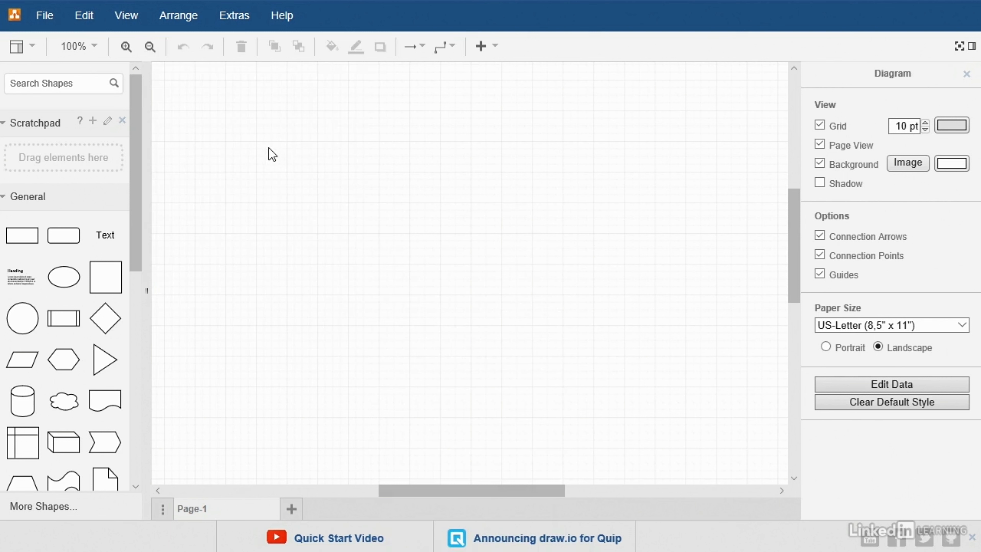
{"action": "mouse_move", "coordinate": [374, 458]}
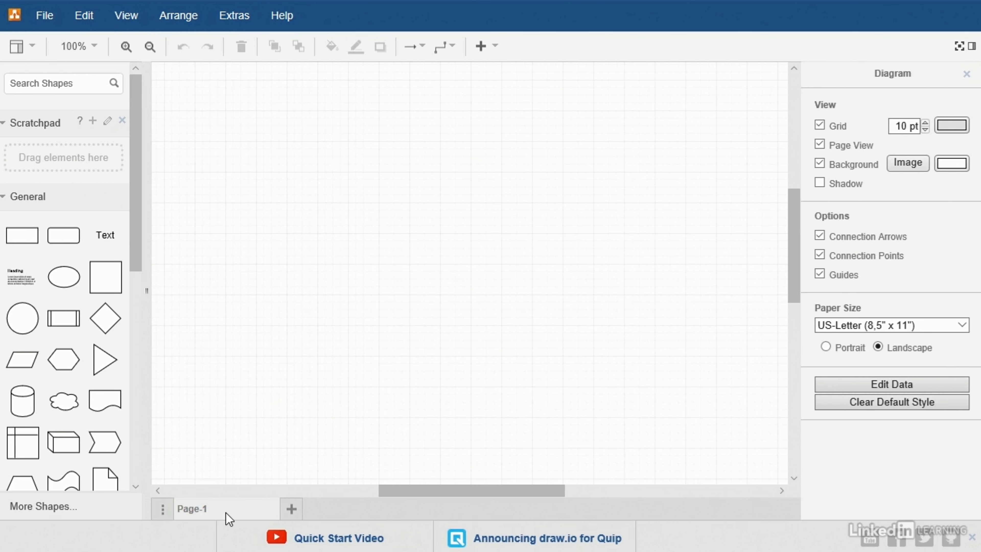
{"action": "mouse_move", "coordinate": [291, 516]}
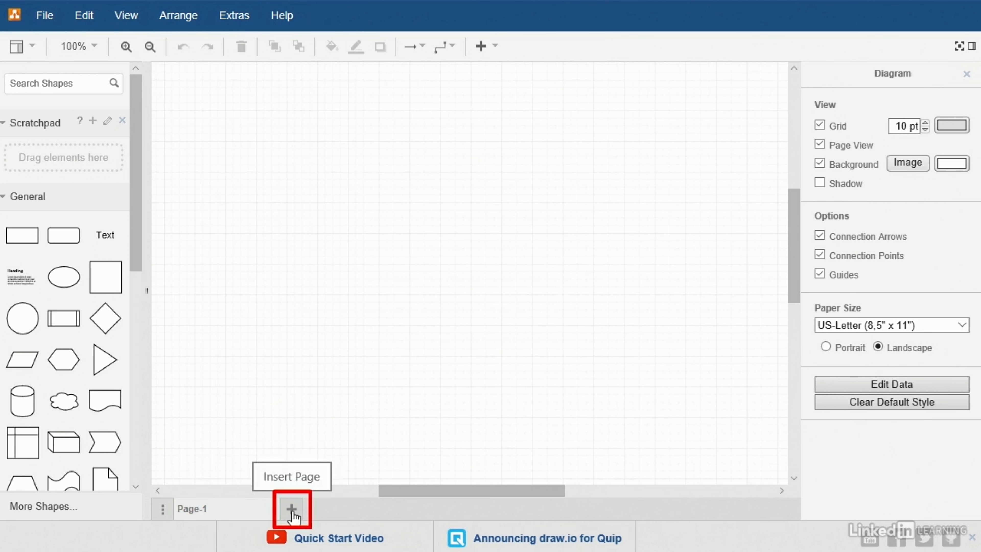
- Add a blank Page-2 to the diagram with the Insert Page button
{"action": "left_click", "coordinate": [291, 510]}
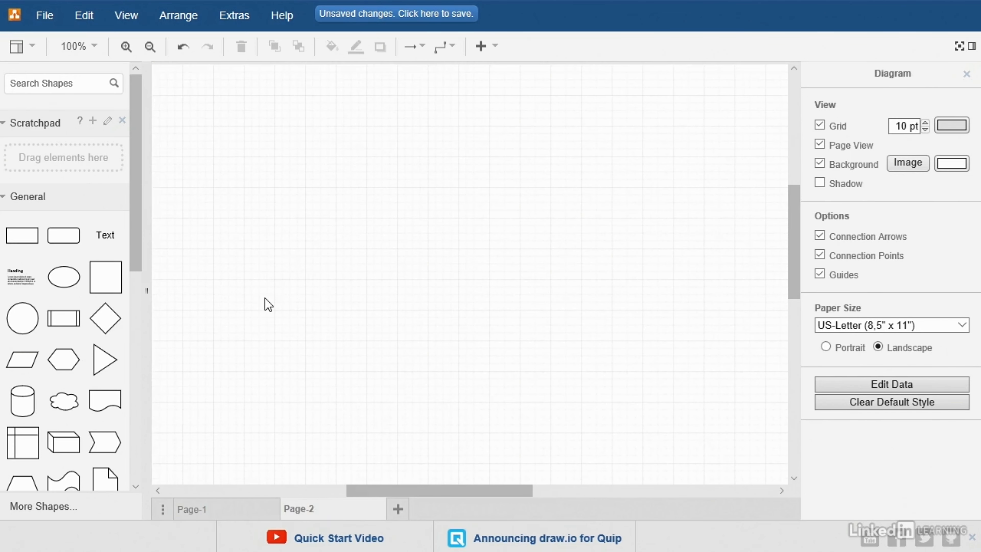
{"action": "mouse_move", "coordinate": [547, 322]}
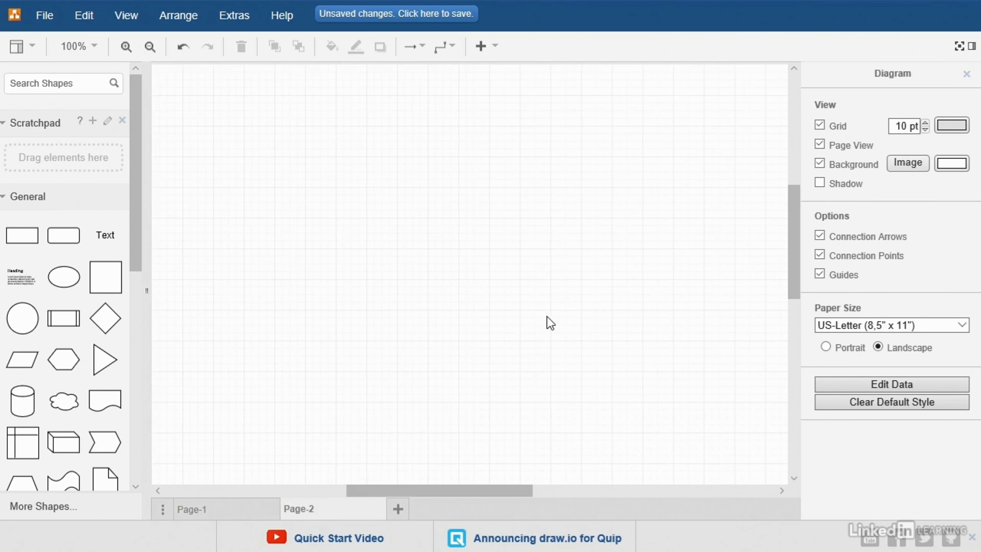
{"action": "mouse_move", "coordinate": [544, 323]}
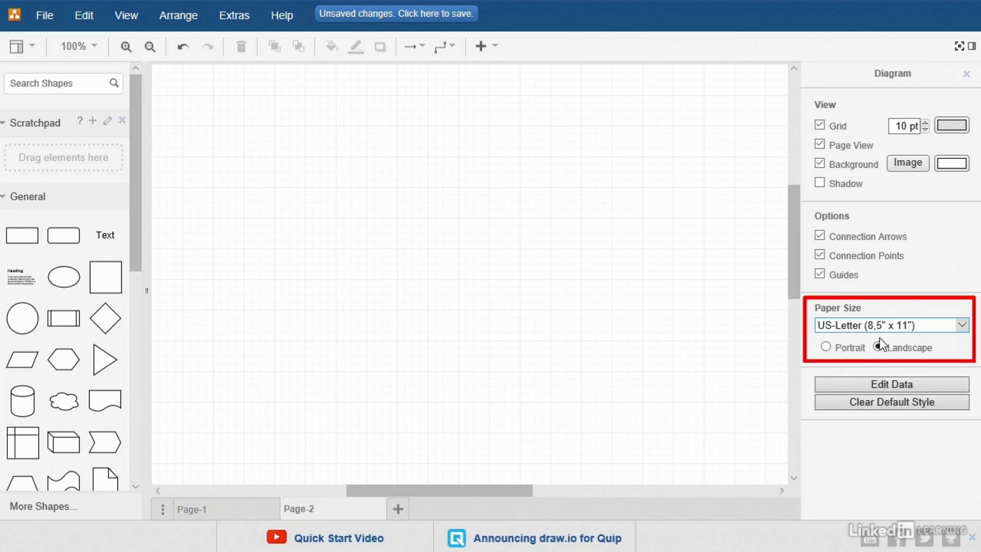
{"action": "left_click", "coordinate": [878, 347]}
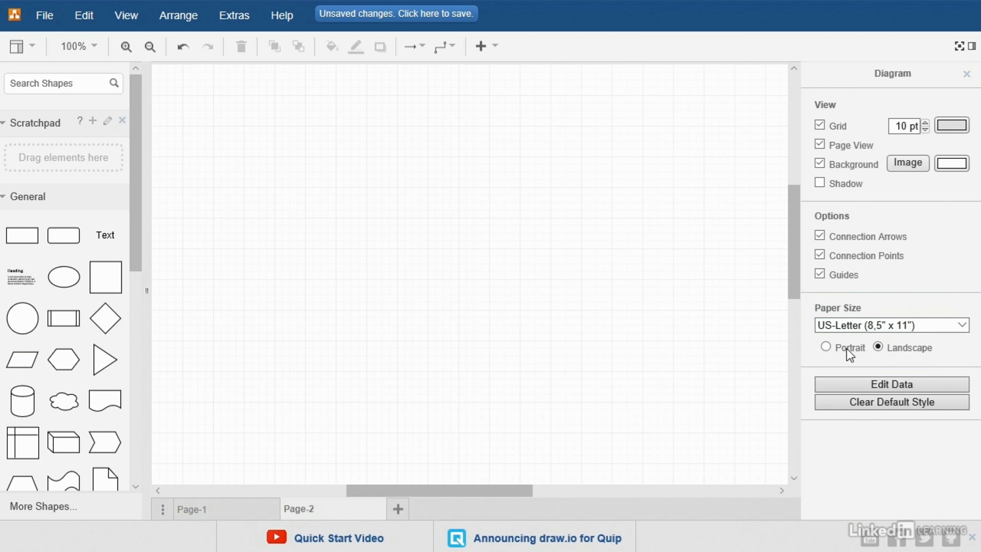
{"action": "left_click", "coordinate": [826, 347]}
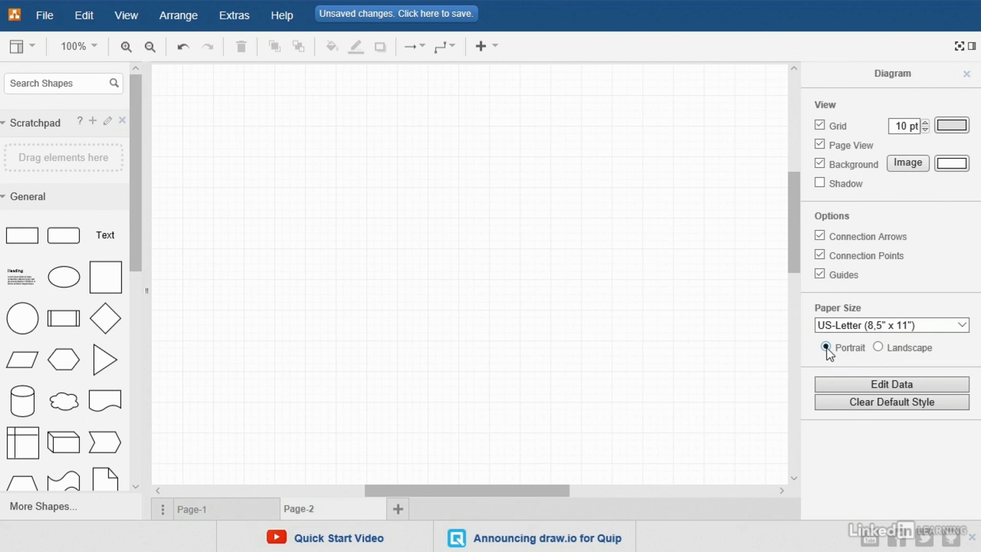
{"action": "left_click", "coordinate": [878, 348]}
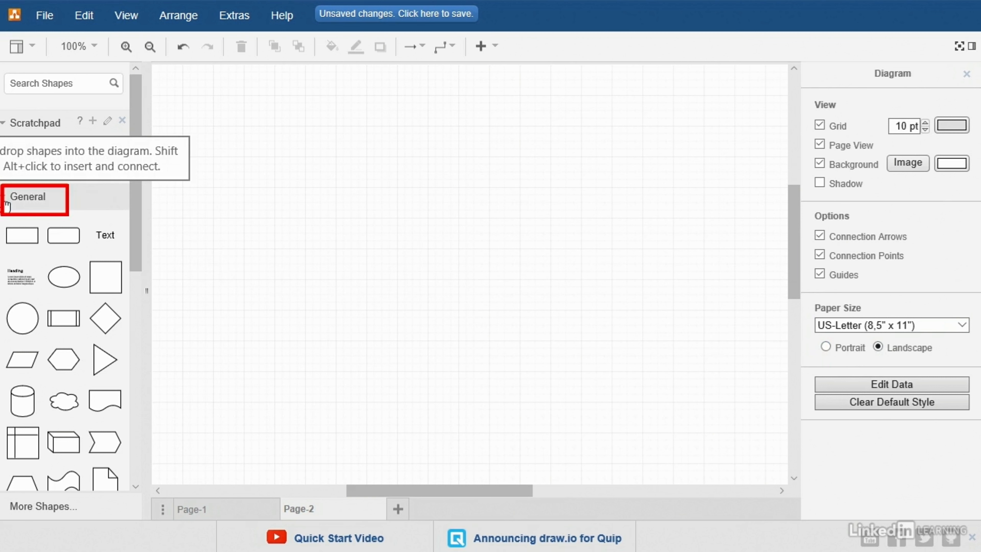
- Collapse the General library, expand the Flowchart library and drag a Terminator onto Page-2
{"action": "left_click", "coordinate": [26, 199]}
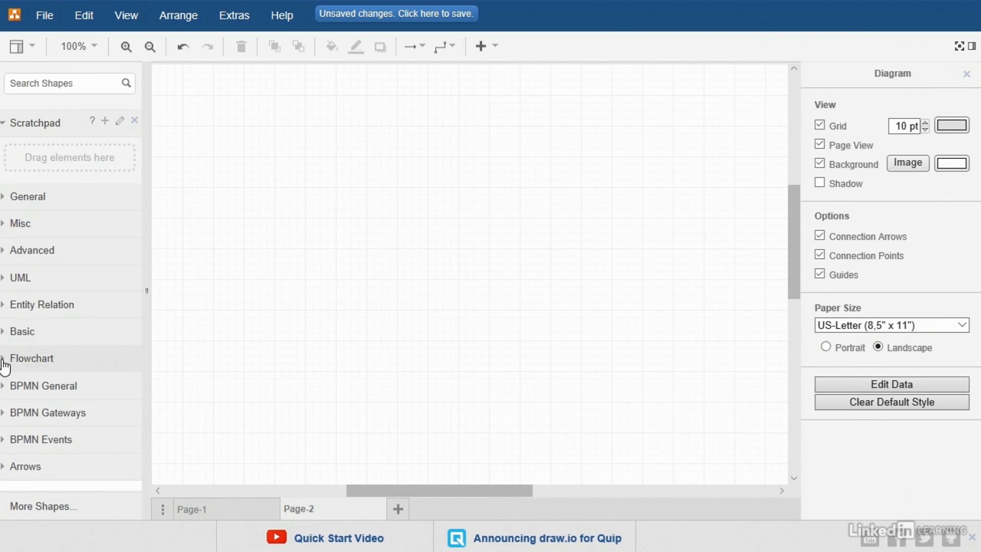
{"action": "left_click", "coordinate": [10, 359]}
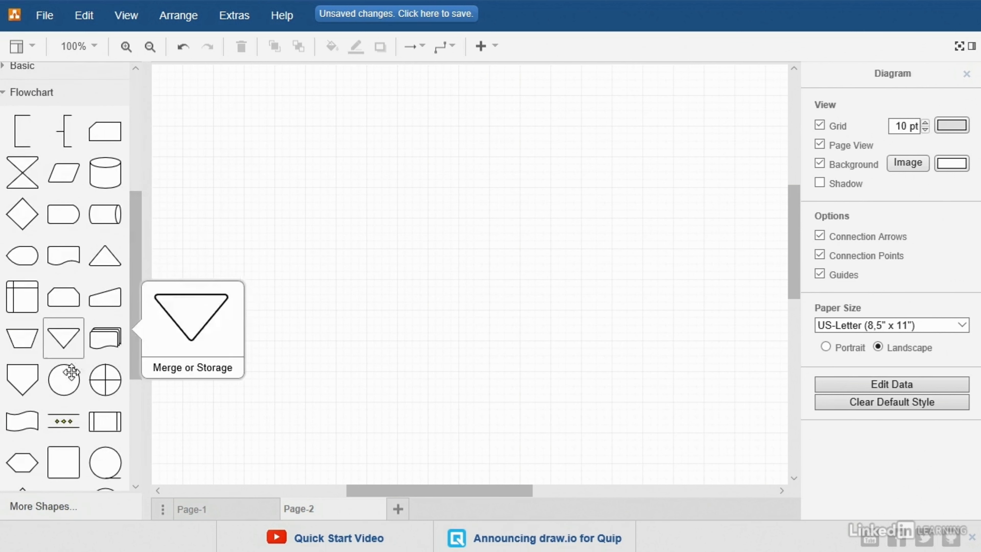
{"action": "mouse_move", "coordinate": [91, 377]}
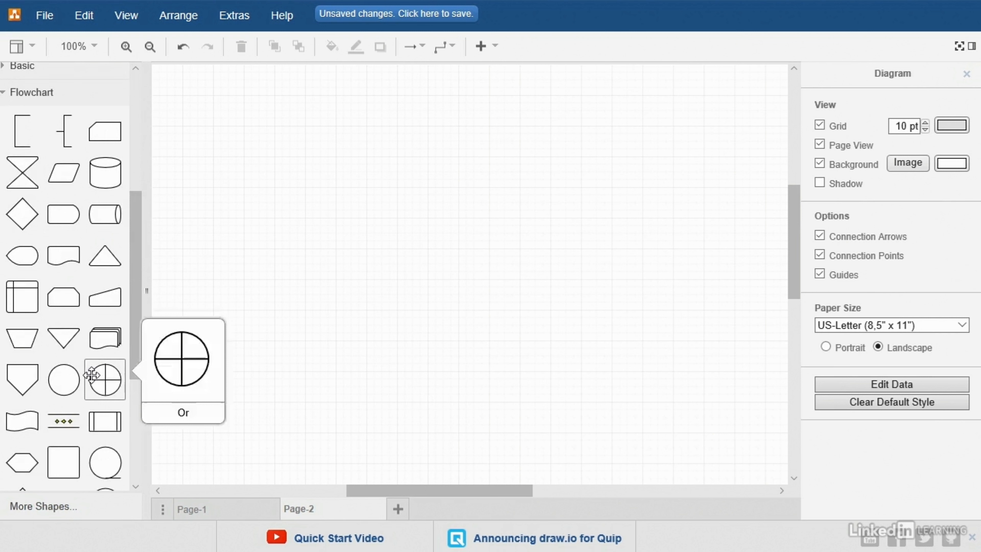
{"action": "mouse_move", "coordinate": [64, 214]}
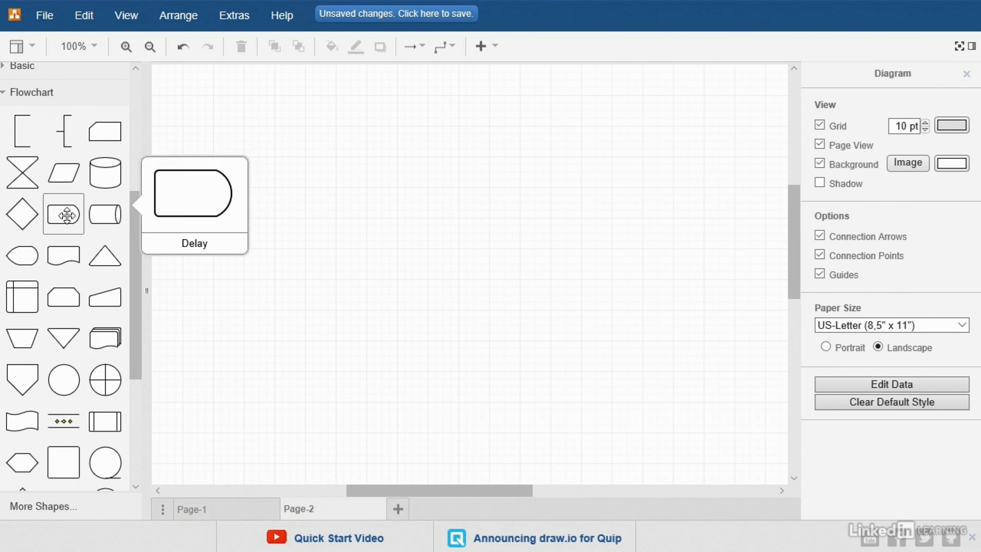
{"action": "mouse_move", "coordinate": [20, 214]}
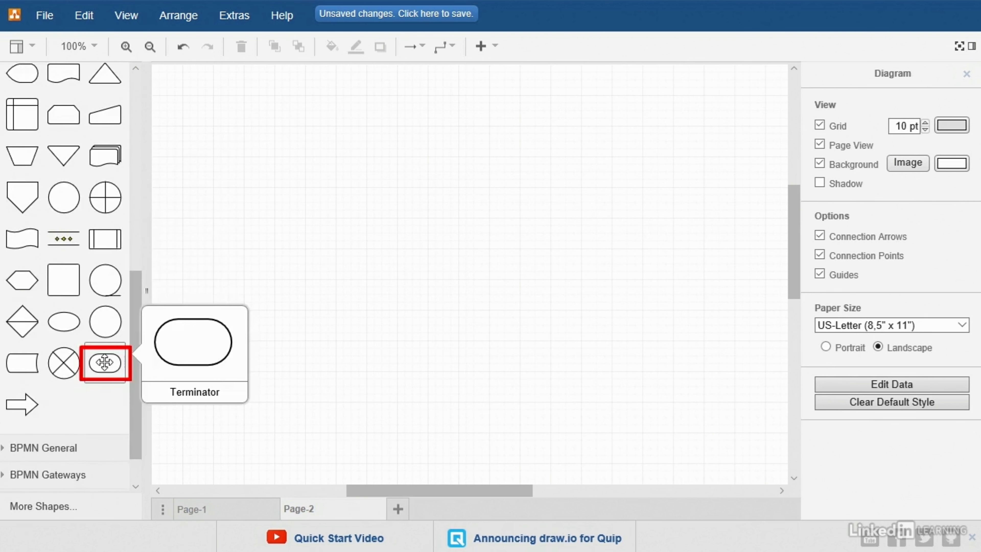
{"action": "left_click_drag", "start_coordinate": [105, 362], "coordinate": [444, 126]}
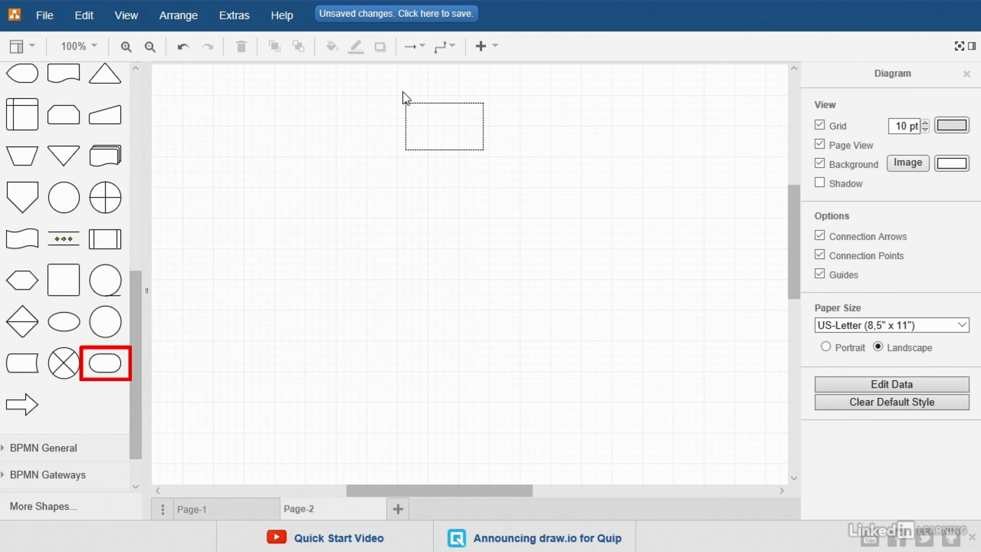
- Label the terminator 'Start' and adjust its text alignment and bold formatting
{"action": "left_click", "coordinate": [104, 363]}
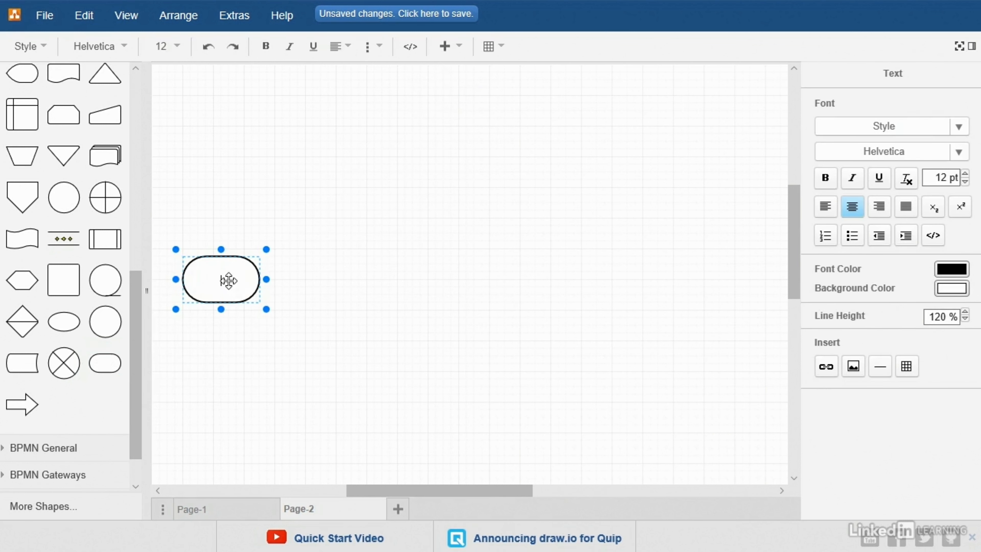
{"action": "type", "text": "Start"}
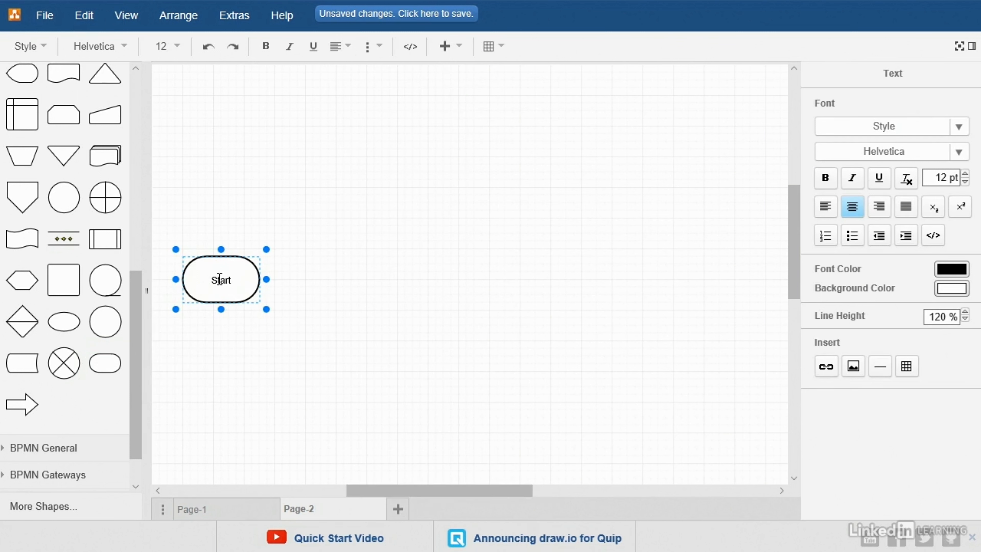
{"action": "double_click", "coordinate": [221, 280]}
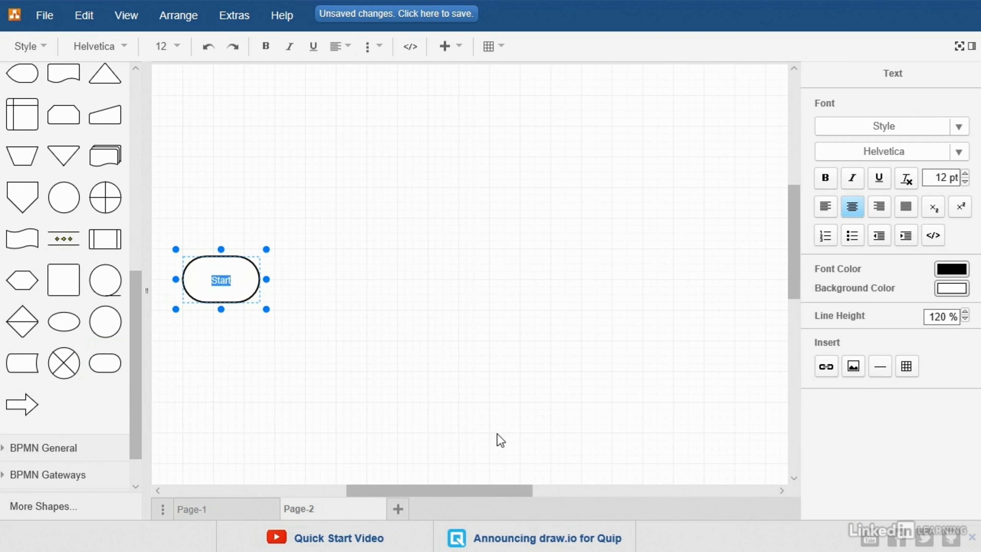
{"action": "left_click", "coordinate": [349, 47]}
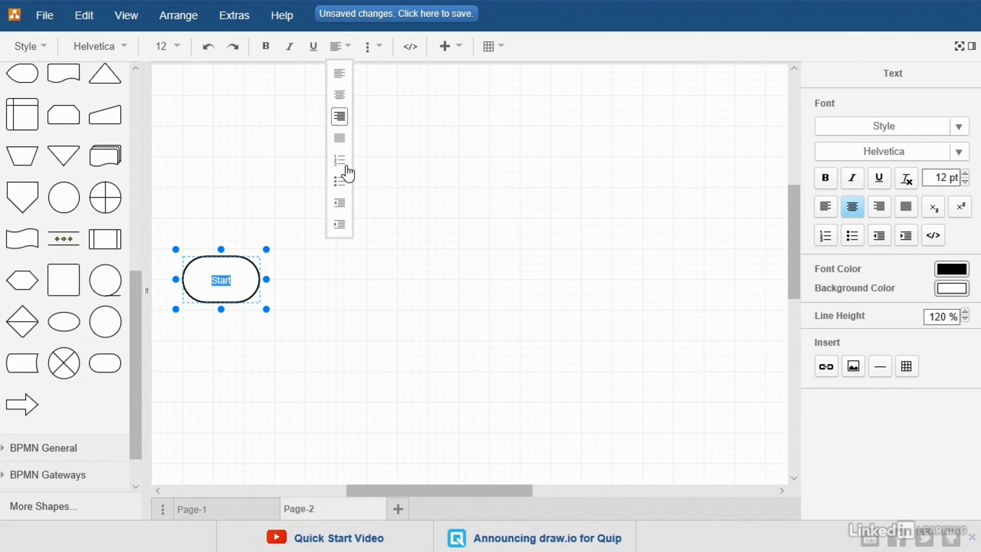
{"action": "left_click", "coordinate": [165, 46]}
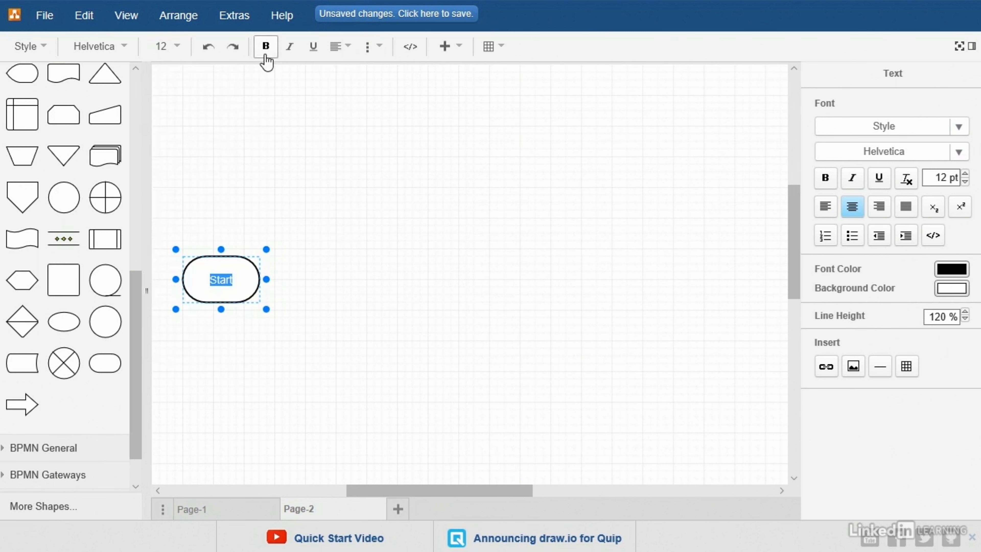
{"action": "left_click", "coordinate": [349, 46]}
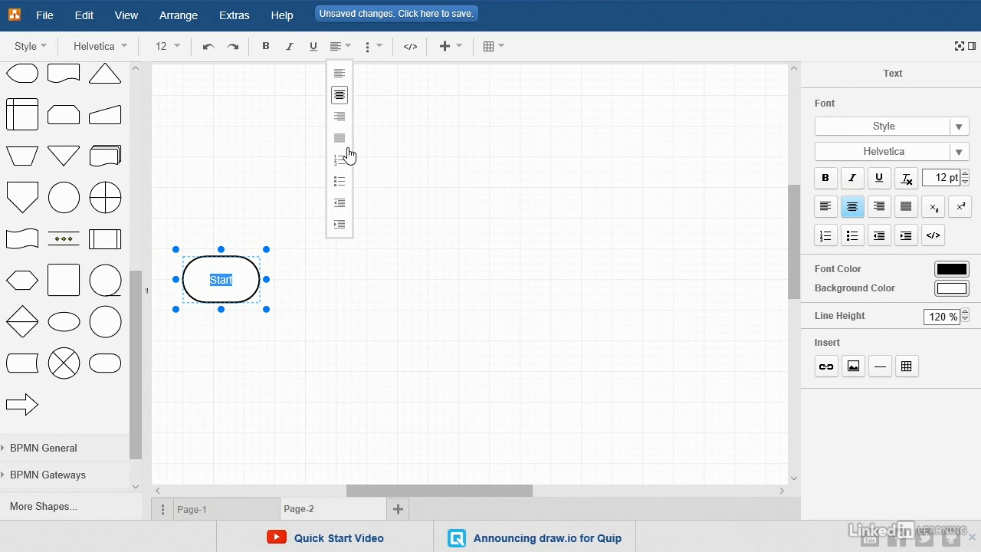
{"action": "mouse_move", "coordinate": [199, 72]}
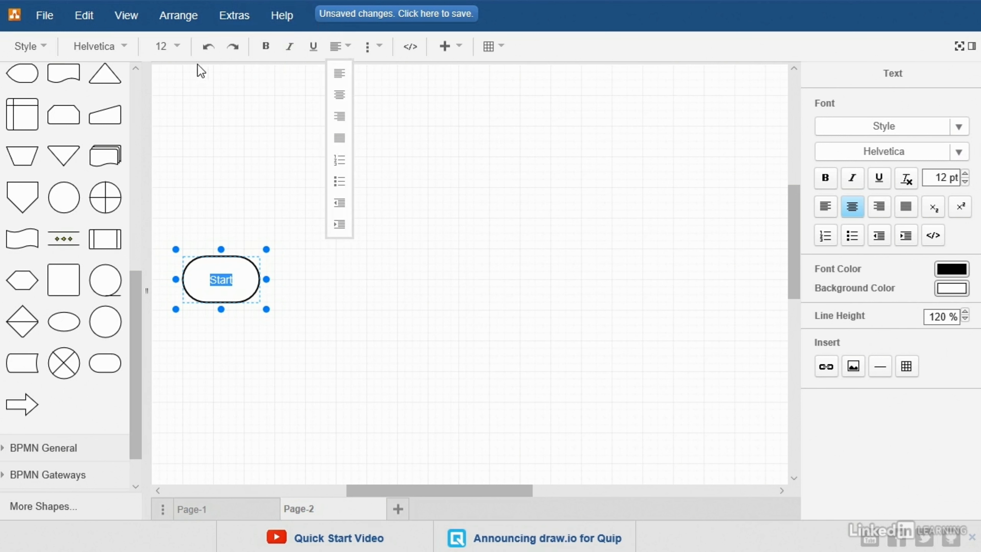
{"action": "left_click", "coordinate": [124, 47]}
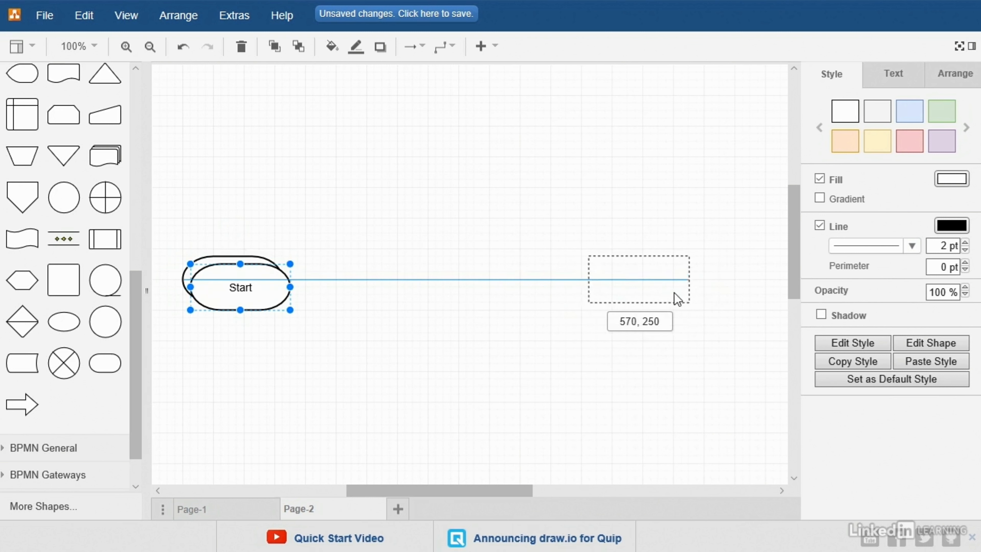
- Ctrl-drag a copy of Start to the right and relabel it 'Finish'
{"action": "left_click_drag", "start_coordinate": [241, 287], "coordinate": [669, 279]}
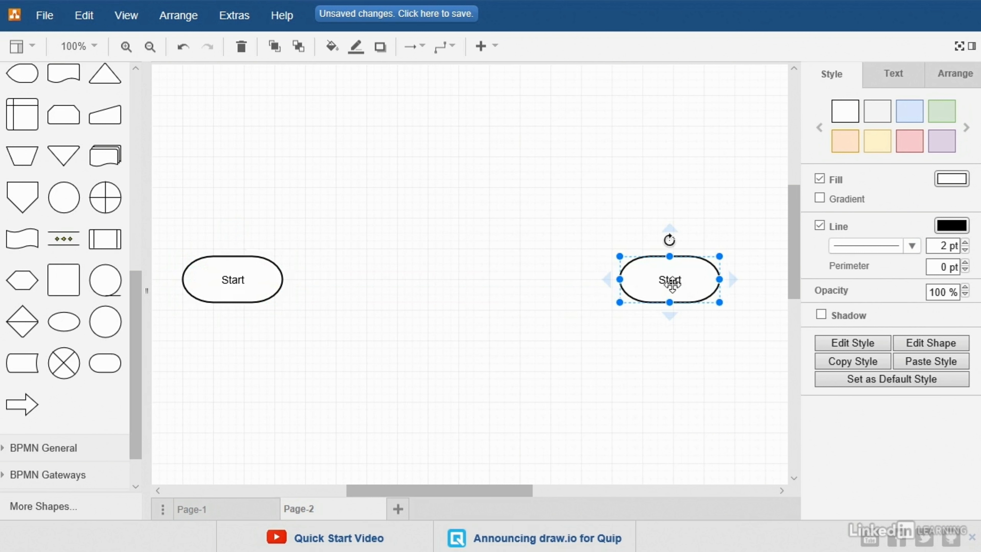
{"action": "double_click", "coordinate": [670, 280]}
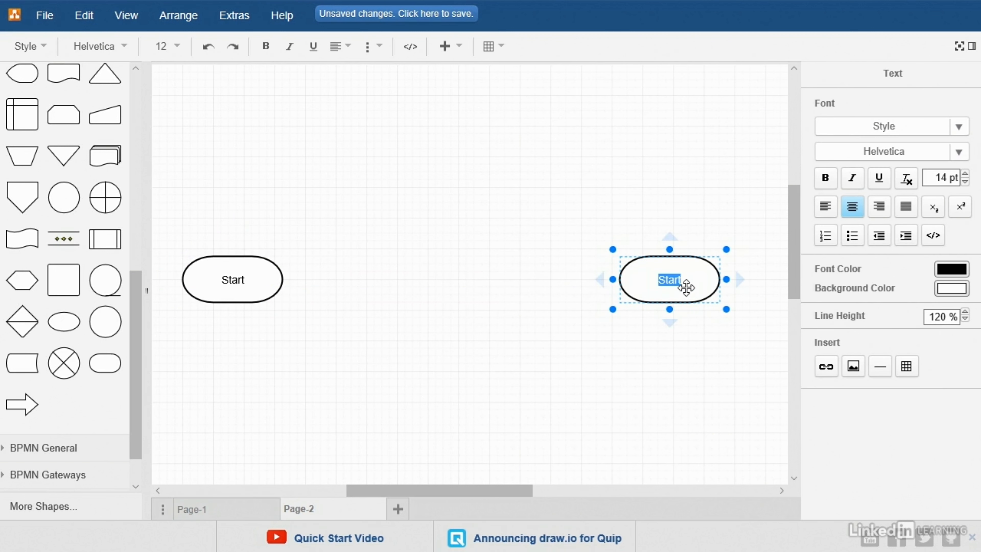
{"action": "type", "text": "Finish"}
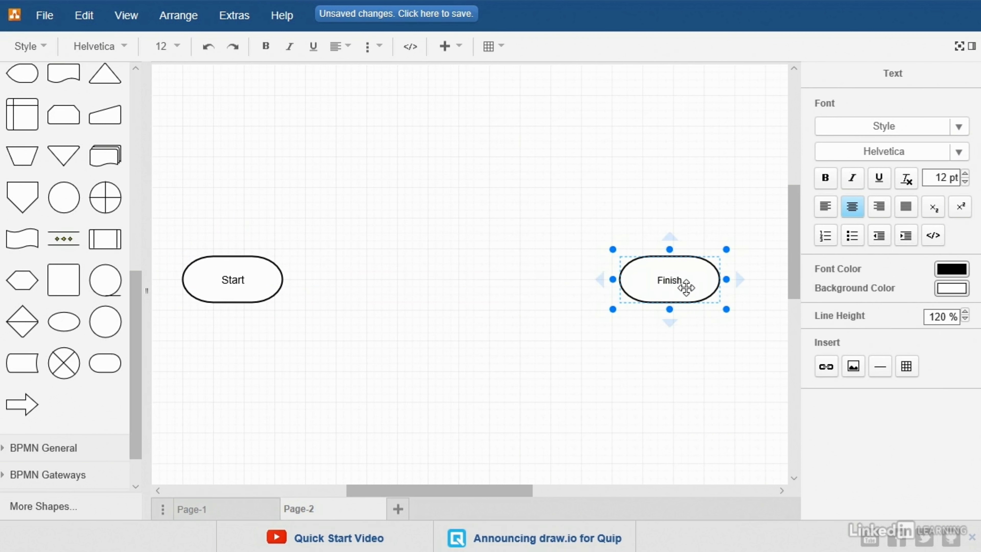
{"action": "left_click", "coordinate": [233, 280]}
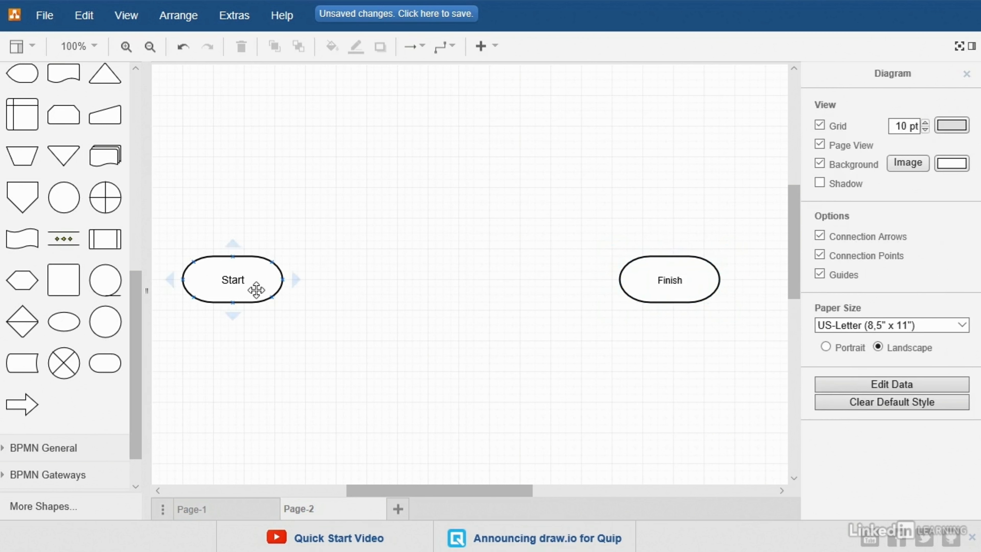
- Enlarge the Finish label to font size 14
{"action": "left_click", "coordinate": [669, 281]}
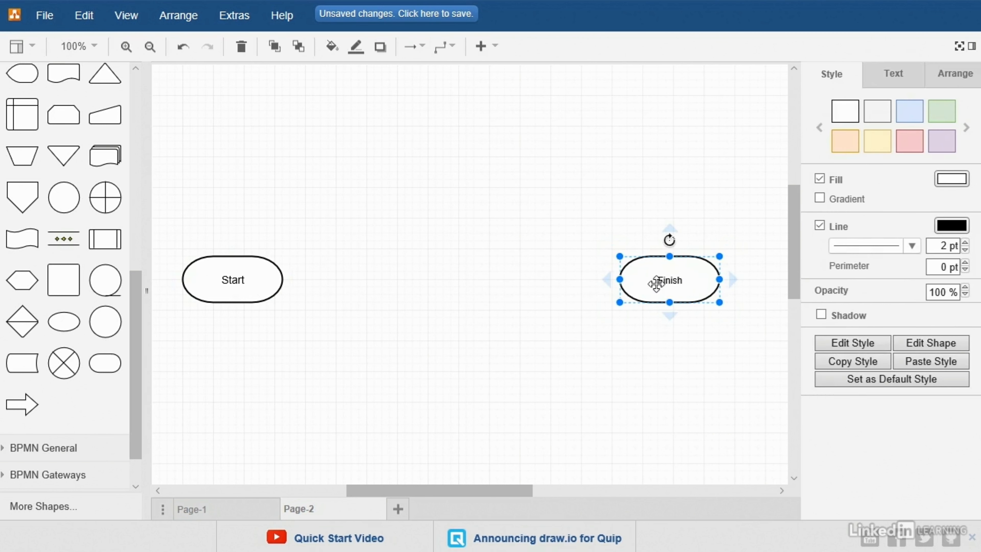
{"action": "left_click", "coordinate": [165, 47]}
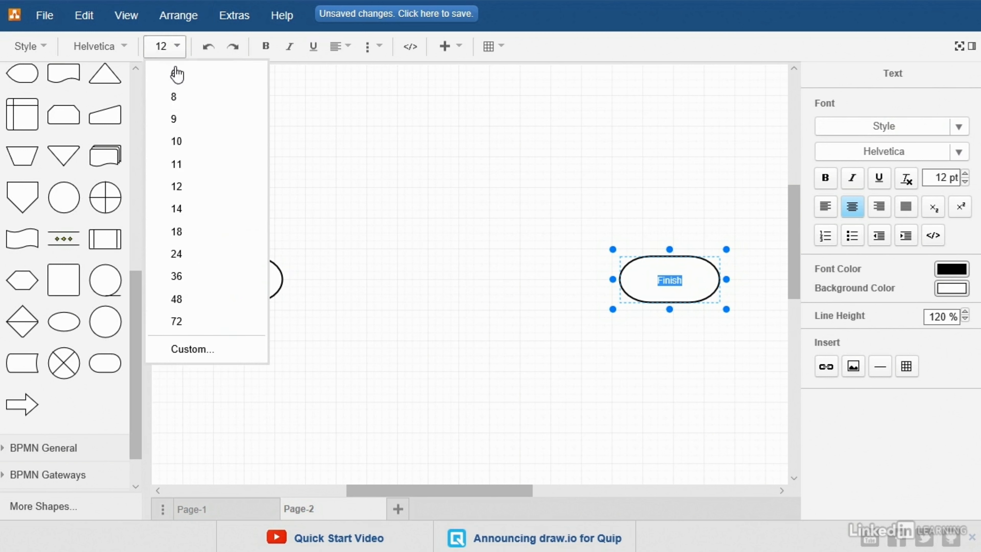
{"action": "left_click", "coordinate": [742, 313]}
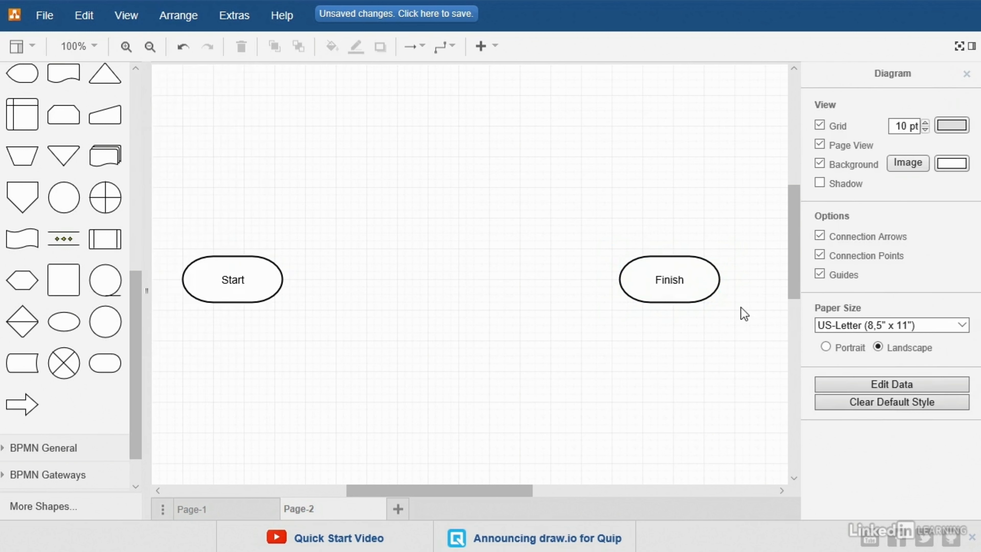
{"action": "mouse_move", "coordinate": [327, 333]}
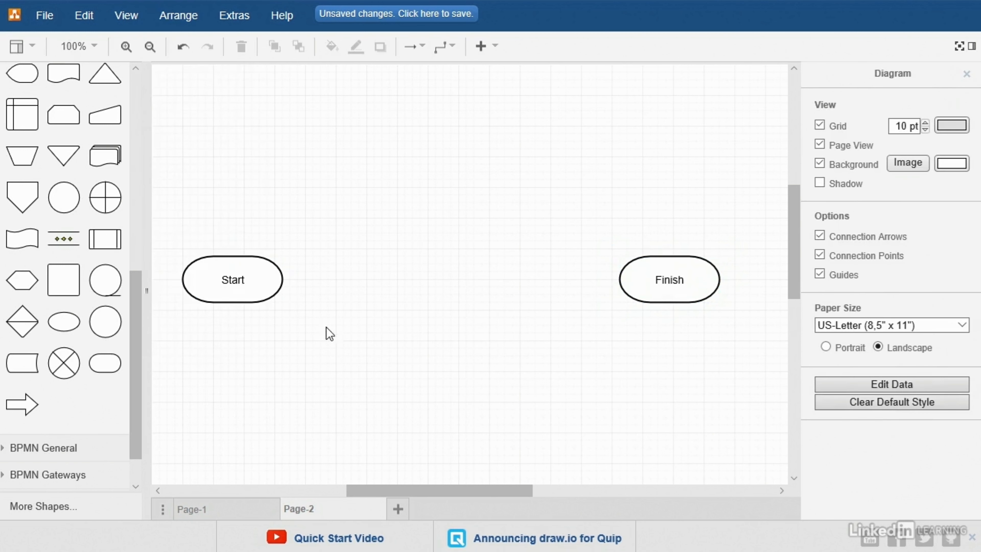
- Place a square and a subprocess shape in a row between Start and Finish
{"action": "left_click_drag", "start_coordinate": [64, 279], "coordinate": [220, 355]}
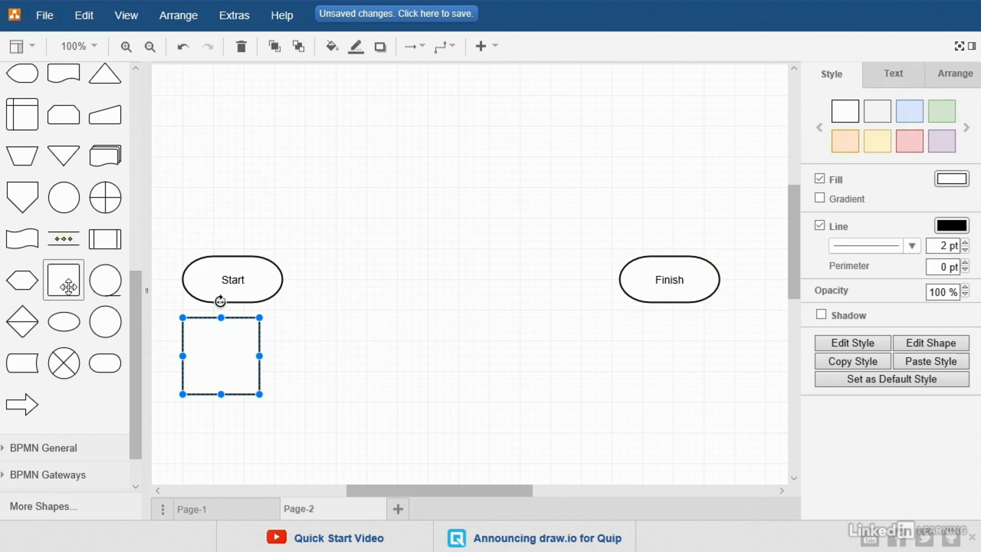
{"action": "left_click_drag", "start_coordinate": [220, 355], "coordinate": [343, 370]}
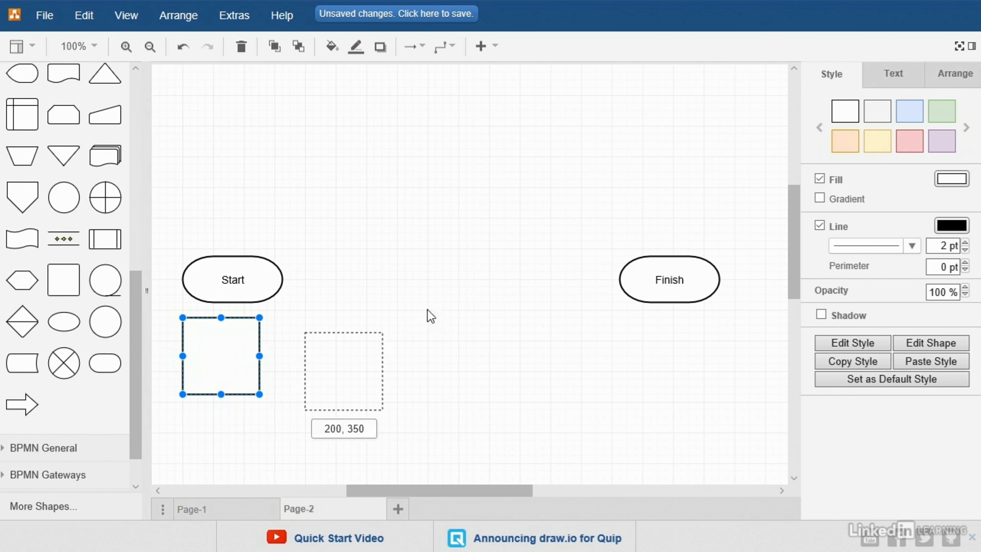
{"action": "left_click_drag", "start_coordinate": [220, 356], "coordinate": [359, 279]}
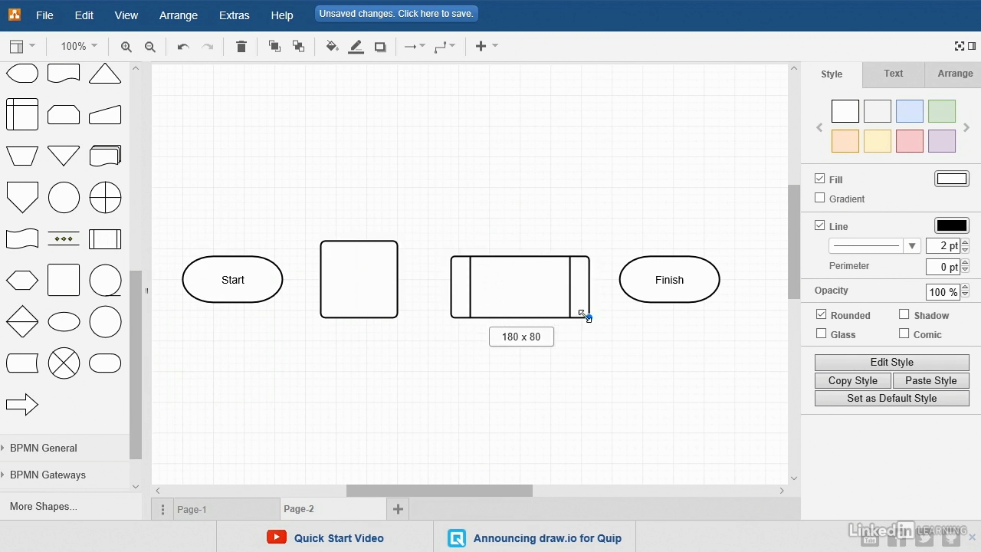
{"action": "left_click", "coordinate": [546, 393]}
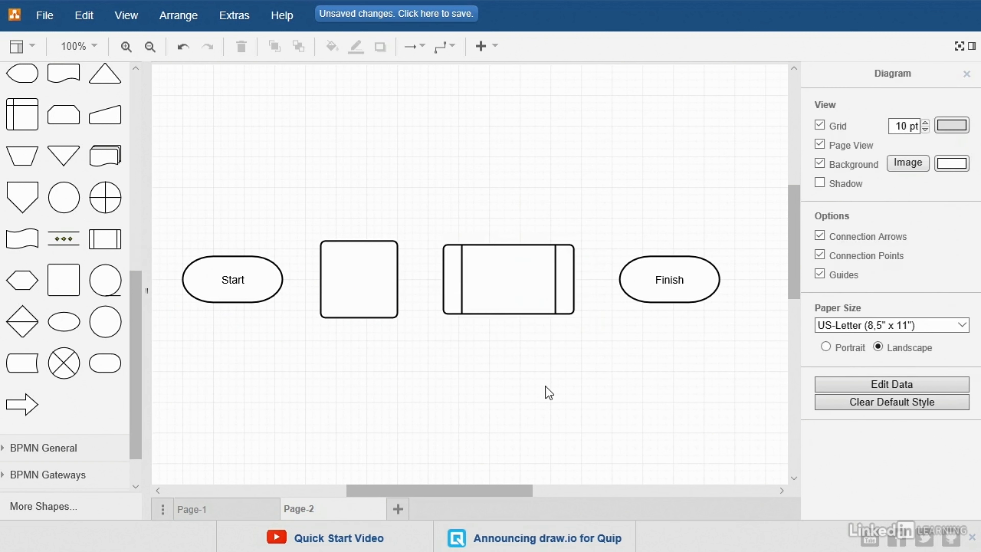
{"action": "left_click", "coordinate": [233, 279]}
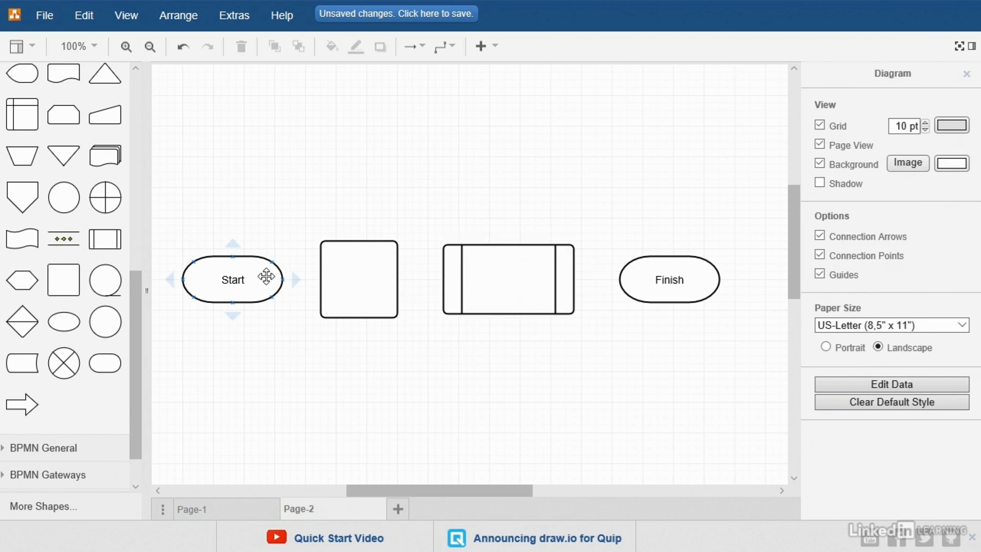
{"action": "mouse_move", "coordinate": [234, 260]}
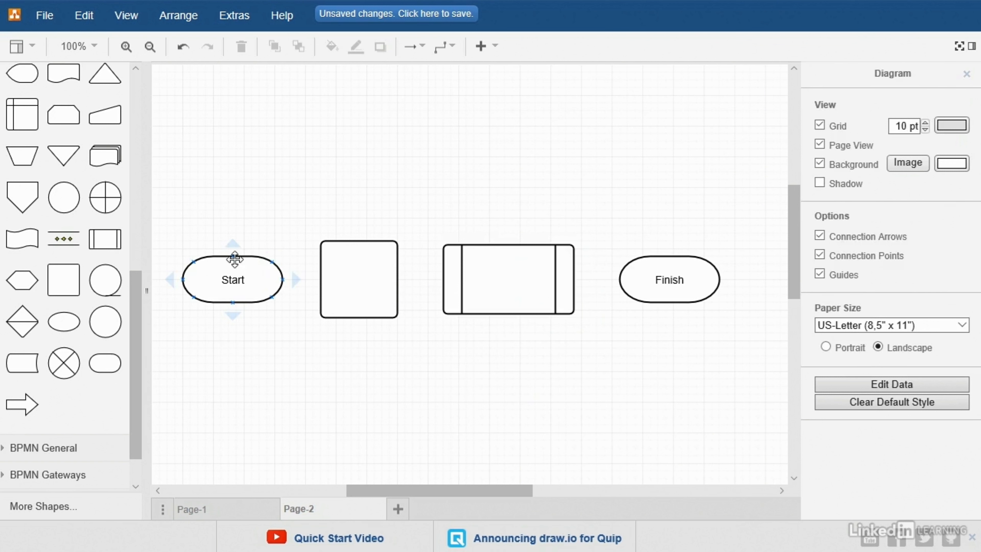
{"action": "mouse_move", "coordinate": [263, 289]}
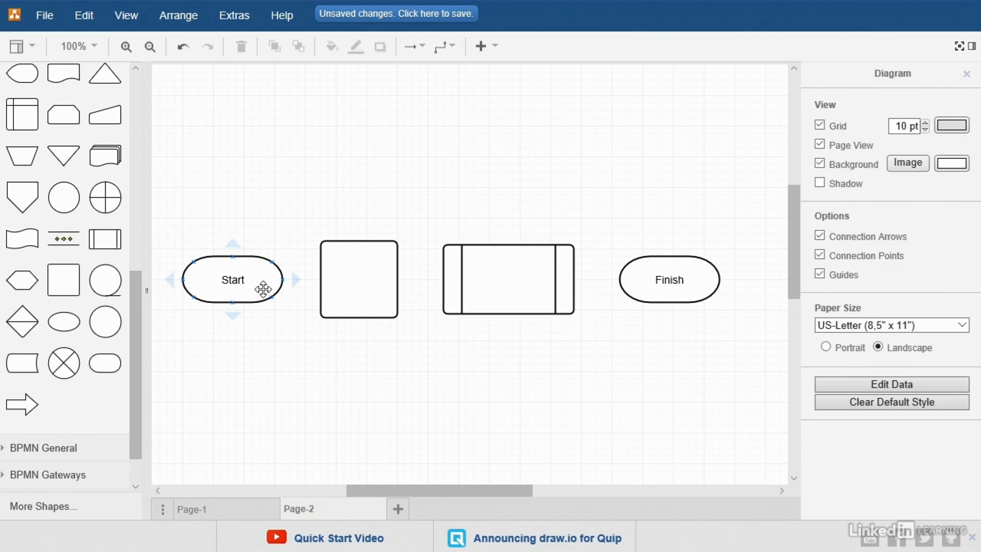
{"action": "mouse_move", "coordinate": [281, 283]}
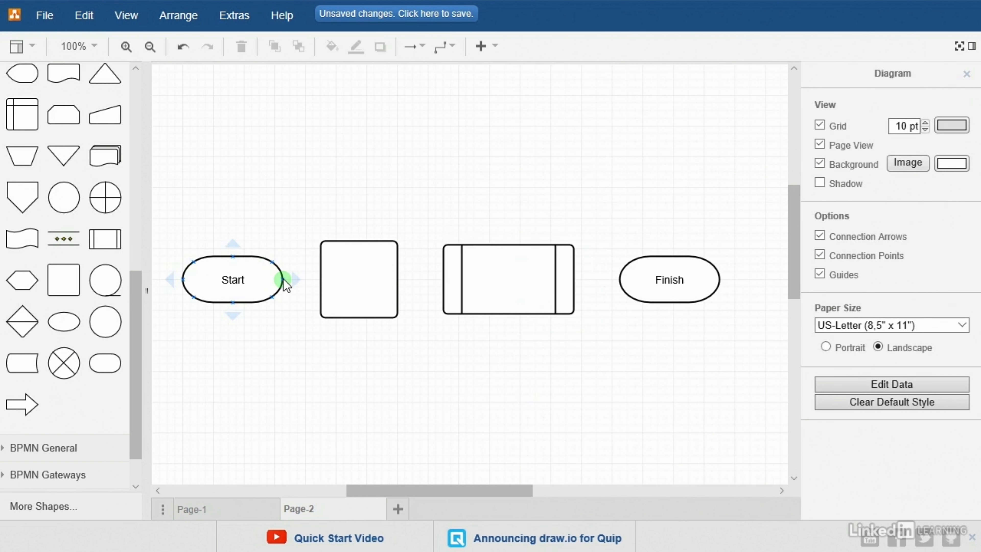
- Draw a connector from Start to the square and thicken its line to 2 pt
{"action": "left_click_drag", "start_coordinate": [285, 279], "coordinate": [359, 243]}
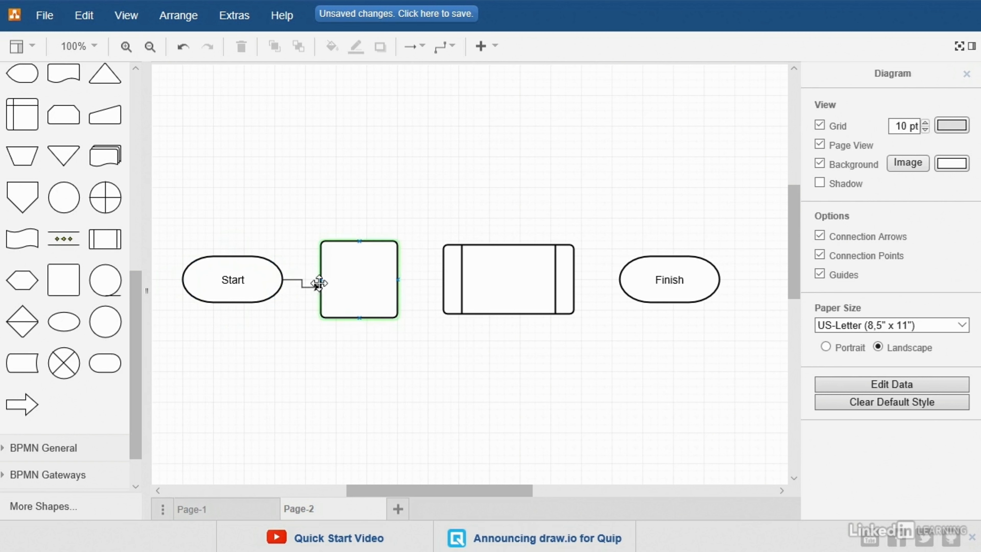
{"action": "left_click", "coordinate": [301, 279]}
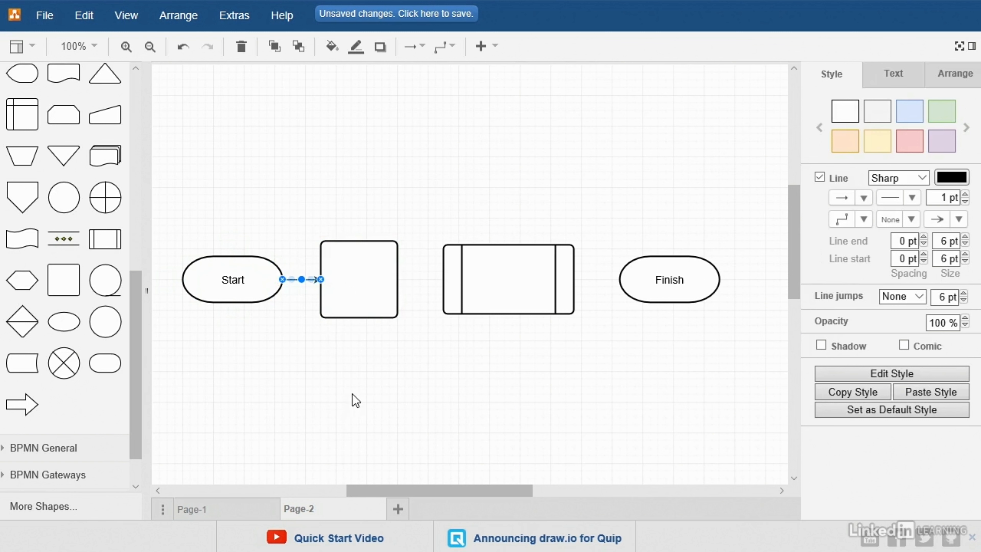
{"action": "mouse_move", "coordinate": [809, 319]}
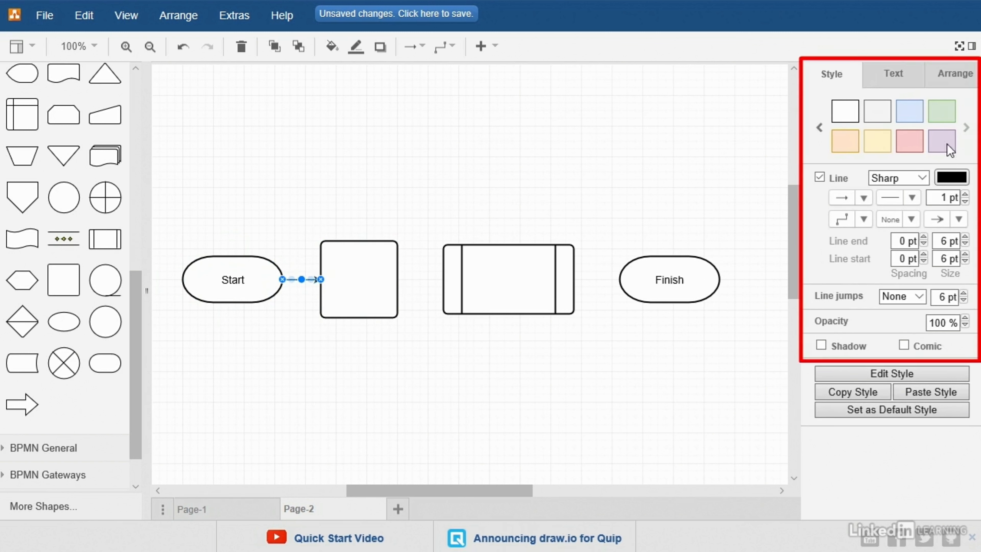
{"action": "left_click", "coordinate": [966, 196]}
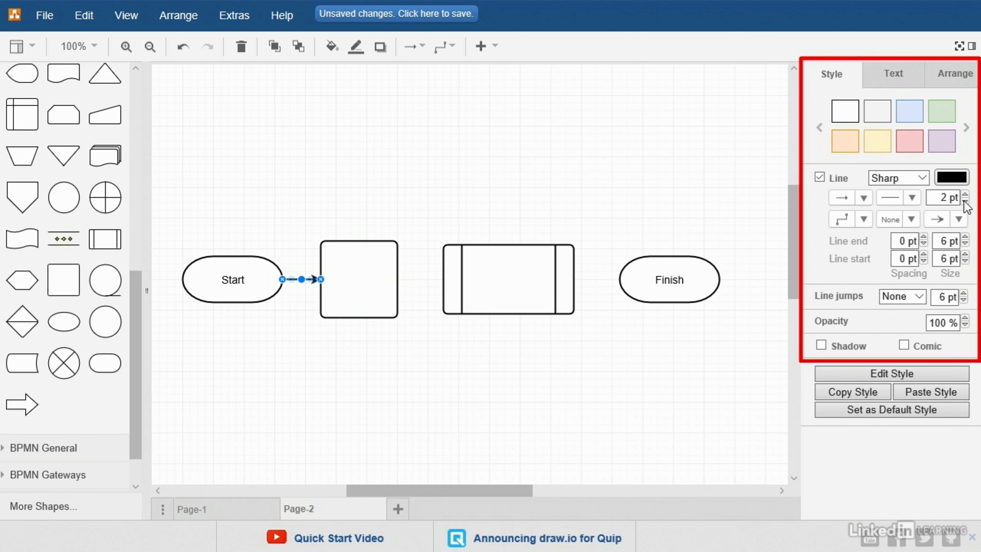
{"action": "left_click", "coordinate": [967, 201]}
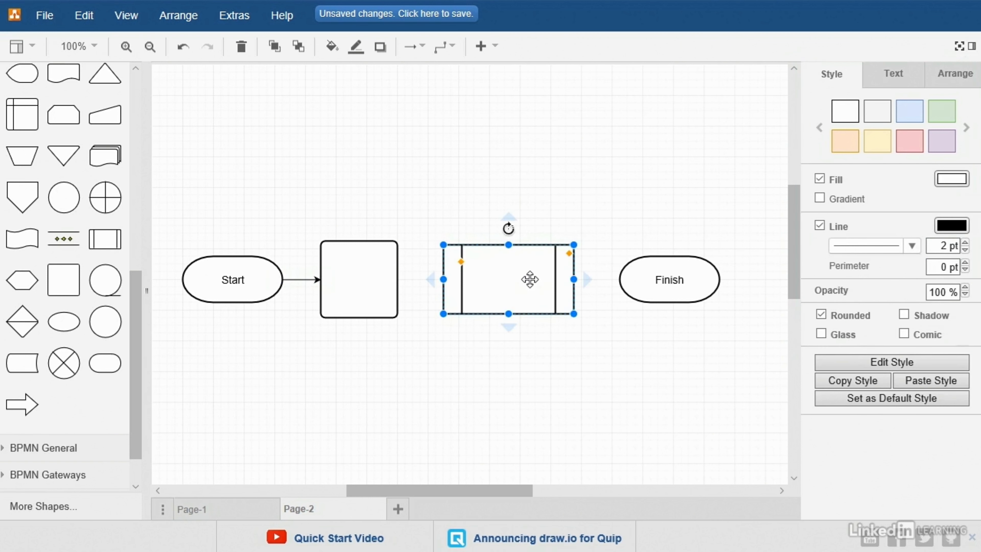
- Replace the subprocess shape with a Decision diamond labelled 'Is Viable?' fed from the square
{"action": "right_click", "coordinate": [530, 280]}
{"action": "type", "text": "Is Viab"}
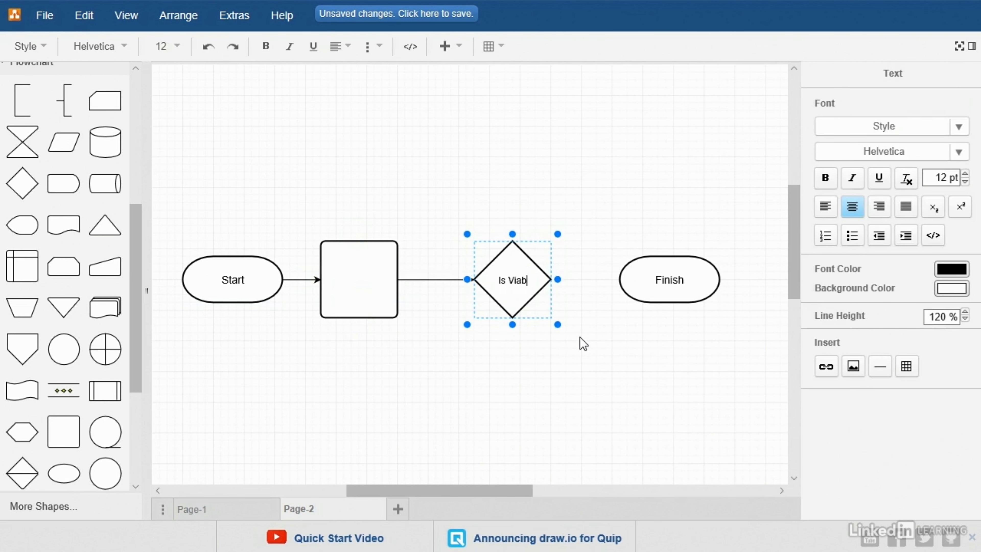
{"action": "type", "text": "le?"}
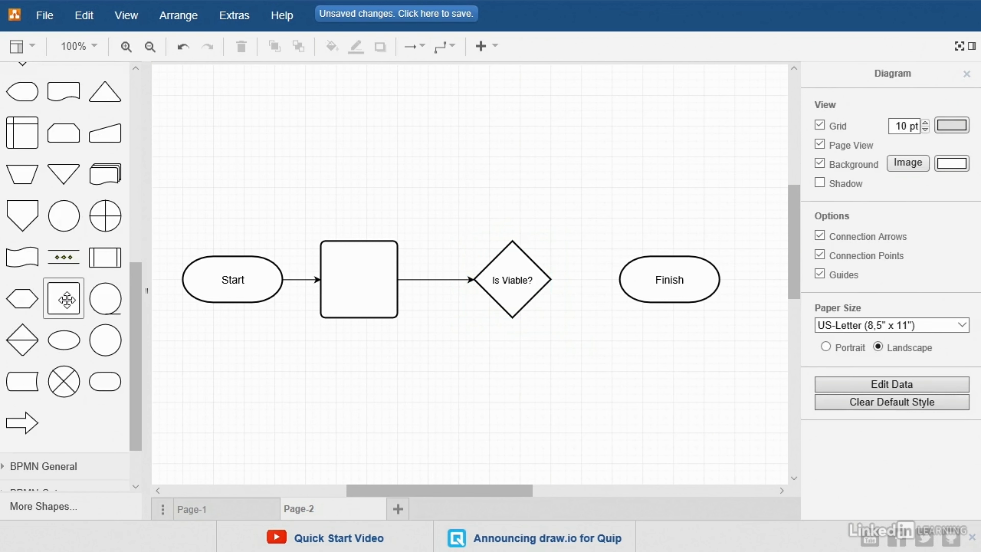
- Place a square below the diamond, connect it, and label the diamond-to-Finish arrow 'Yes'
{"action": "left_click_drag", "start_coordinate": [63, 298], "coordinate": [513, 389]}
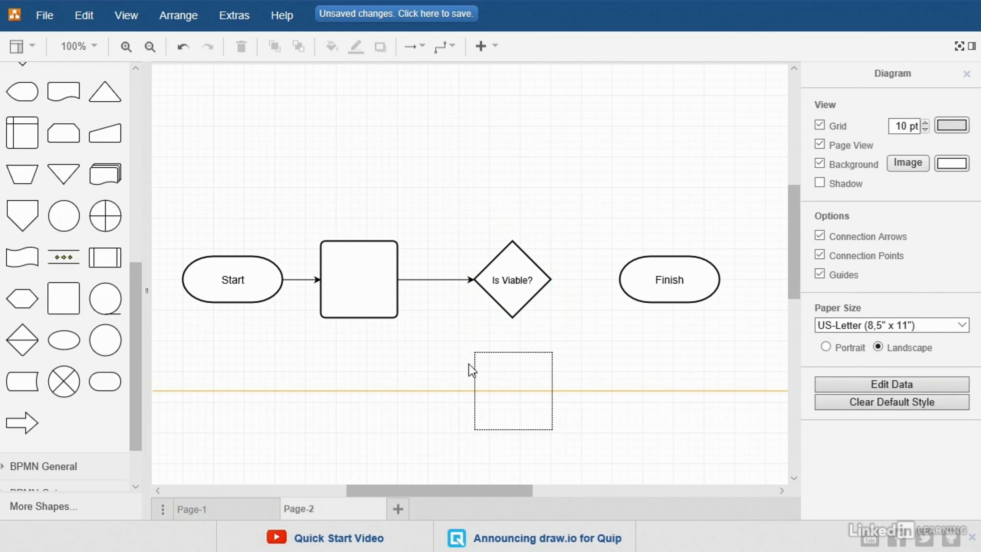
{"action": "left_click", "coordinate": [512, 401]}
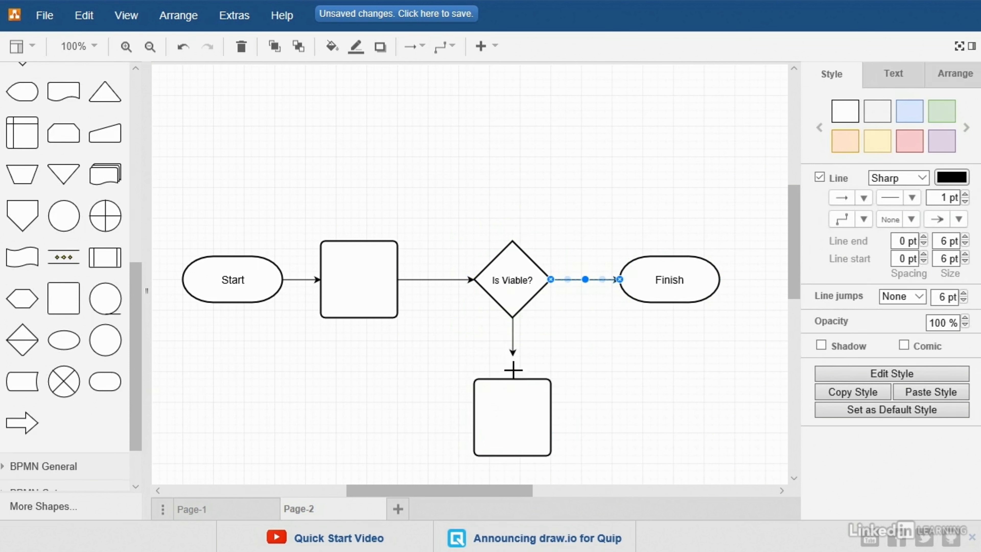
{"action": "left_click", "coordinate": [512, 348]}
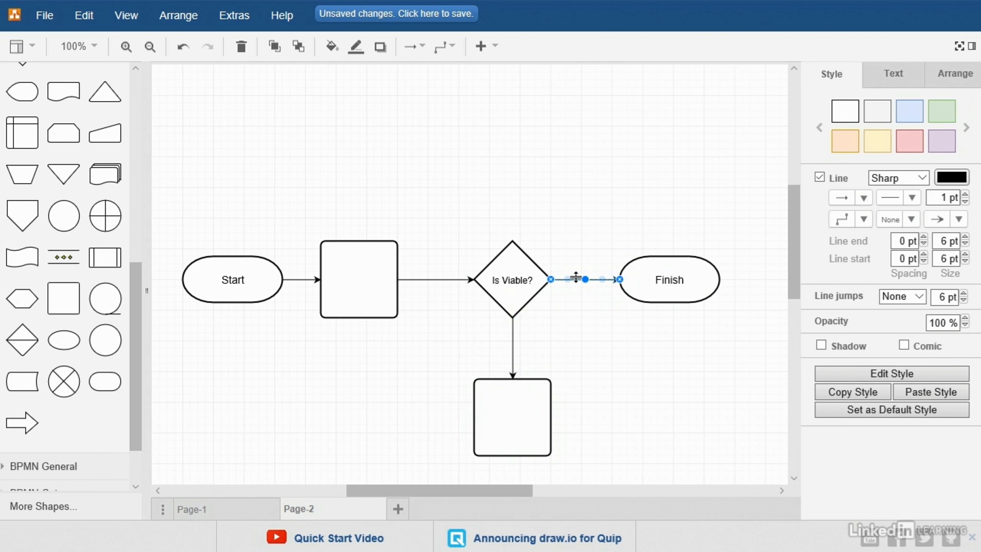
{"action": "type", "text": "Yes"}
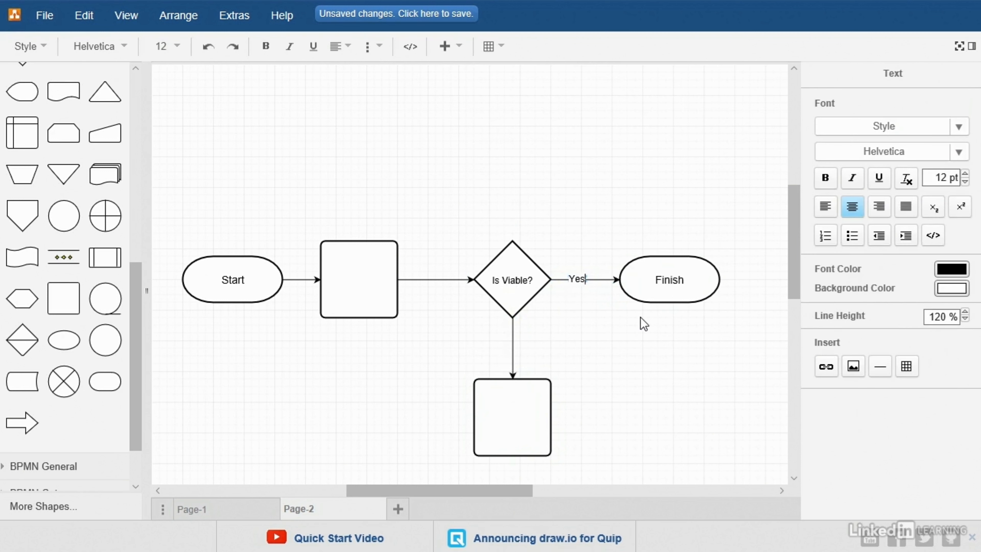
{"action": "left_click", "coordinate": [588, 347]}
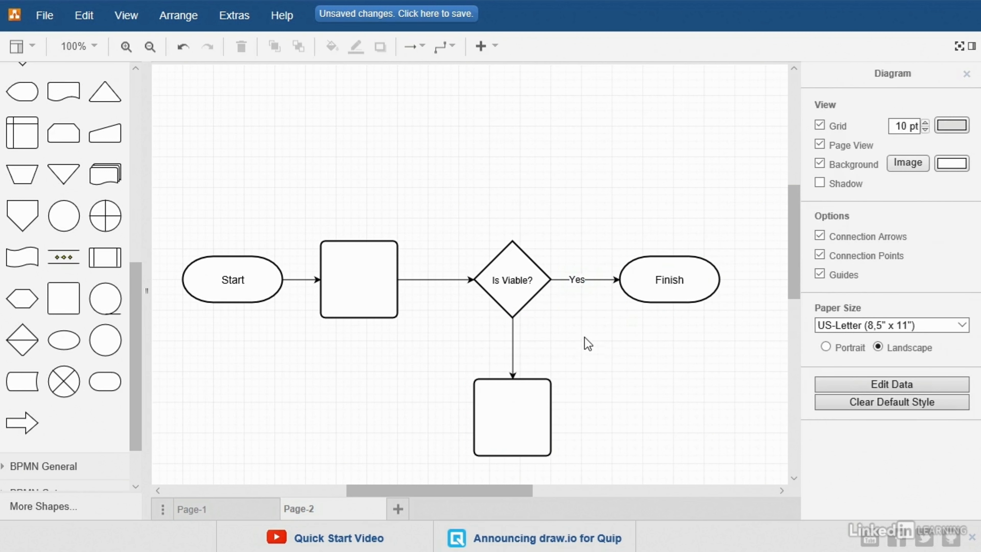
{"action": "mouse_move", "coordinate": [549, 297]}
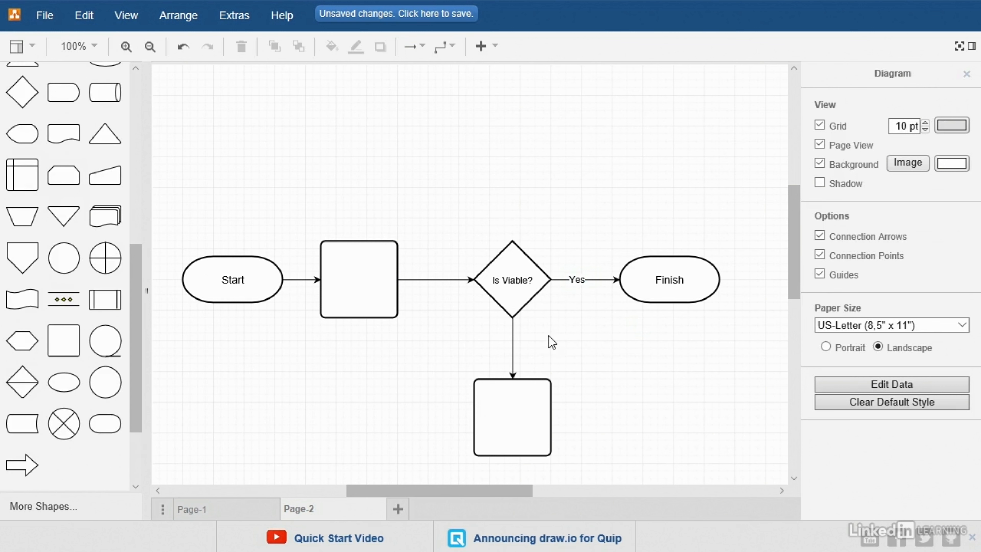
{"action": "mouse_move", "coordinate": [529, 342]}
{"action": "type", "text": "No"}
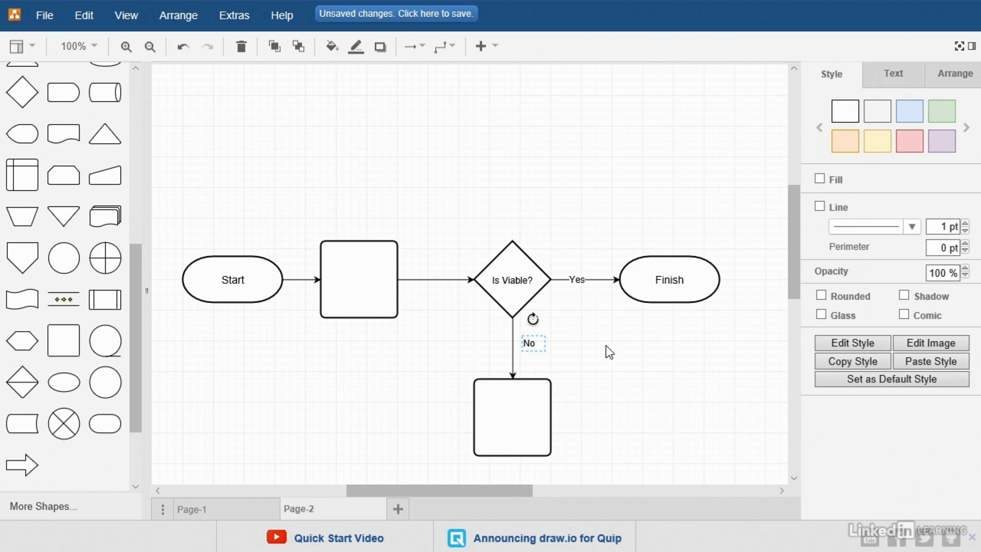
{"action": "mouse_move", "coordinate": [594, 346]}
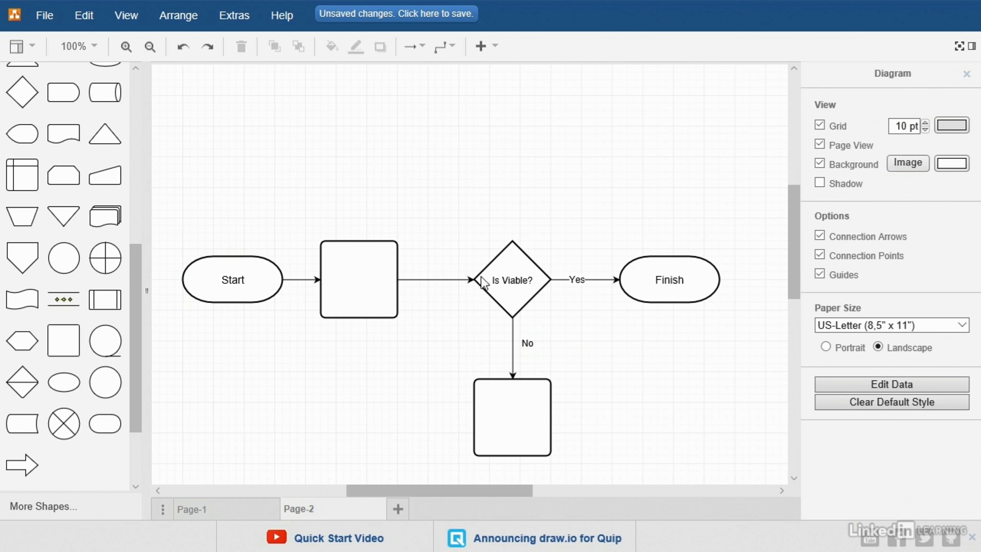
{"action": "mouse_move", "coordinate": [602, 366]}
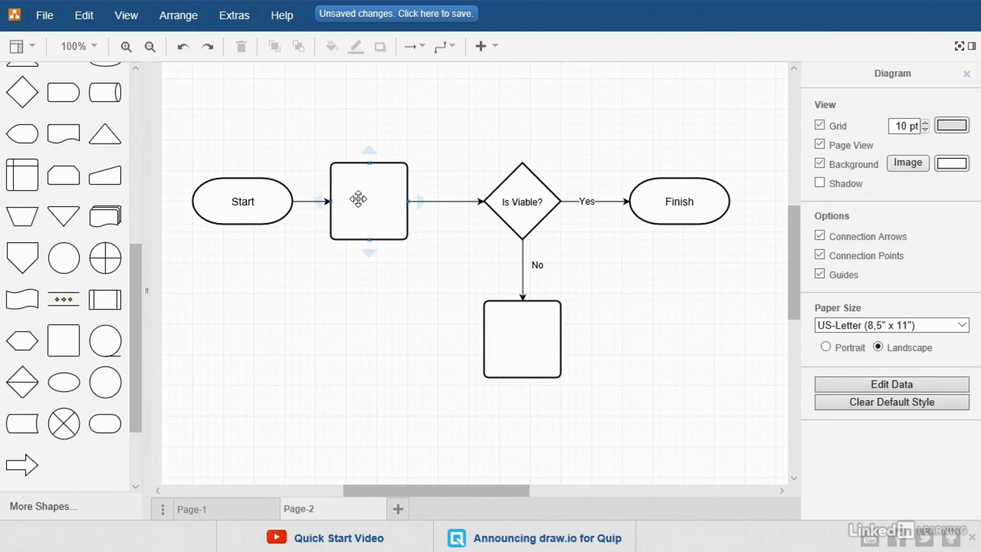
- Give the square after Start a lilac fill with an East gradient, purple outline and 50% opacity
{"action": "left_click", "coordinate": [369, 200]}
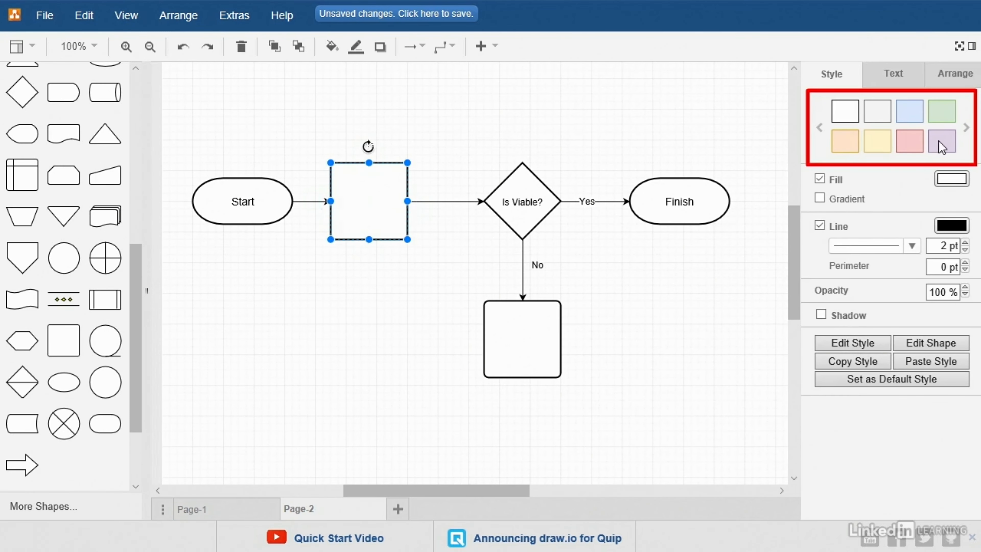
{"action": "left_click", "coordinate": [942, 143]}
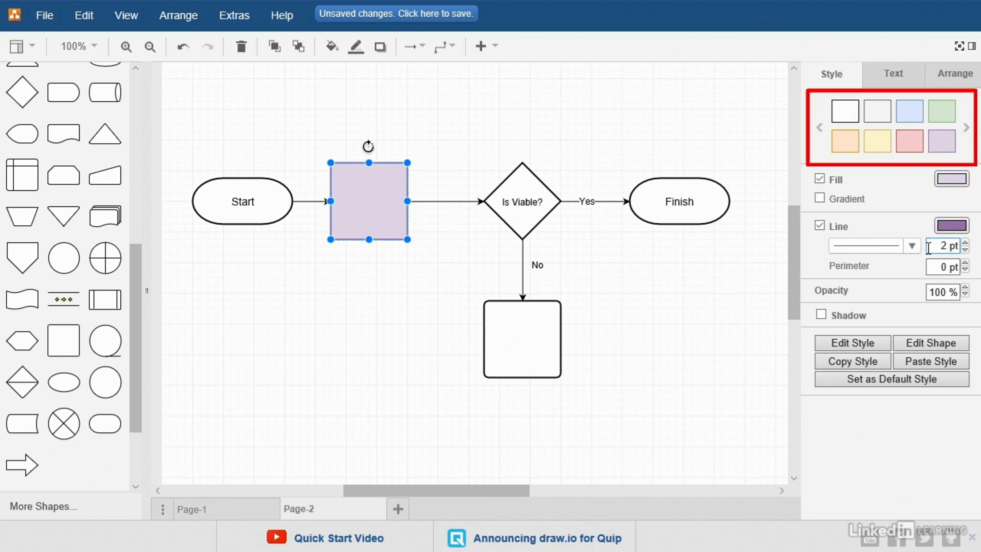
{"action": "left_click", "coordinate": [820, 199]}
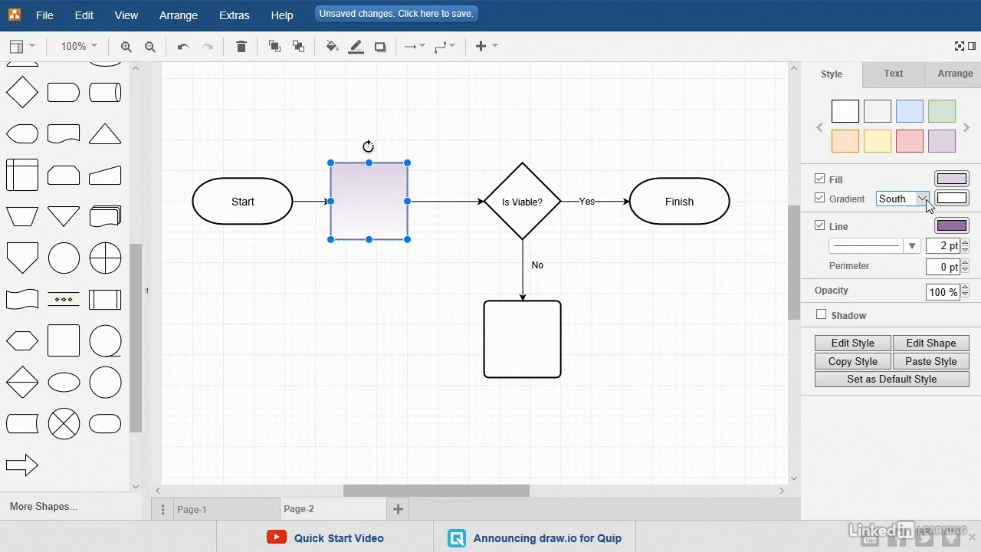
{"action": "left_click", "coordinate": [922, 199]}
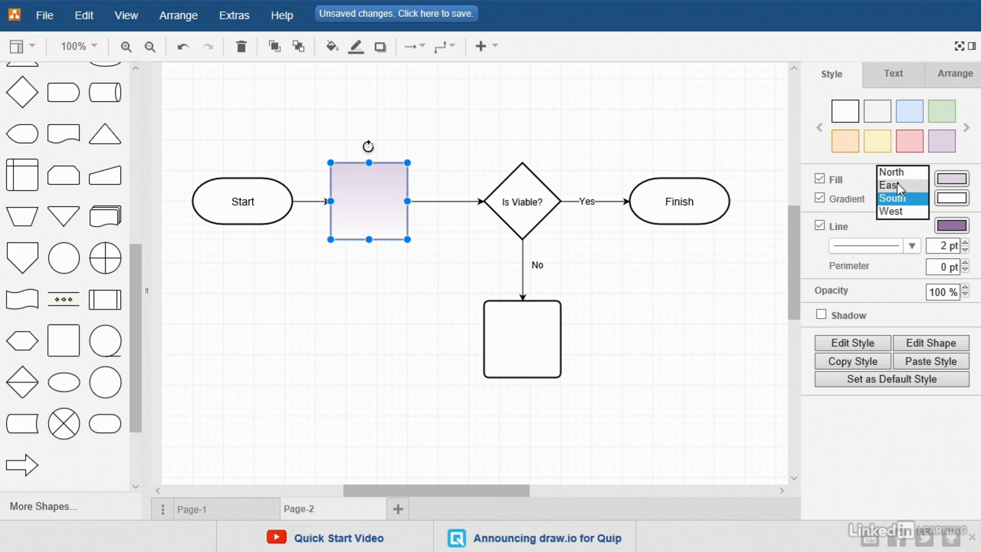
{"action": "left_click", "coordinate": [890, 185]}
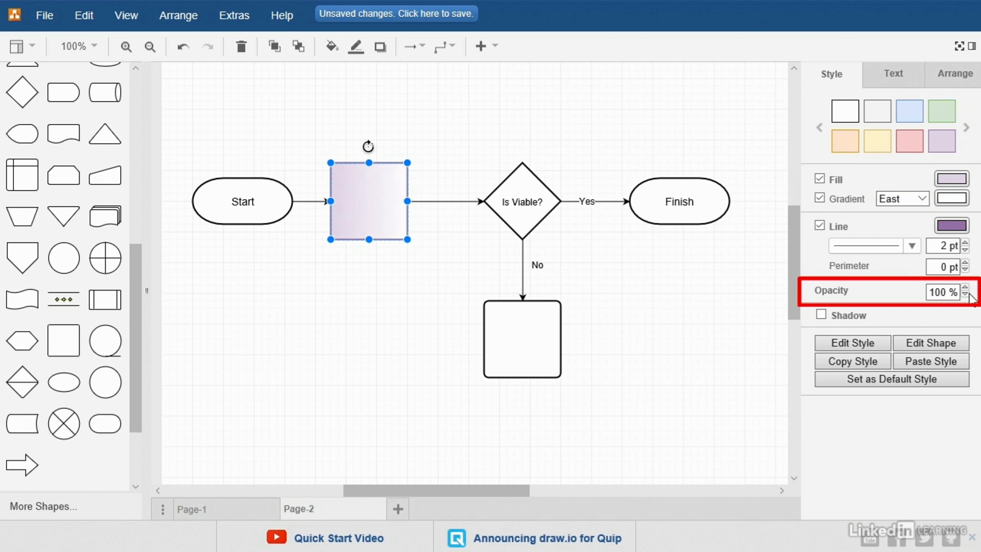
{"action": "left_click", "coordinate": [966, 295]}
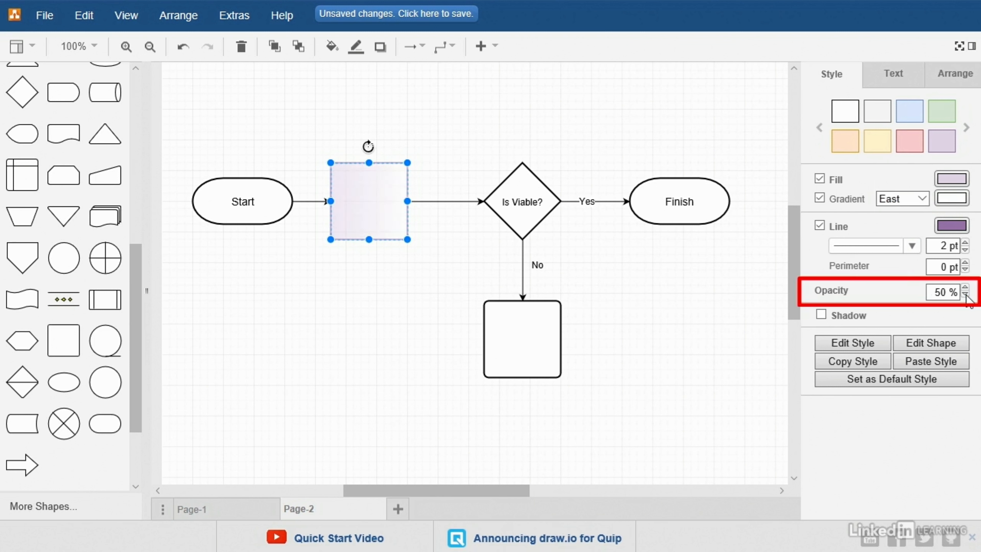
{"action": "left_click", "coordinate": [965, 290]}
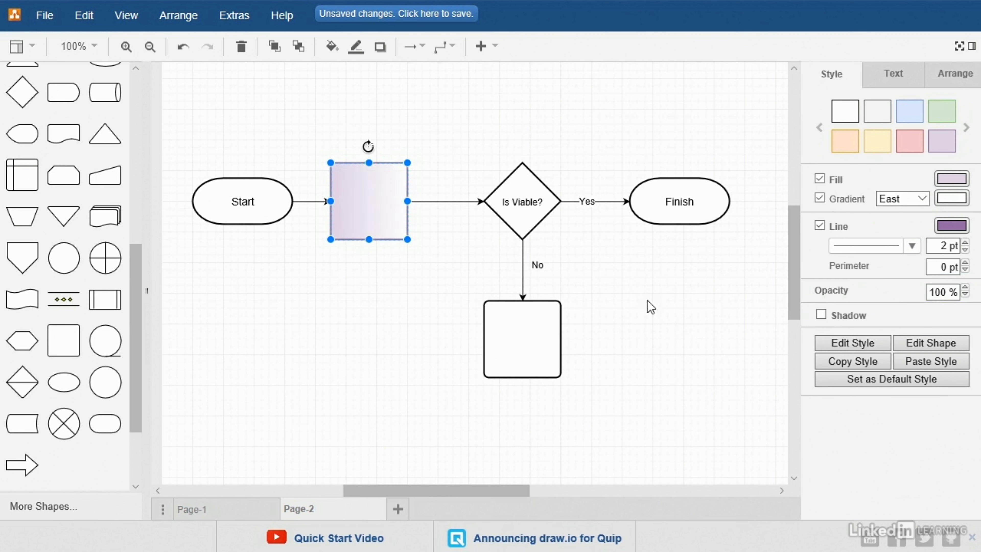
{"action": "left_click", "coordinate": [640, 291]}
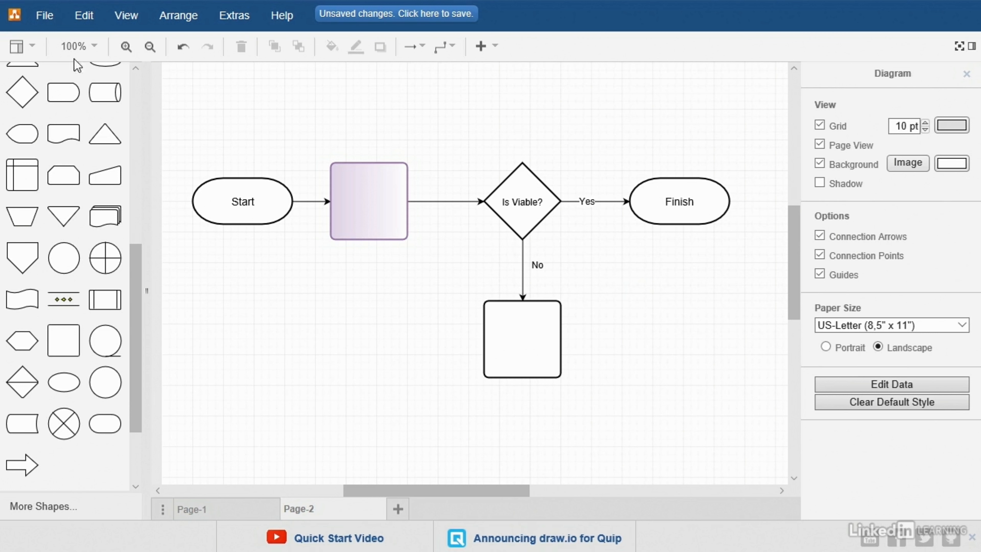
{"action": "left_click", "coordinate": [44, 15]}
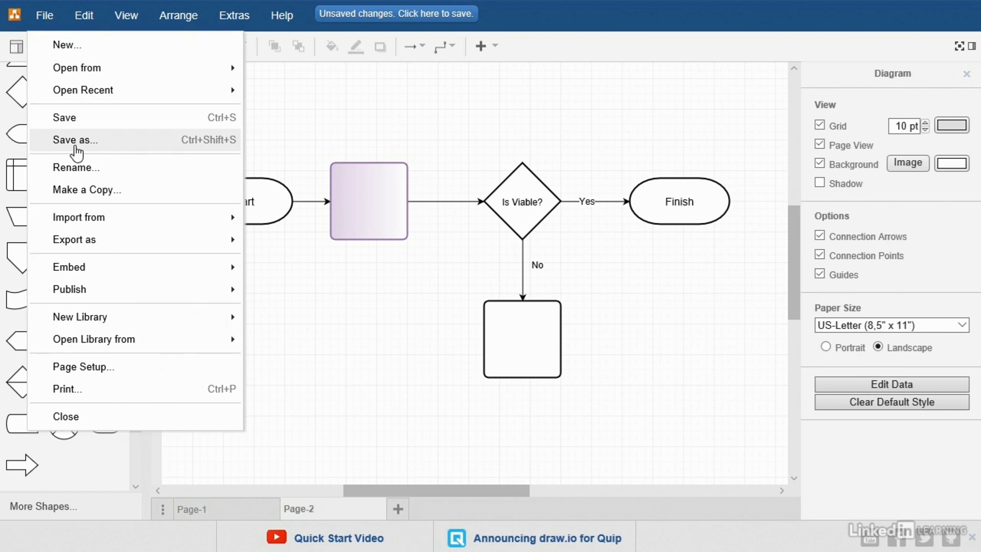
{"action": "left_click", "coordinate": [74, 140]}
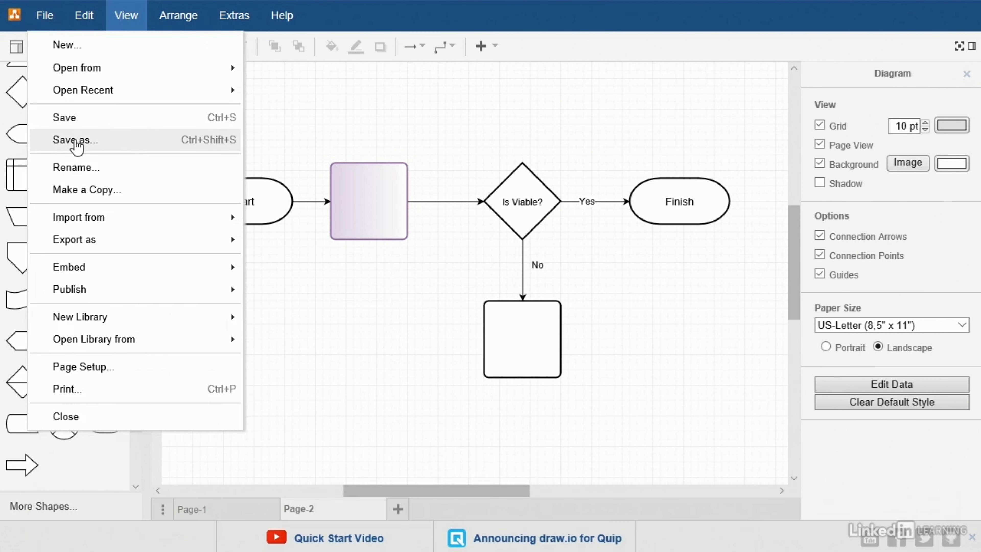
{"action": "left_click", "coordinate": [74, 140]}
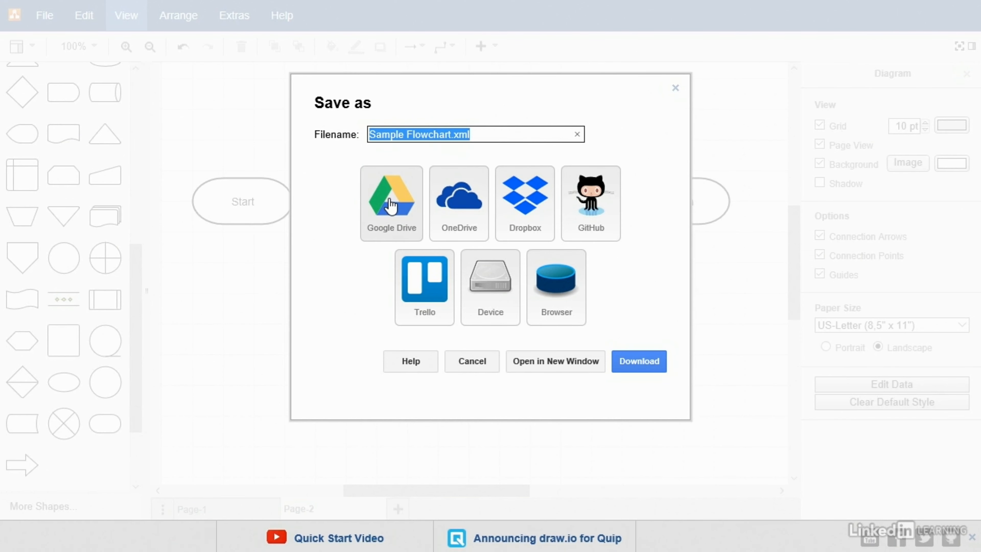
{"action": "mouse_move", "coordinate": [612, 197]}
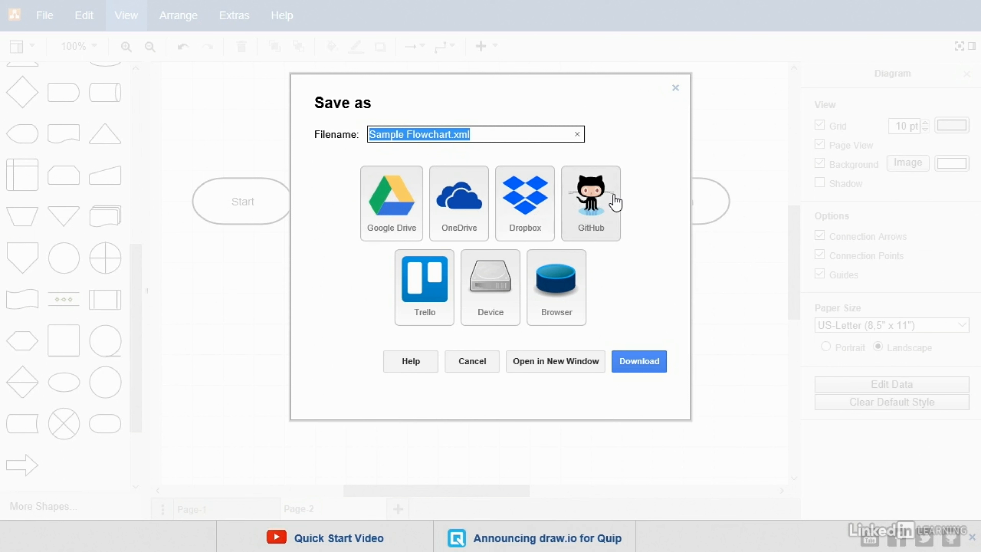
{"action": "mouse_move", "coordinate": [412, 301]}
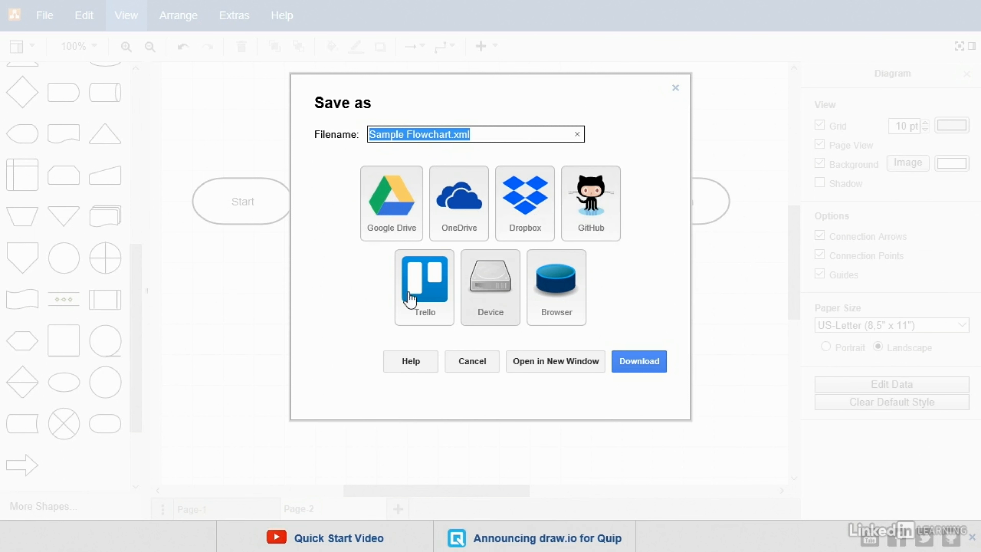
{"action": "mouse_move", "coordinate": [491, 327]}
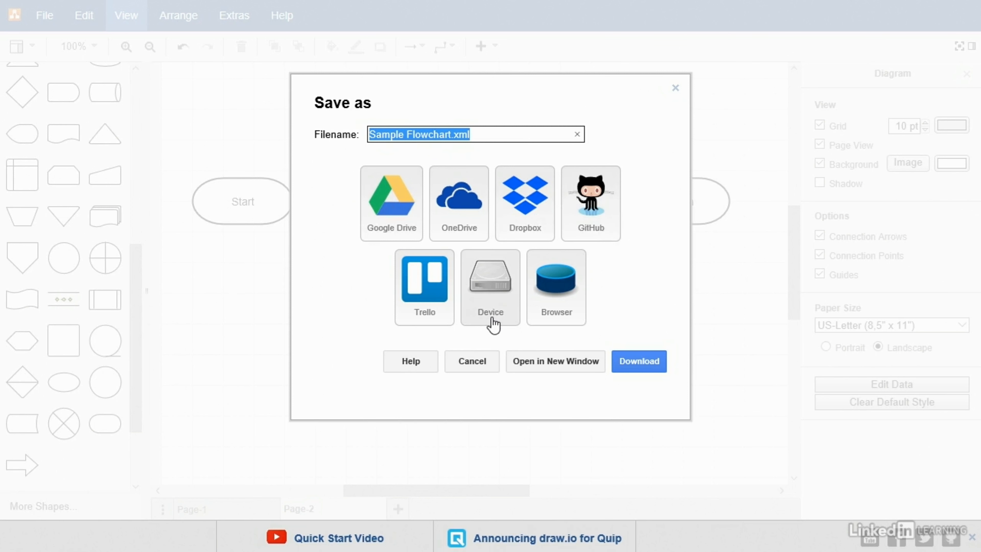
{"action": "mouse_move", "coordinate": [589, 329]}
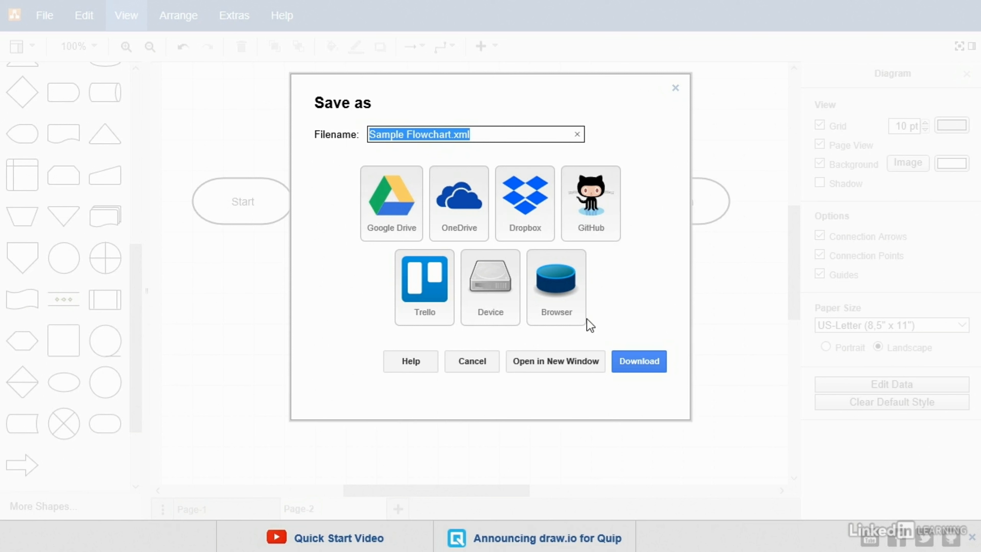
{"action": "mouse_move", "coordinate": [620, 286]}
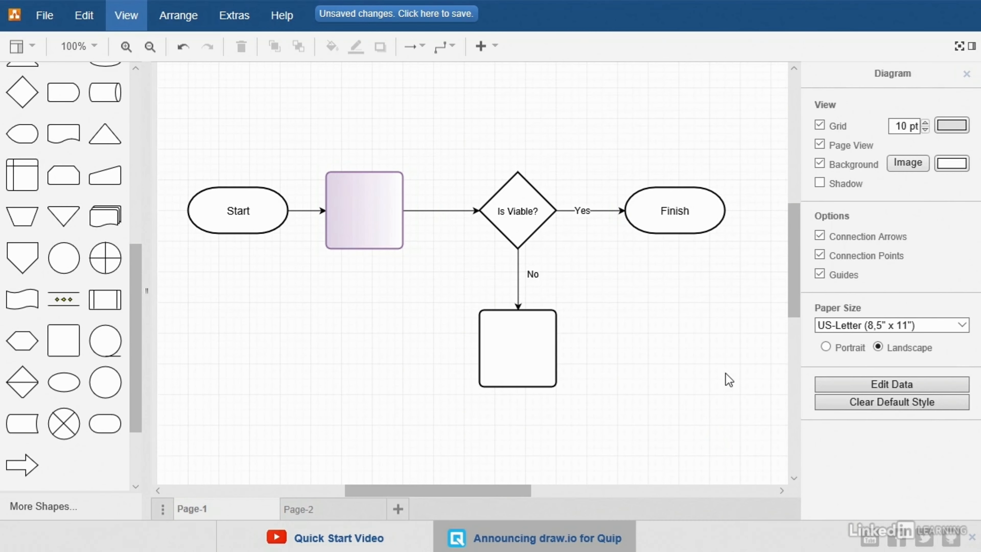
{"action": "mouse_move", "coordinate": [366, 391]}
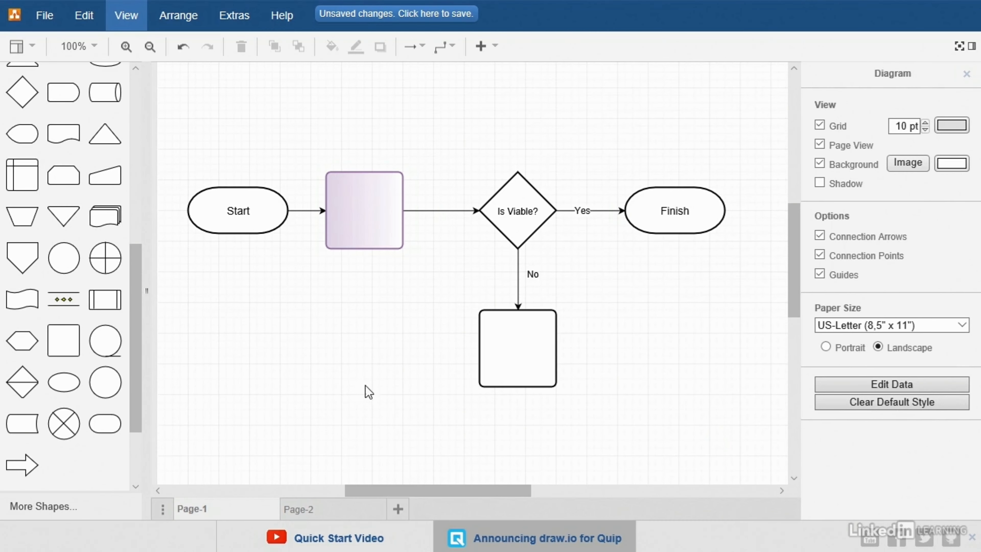
{"action": "mouse_move", "coordinate": [714, 443]}
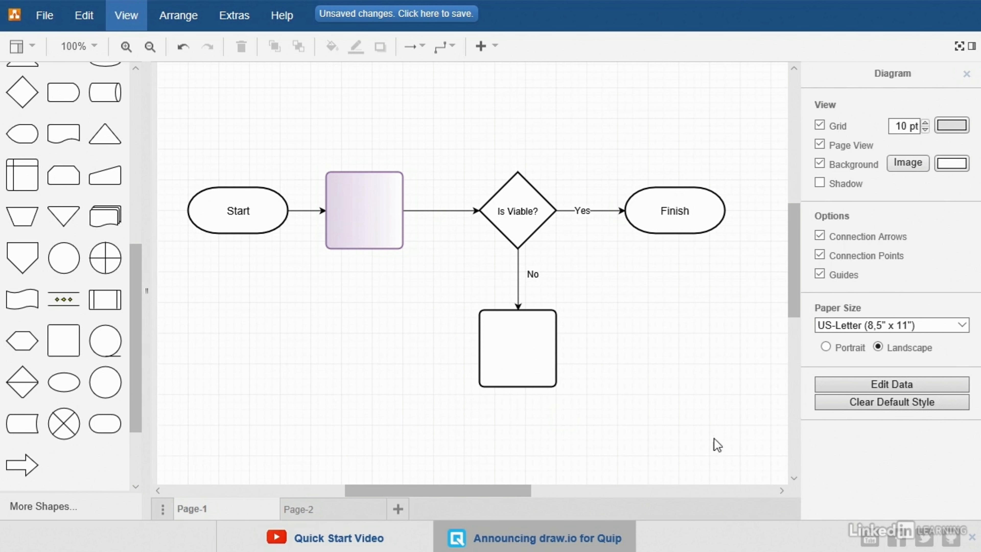
{"action": "mouse_move", "coordinate": [210, 515]}
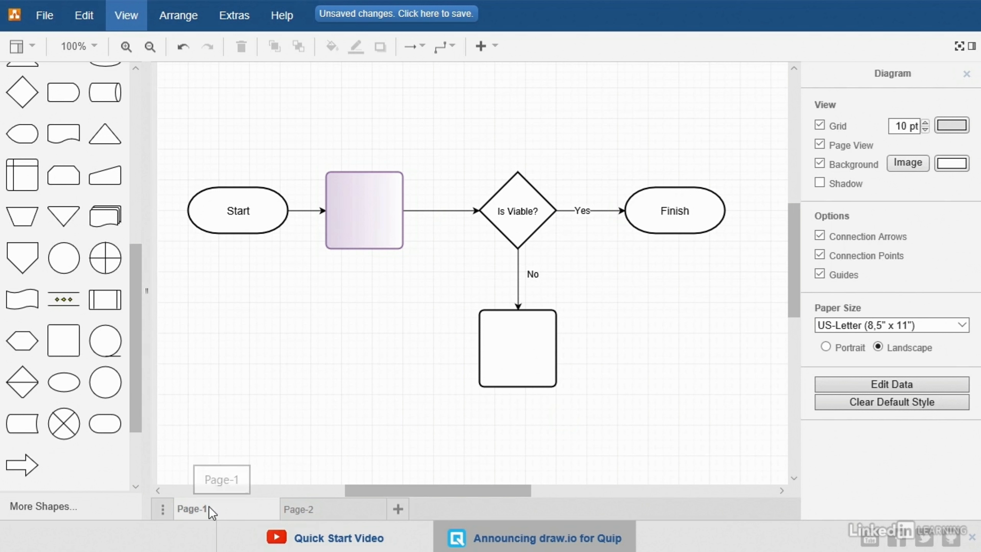
{"action": "mouse_move", "coordinate": [387, 94]}
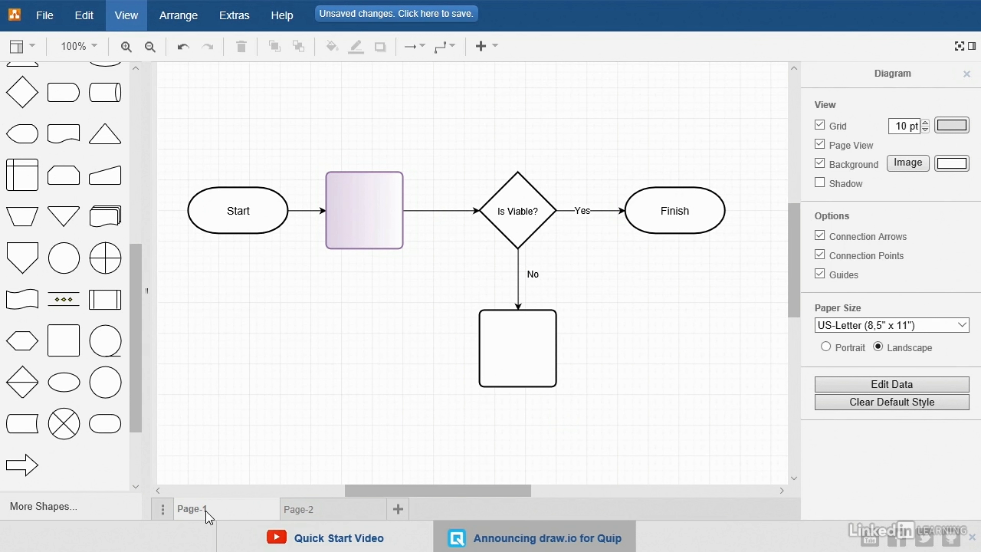
- Rename the first page to 'High Level Overview'
{"action": "right_click", "coordinate": [193, 509]}
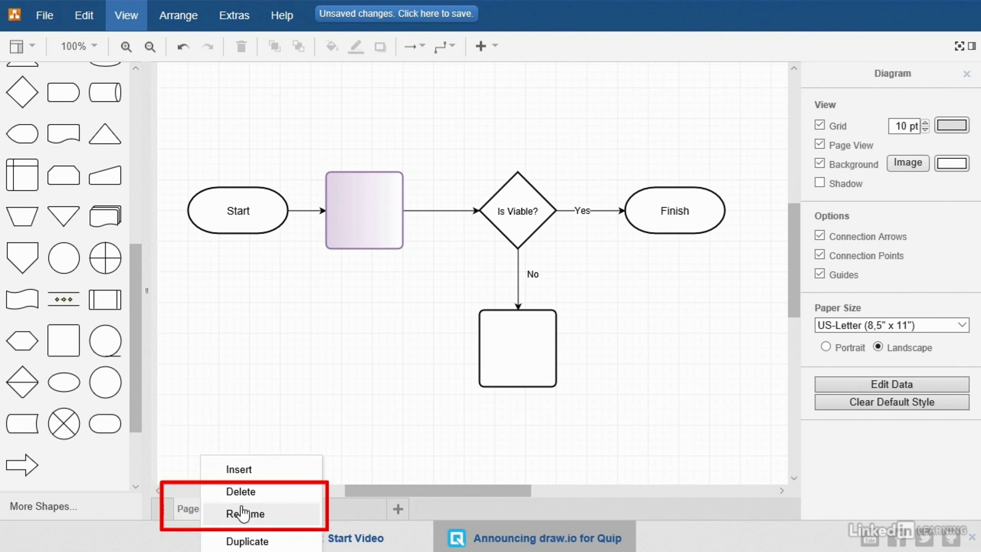
{"action": "left_click", "coordinate": [246, 514]}
{"action": "type", "text": "High Level Overview"}
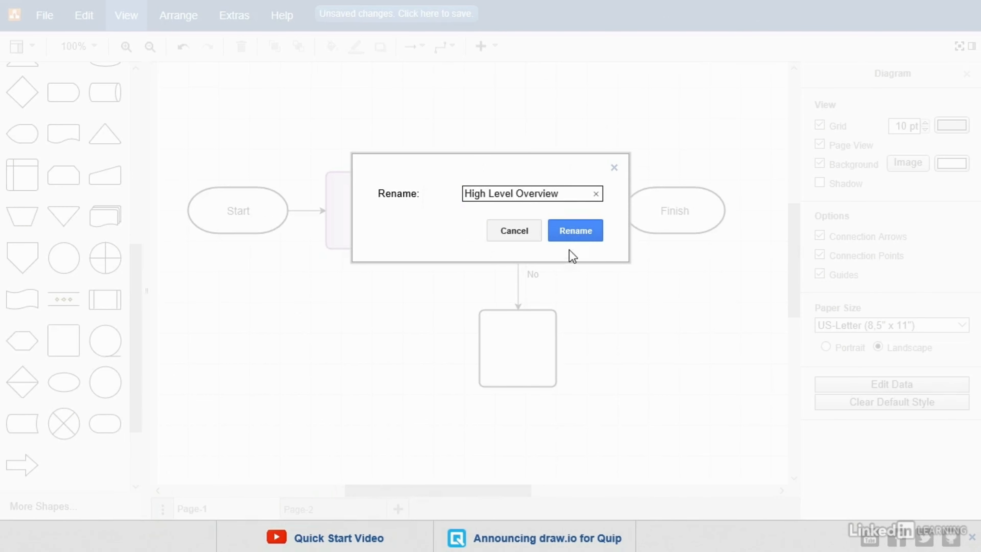
{"action": "left_click", "coordinate": [575, 231]}
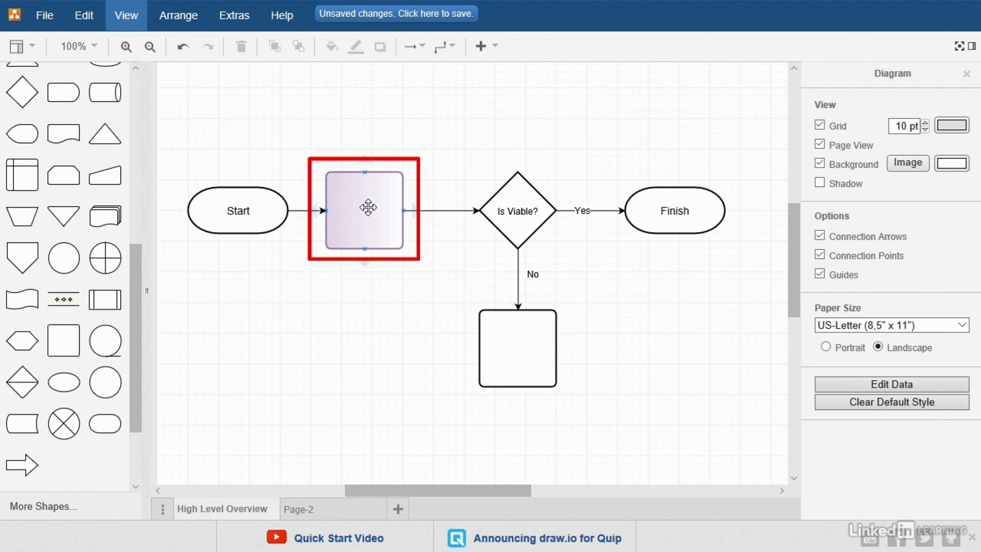
- Label the purple process box 'Complex Process A'
{"action": "left_click", "coordinate": [365, 210]}
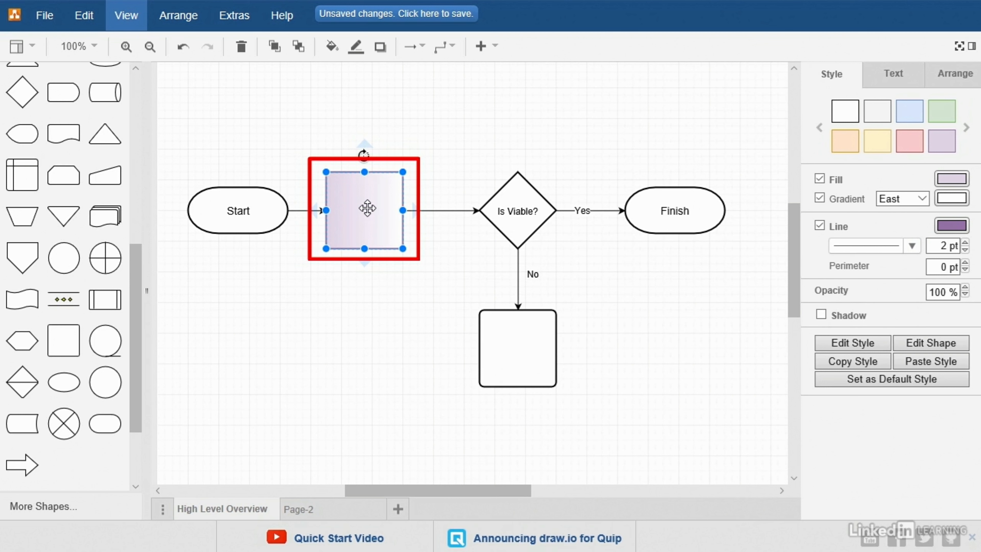
{"action": "double_click", "coordinate": [364, 210]}
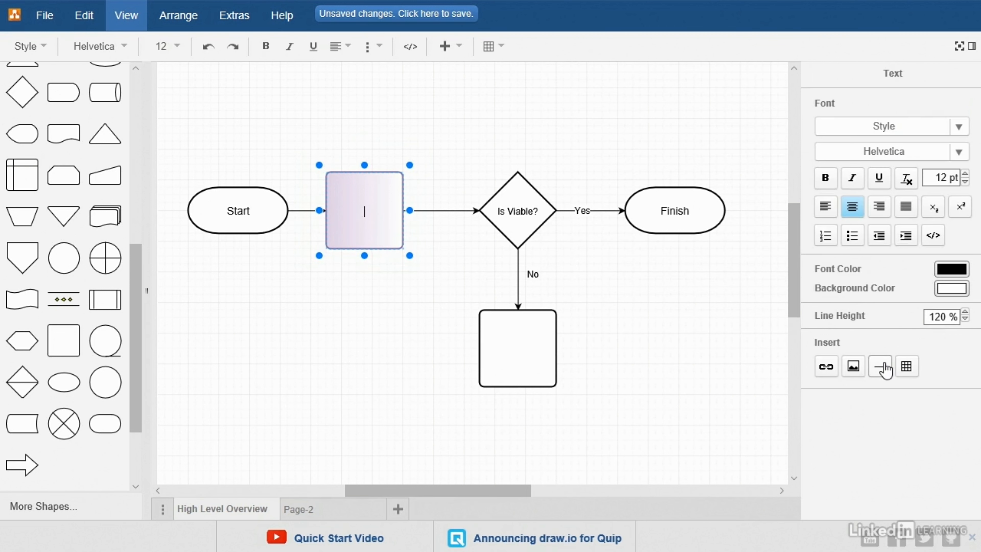
{"action": "type", "text": "Complex Process A"}
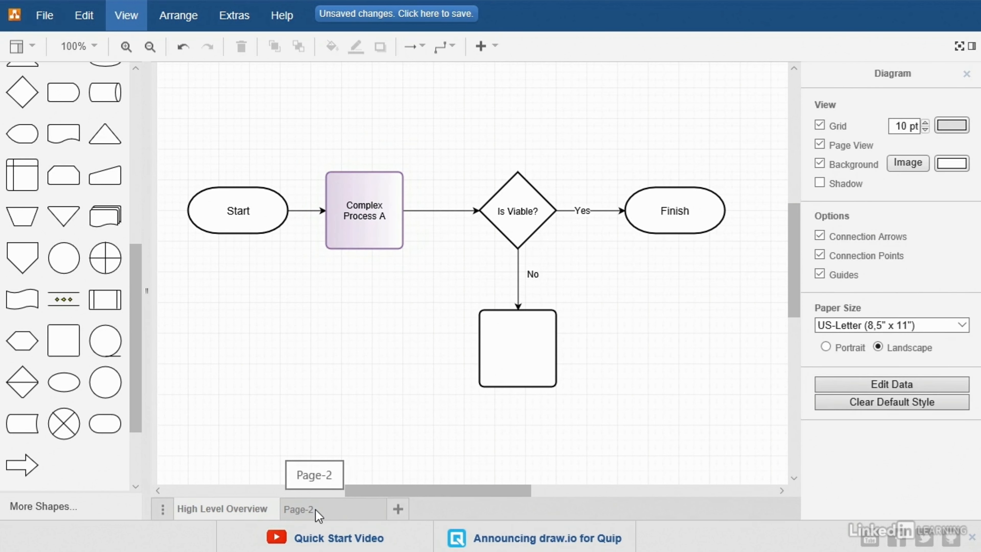
- Rename the second page 'Complex Process A' and switch back to the High Level Overview page
{"action": "double_click", "coordinate": [302, 509]}
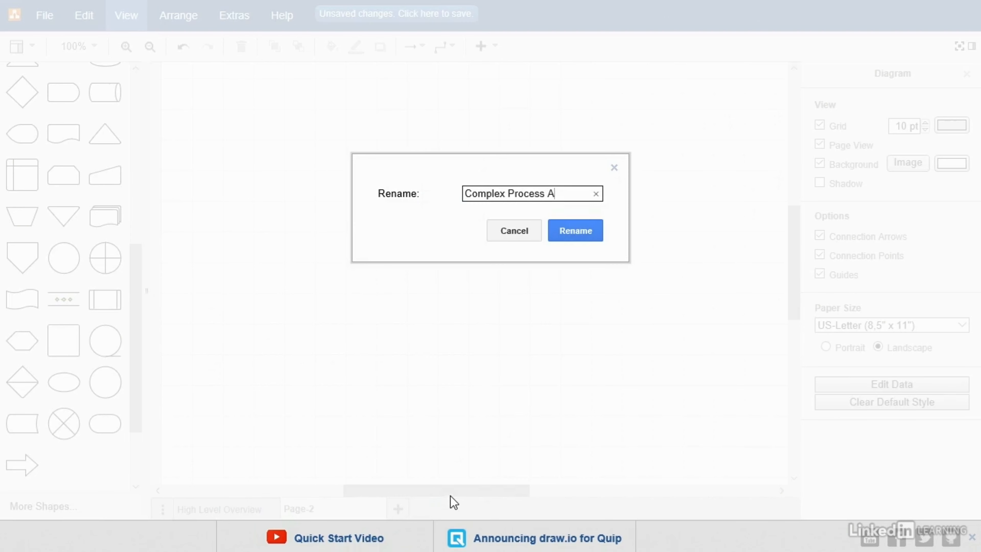
{"action": "left_click", "coordinate": [575, 230]}
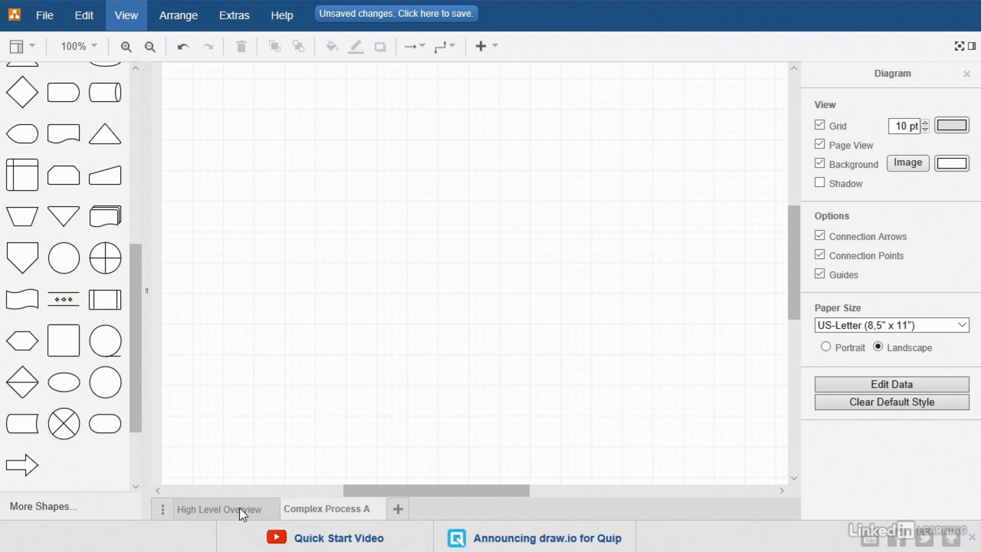
{"action": "left_click", "coordinate": [327, 509]}
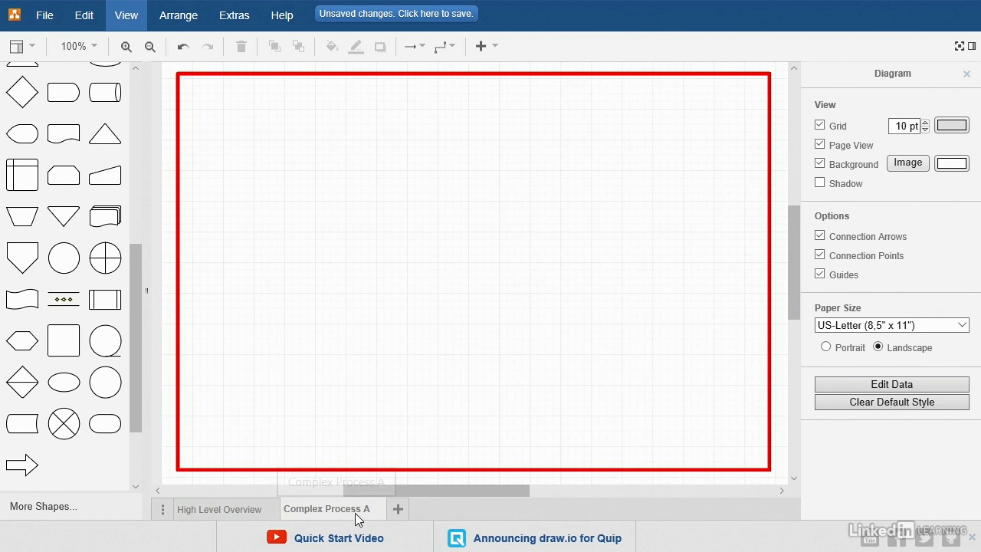
{"action": "left_click", "coordinate": [220, 509]}
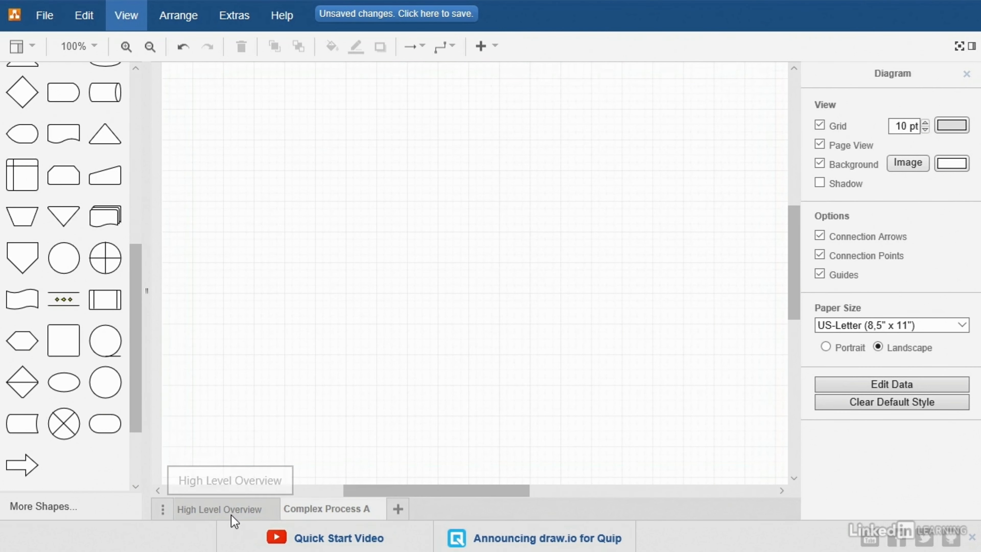
{"action": "left_click", "coordinate": [329, 509]}
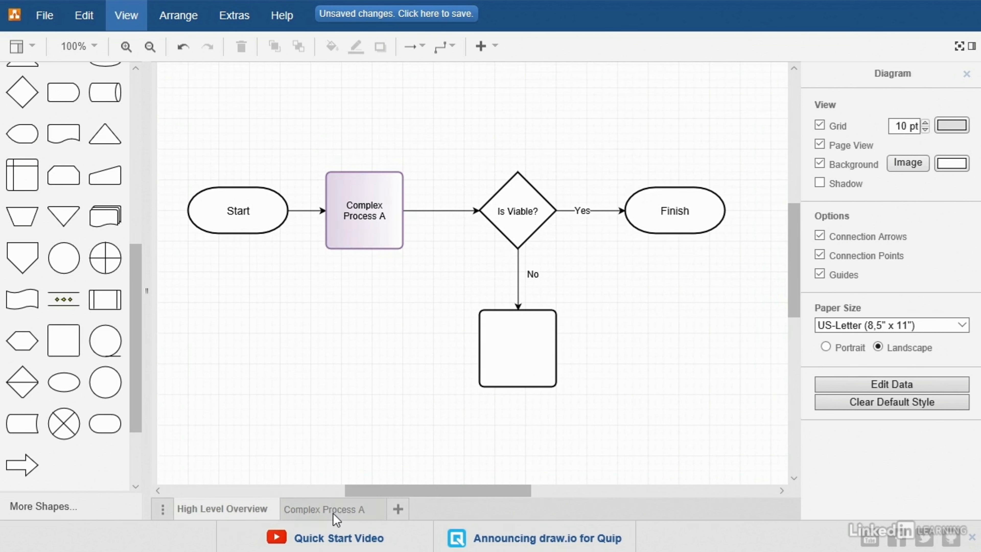
{"action": "left_click", "coordinate": [331, 509]}
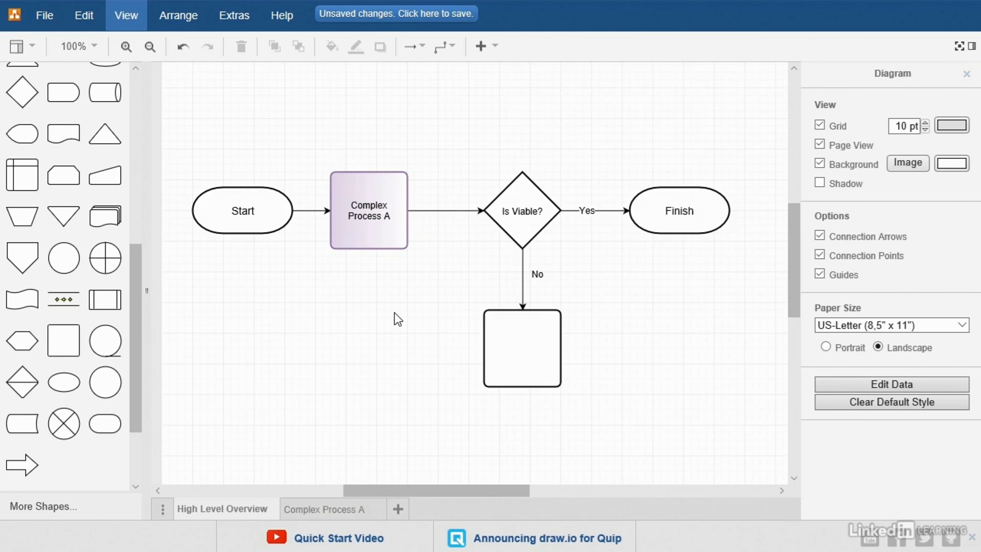
{"action": "mouse_move", "coordinate": [380, 270]}
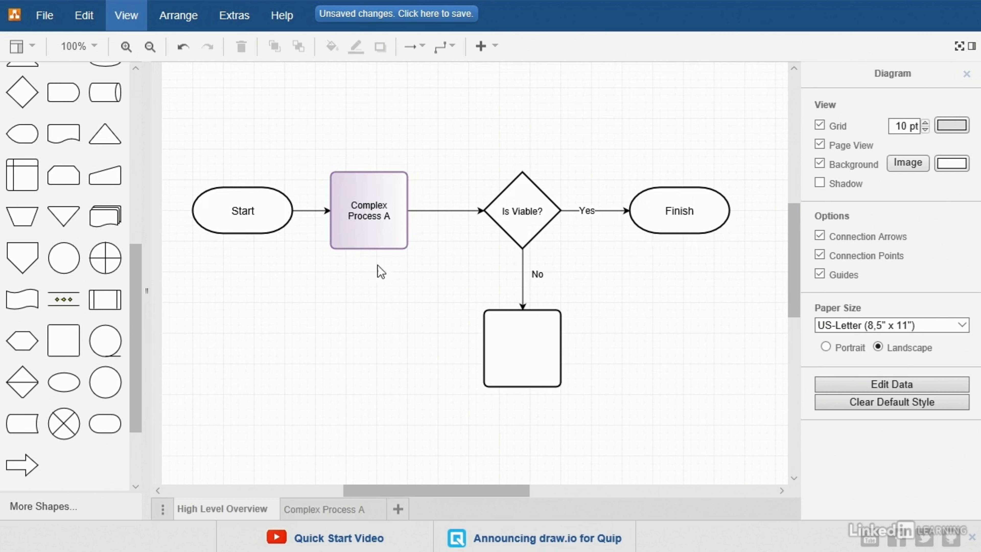
- Link the Complex Process A box to the diagram's Complex Process A page via Edit Link
{"action": "right_click", "coordinate": [369, 213]}
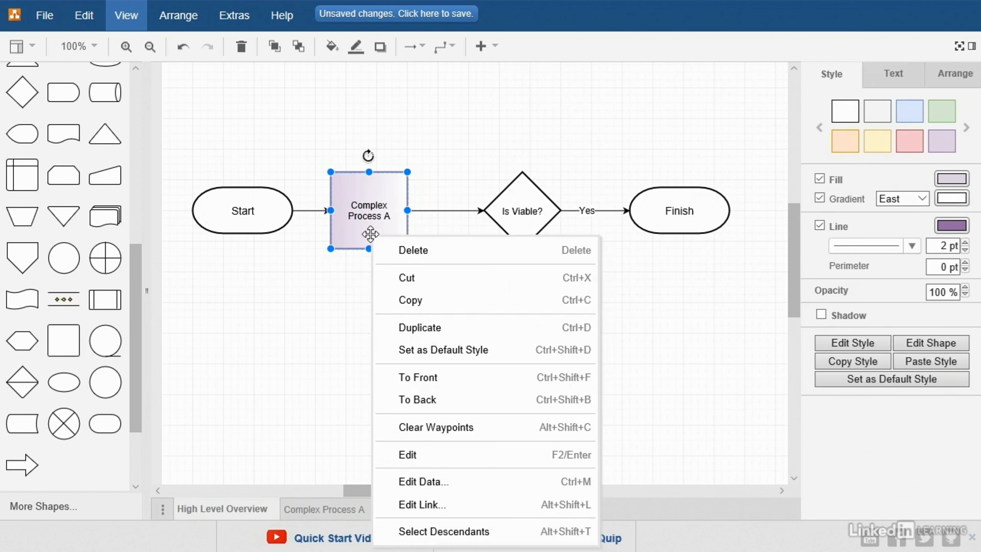
{"action": "mouse_move", "coordinate": [429, 499]}
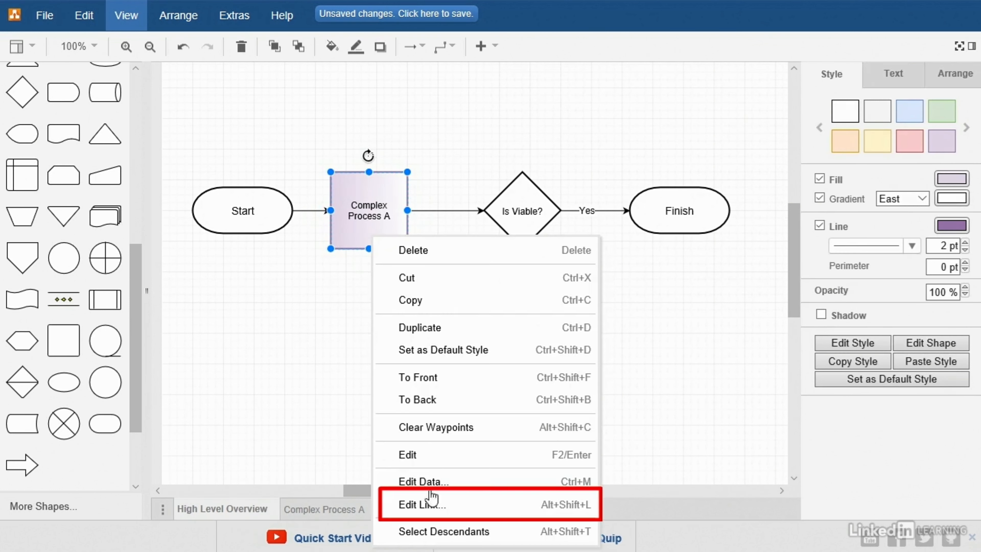
{"action": "left_click", "coordinate": [422, 504]}
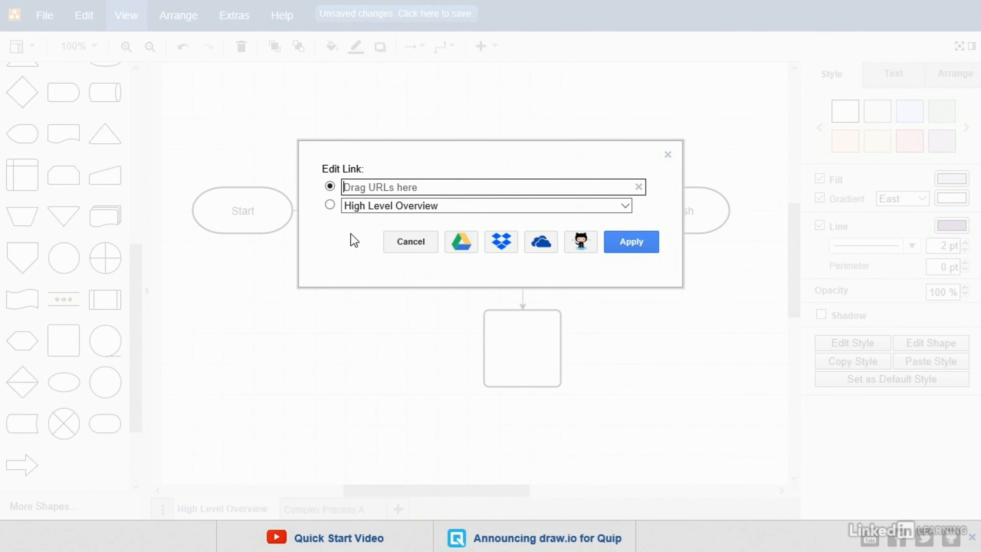
{"action": "left_click", "coordinate": [330, 206]}
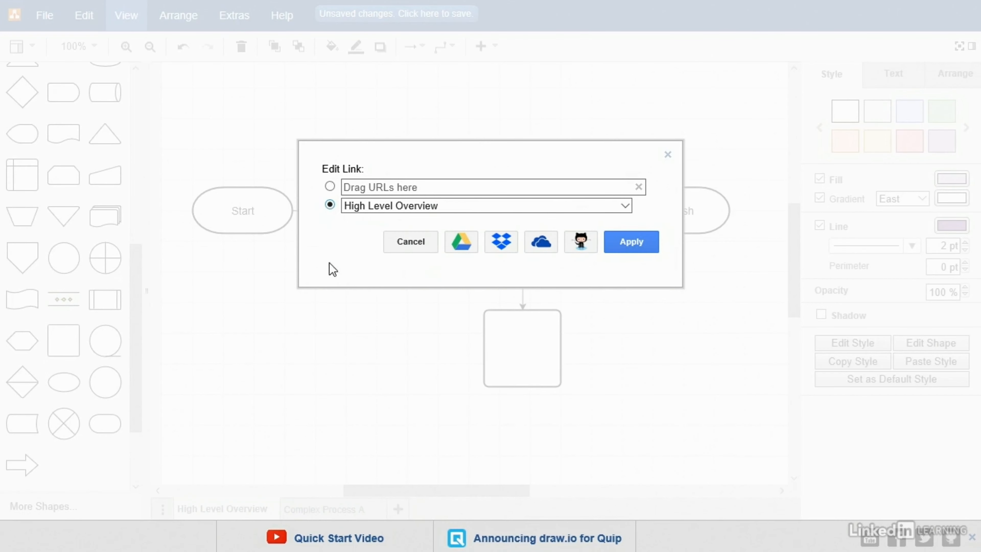
{"action": "mouse_move", "coordinate": [575, 275]}
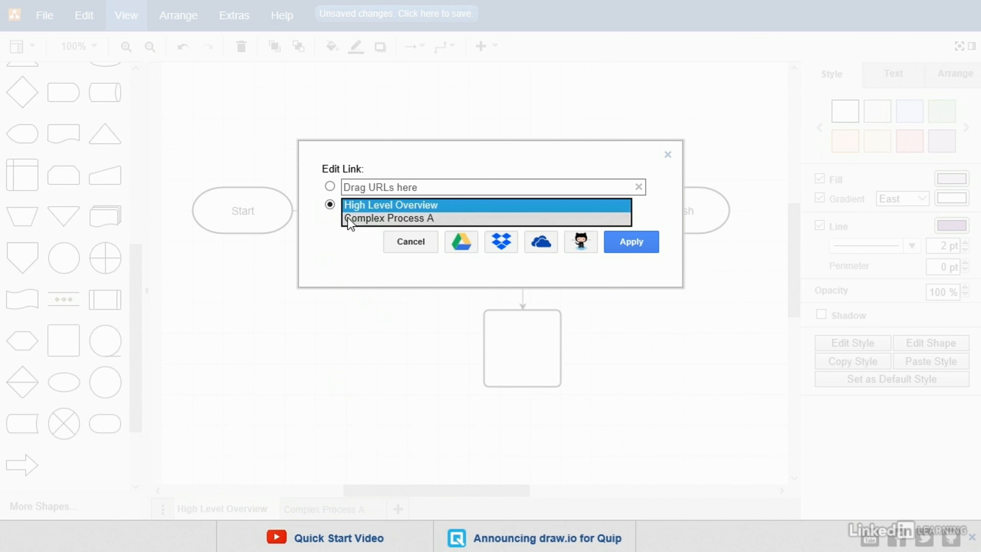
{"action": "left_click", "coordinate": [392, 219]}
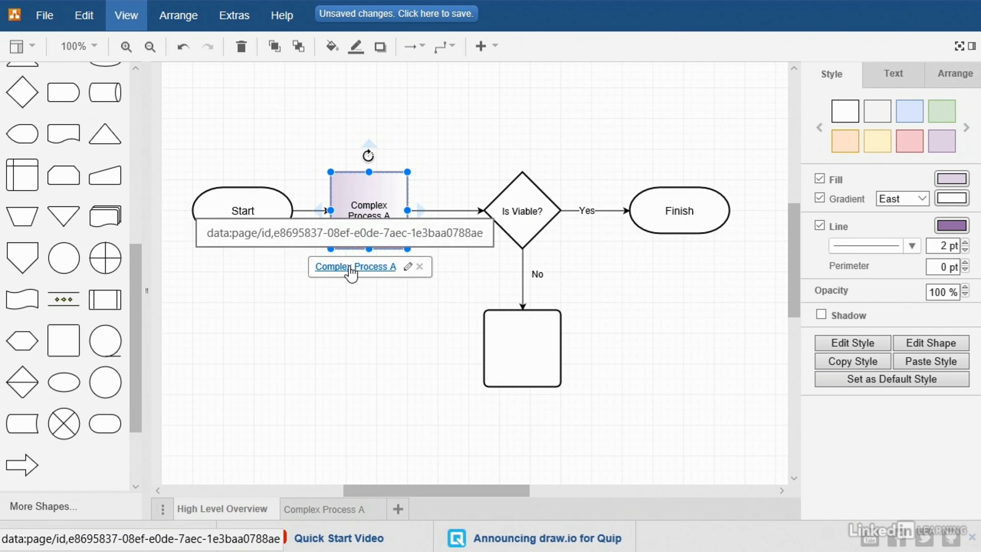
- Follow the box's link to jump to the blank Complex Process A page
{"action": "left_click", "coordinate": [325, 510]}
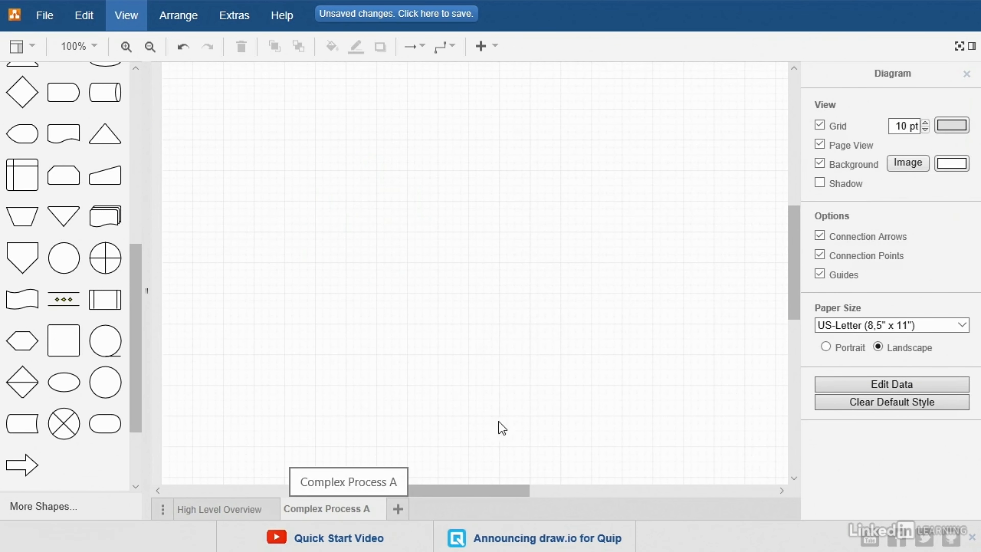
{"action": "mouse_move", "coordinate": [561, 380]}
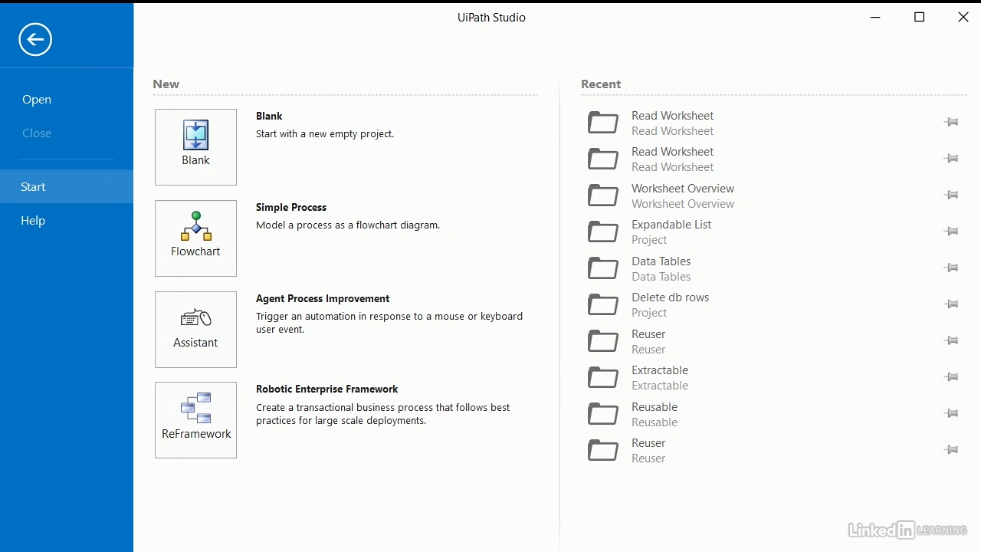
{"action": "mouse_move", "coordinate": [688, 444]}
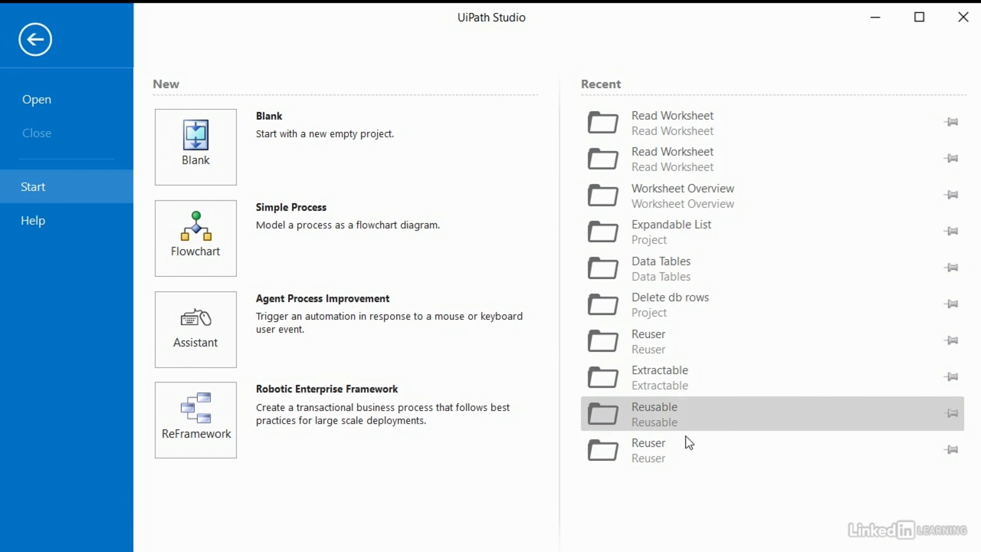
{"action": "mouse_move", "coordinate": [258, 175]}
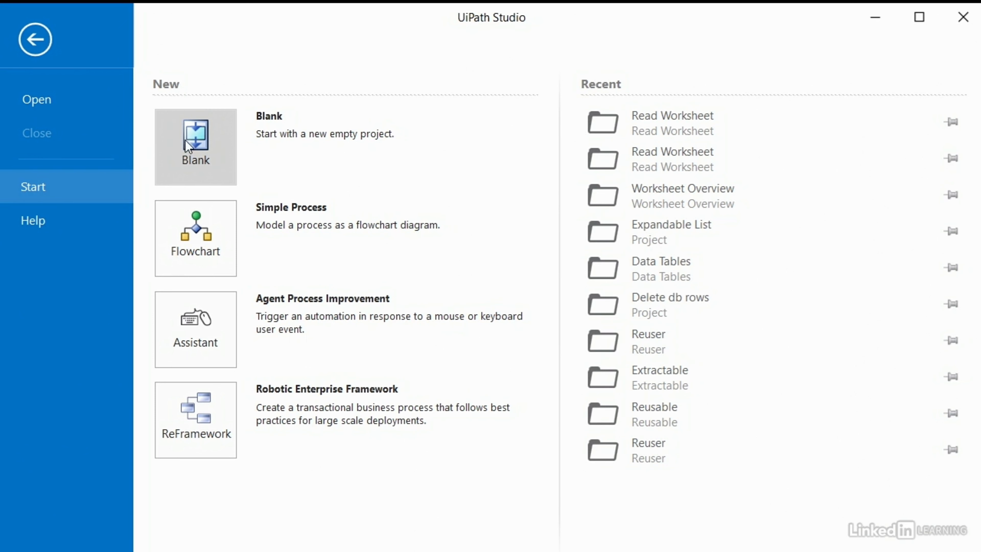
- Start a new blank project and enter 'Flowchart Demo' as its name and description
{"action": "left_click", "coordinate": [195, 139]}
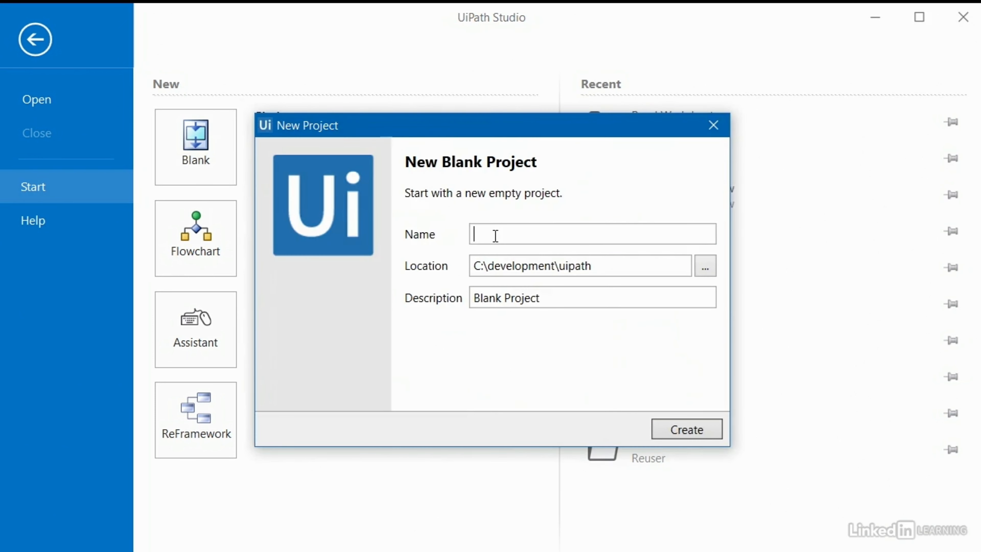
{"action": "type", "text": "Flowchart Demo"}
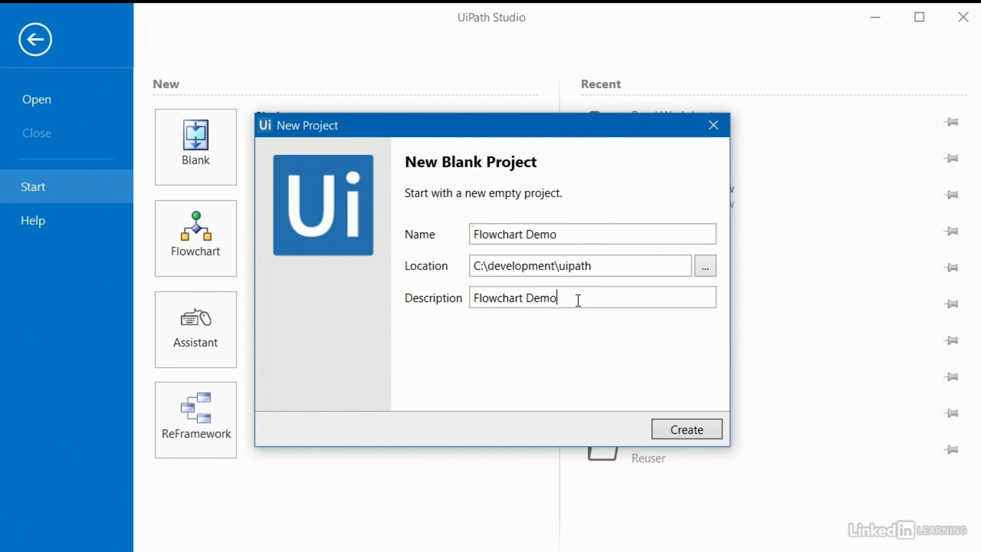
{"action": "mouse_move", "coordinate": [511, 382]}
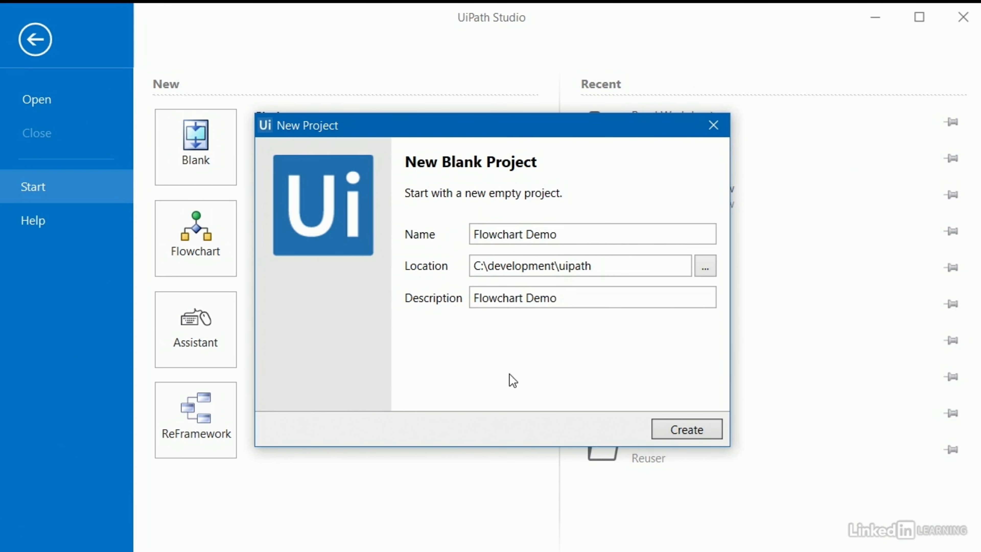
{"action": "mouse_move", "coordinate": [709, 464]}
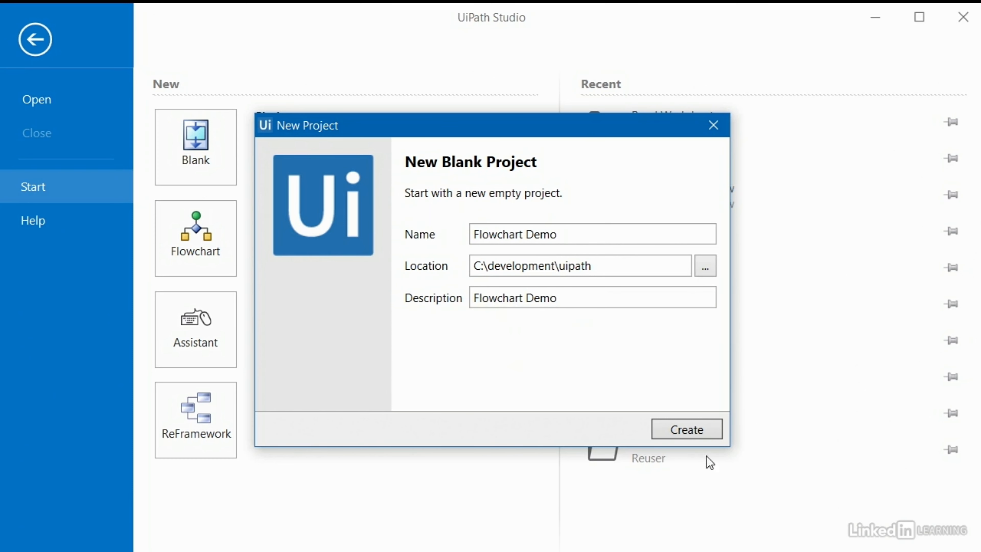
- Create the project and browse System > Activities to the Flowchart and Sequence activities
{"action": "left_click", "coordinate": [687, 429]}
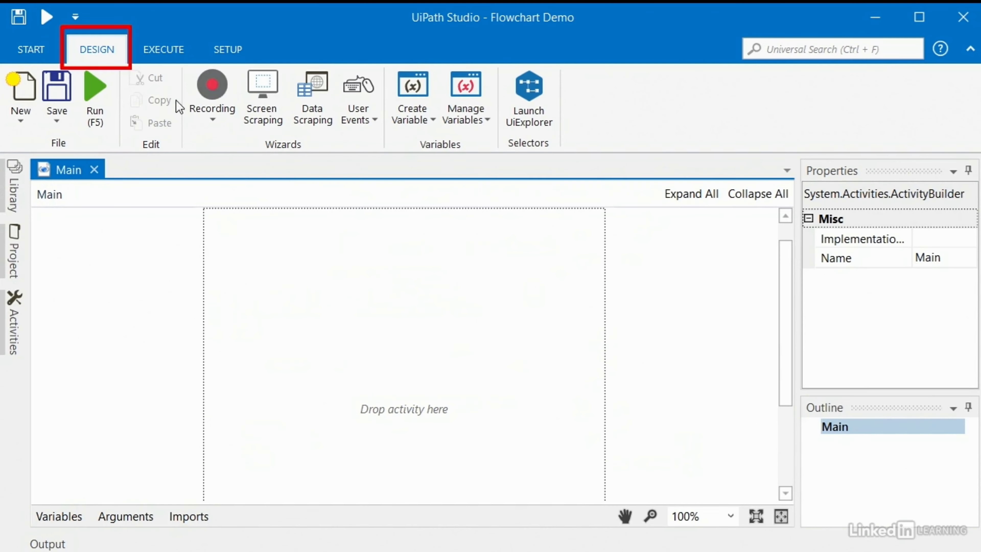
{"action": "mouse_move", "coordinate": [106, 59]}
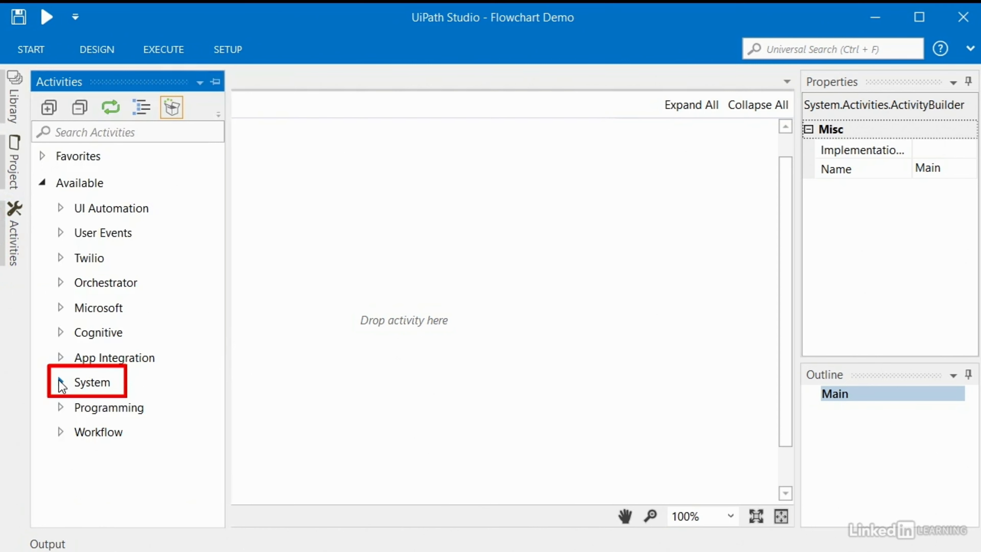
{"action": "left_click", "coordinate": [61, 382]}
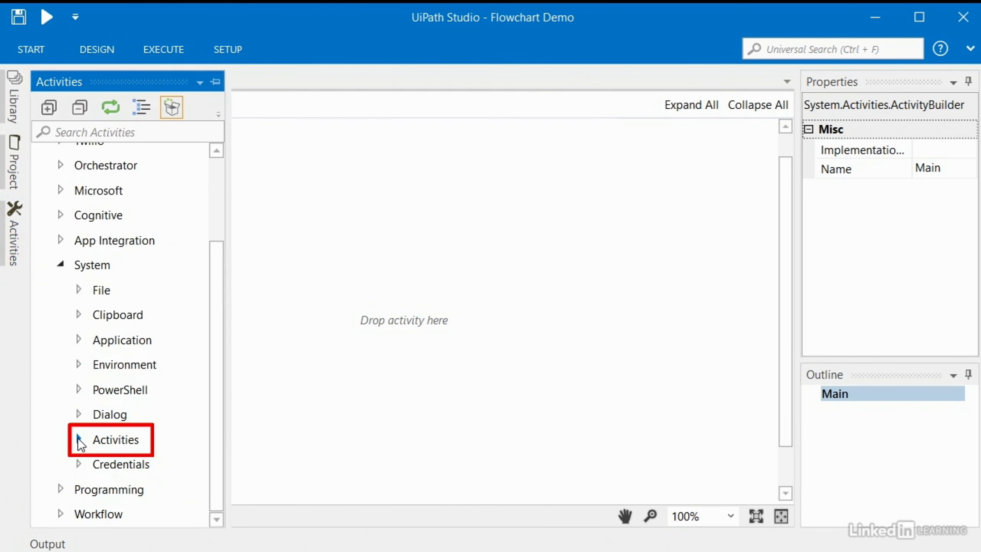
{"action": "left_click", "coordinate": [79, 439]}
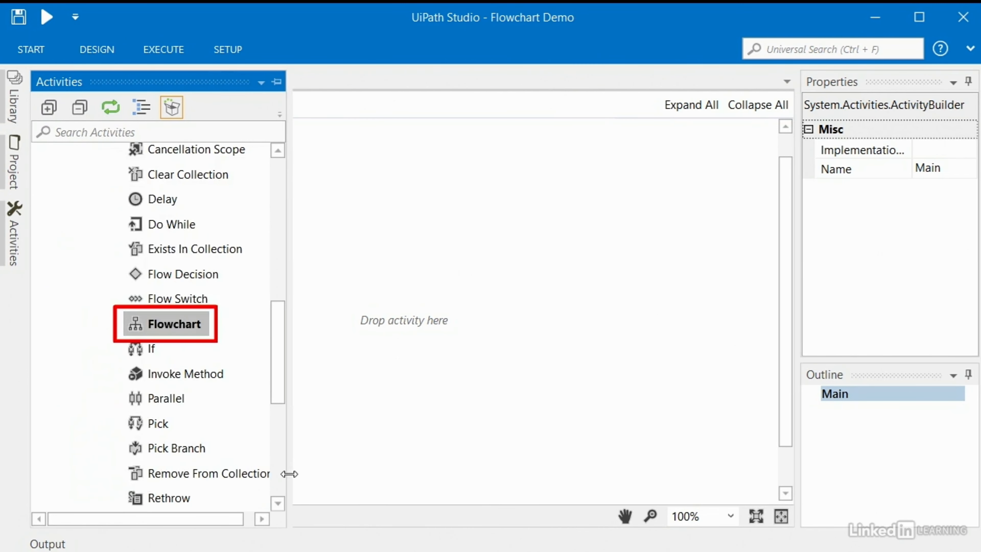
{"action": "scroll", "scroll_direction": "down", "scroll_amount": 3}
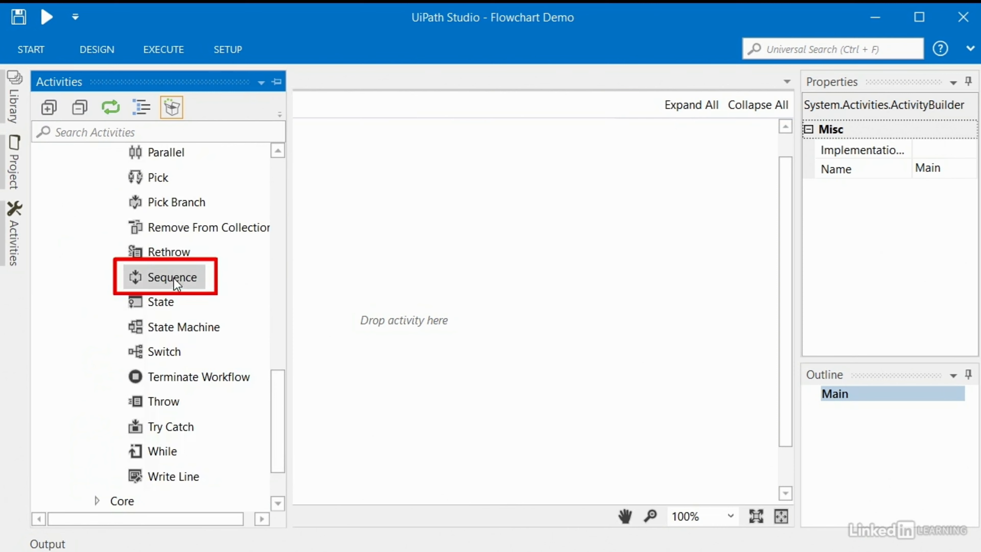
{"action": "mouse_move", "coordinate": [179, 333]}
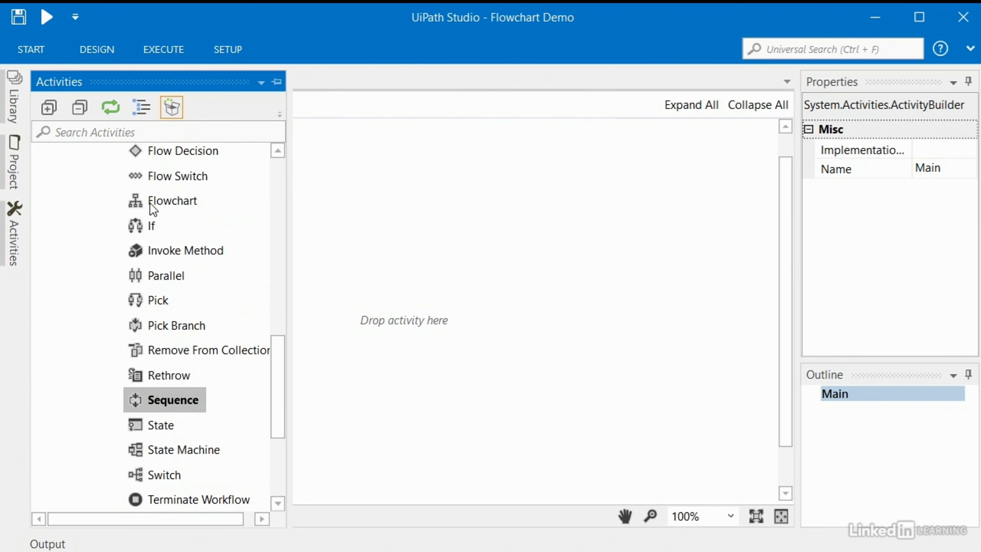
{"action": "left_click", "coordinate": [173, 202]}
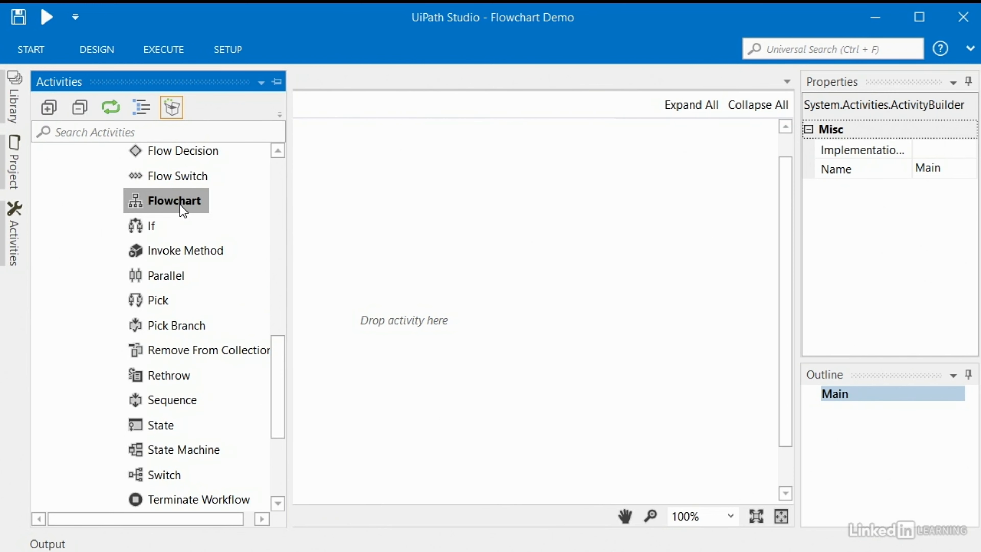
{"action": "mouse_move", "coordinate": [191, 213]}
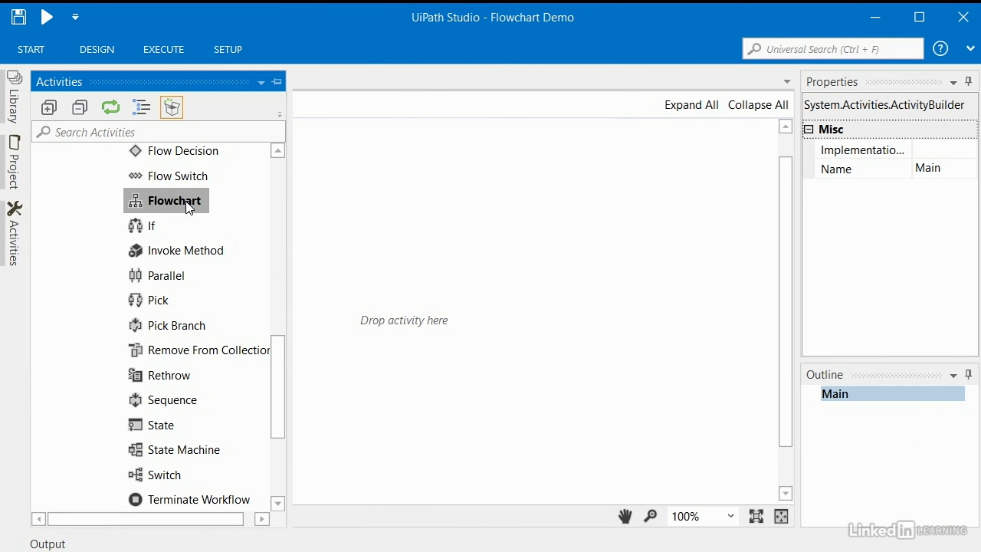
{"action": "mouse_move", "coordinate": [181, 406]}
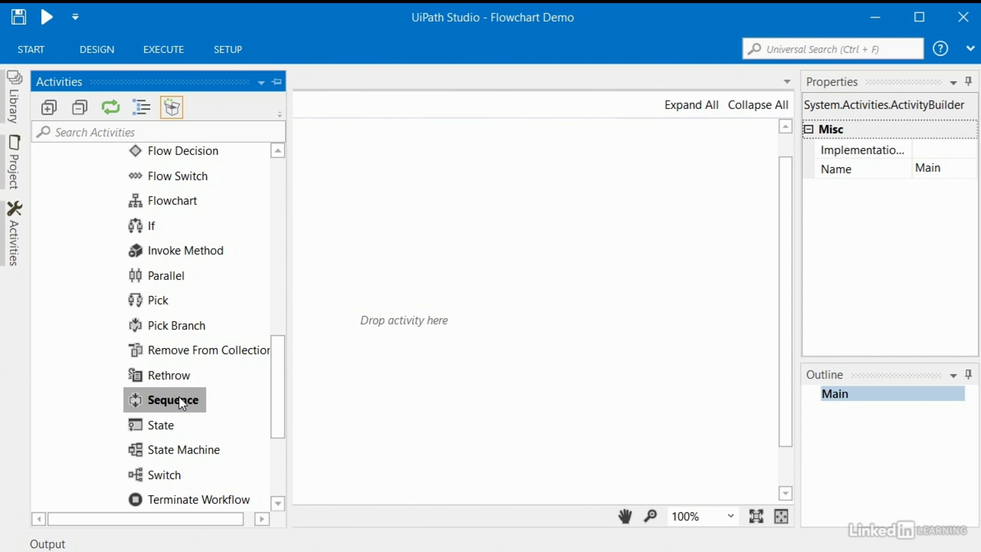
{"action": "mouse_move", "coordinate": [180, 247]}
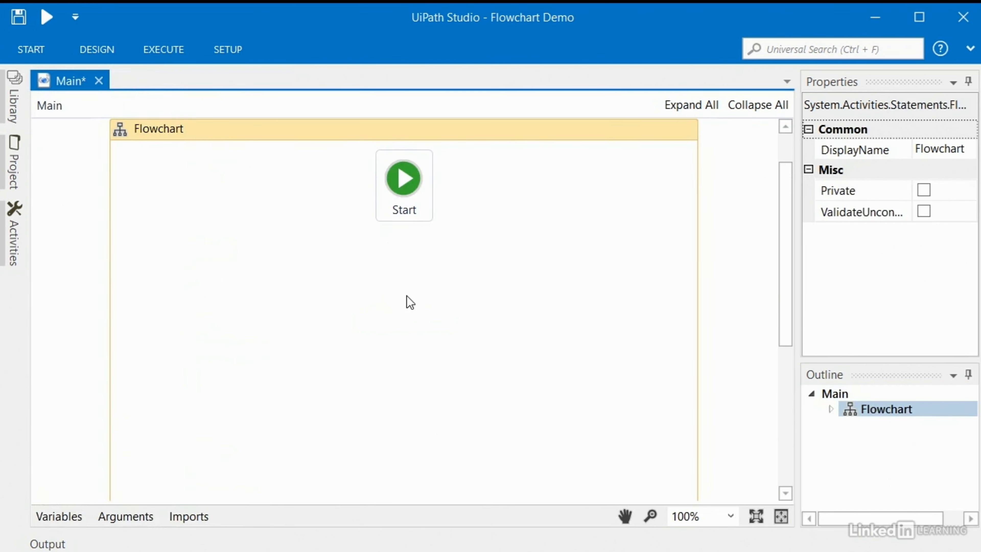
{"action": "mouse_move", "coordinate": [694, 533]}
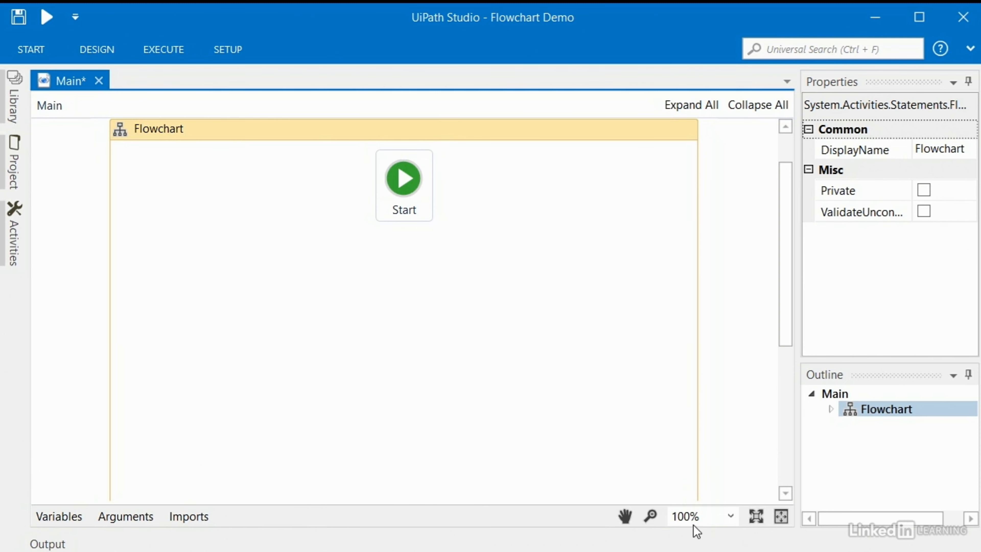
{"action": "mouse_move", "coordinate": [491, 364]}
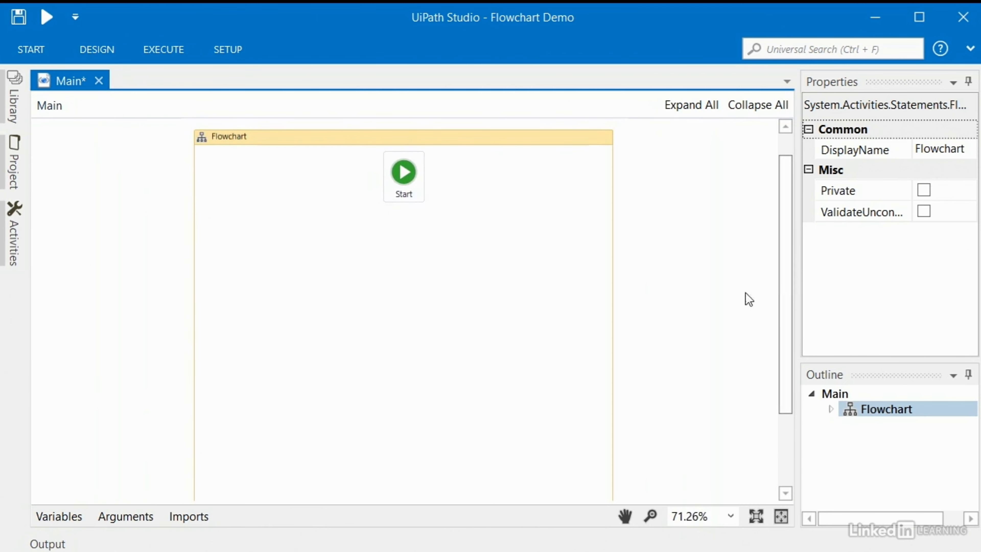
{"action": "mouse_move", "coordinate": [435, 270]}
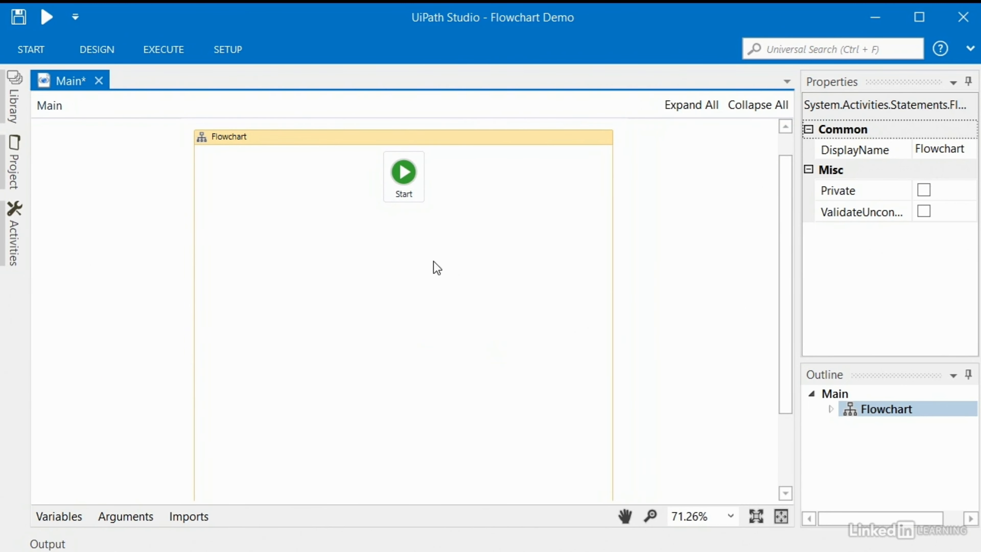
- Move the Start node down to the lower left of the canvas and back up again
{"action": "left_click", "coordinate": [403, 173]}
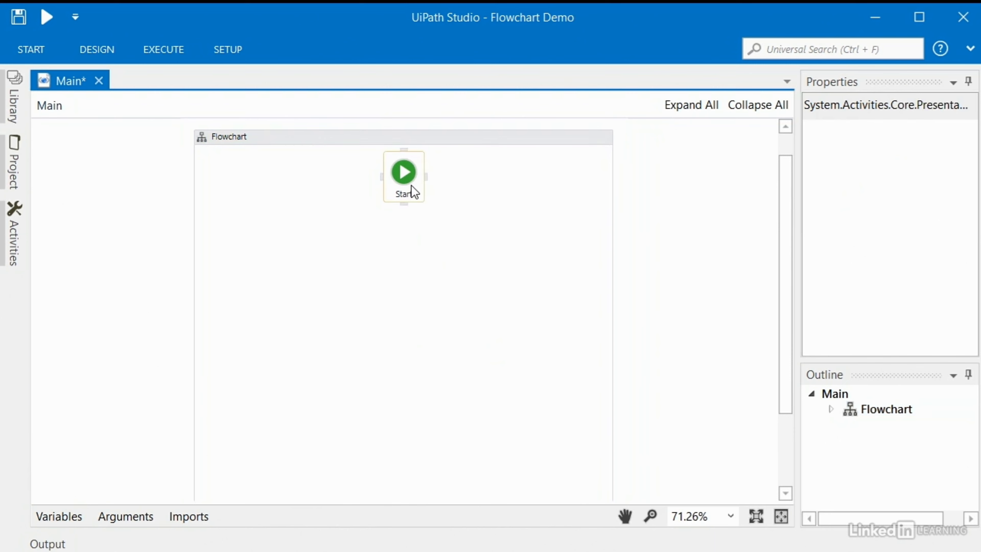
{"action": "mouse_move", "coordinate": [408, 188]}
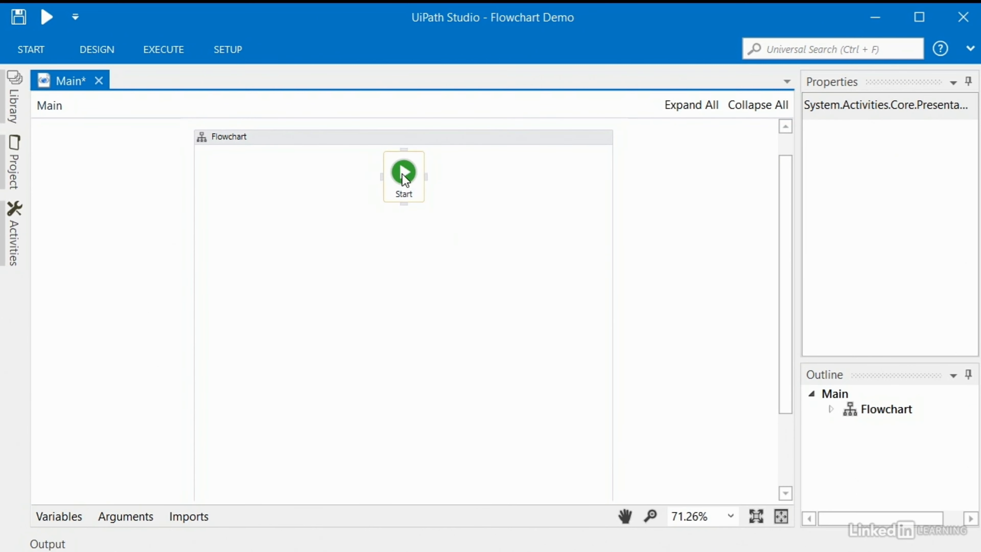
{"action": "mouse_move", "coordinate": [408, 290]}
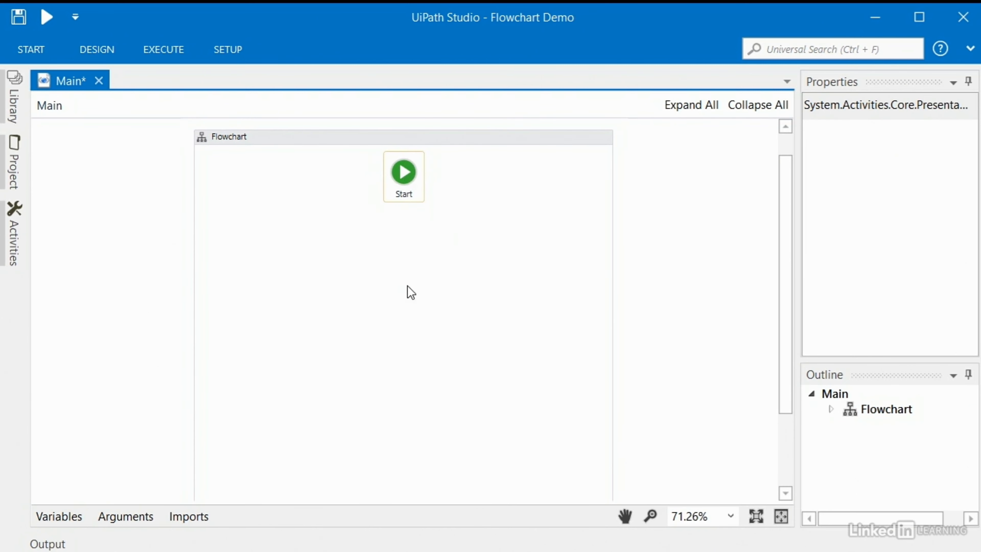
{"action": "left_click_drag", "start_coordinate": [404, 177], "coordinate": [239, 321]}
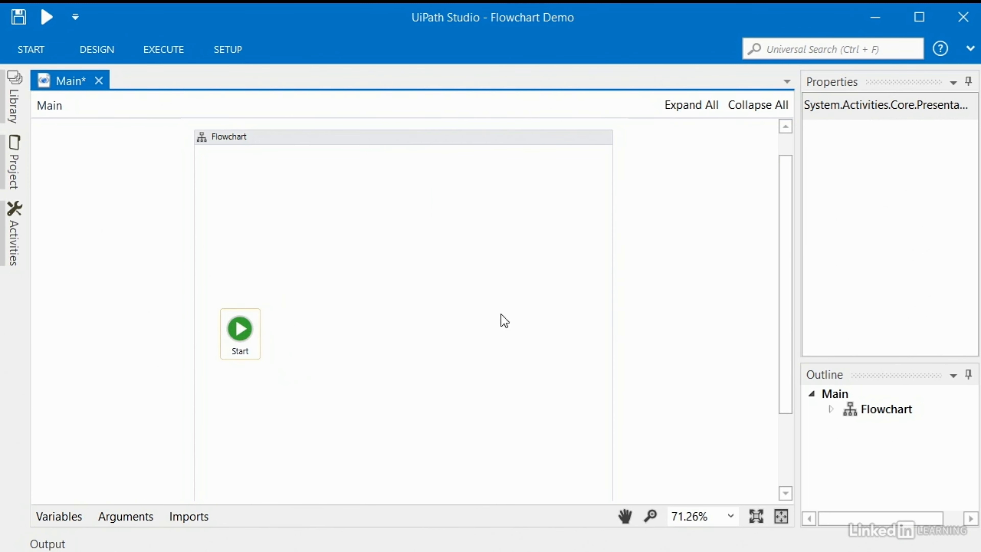
{"action": "mouse_move", "coordinate": [442, 329]}
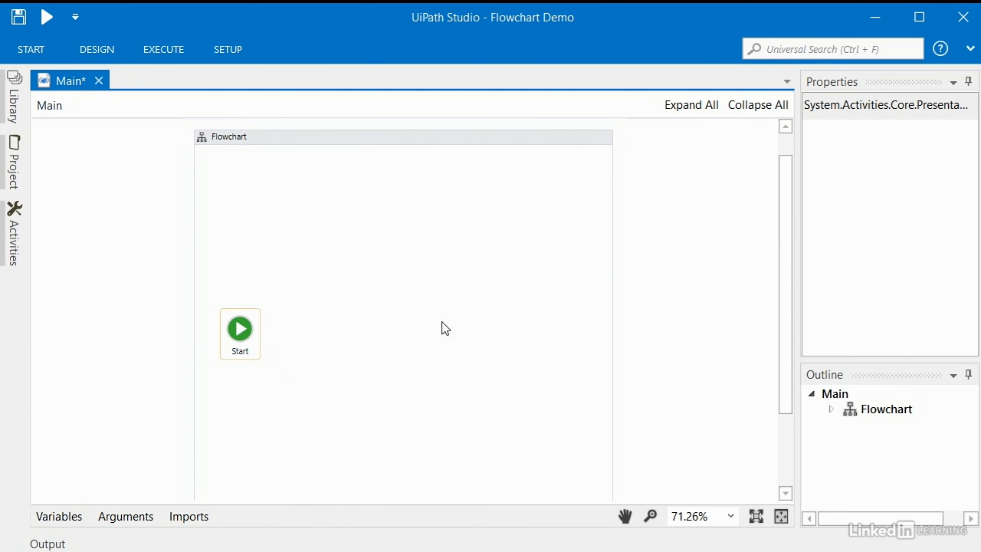
{"action": "mouse_move", "coordinate": [252, 328]}
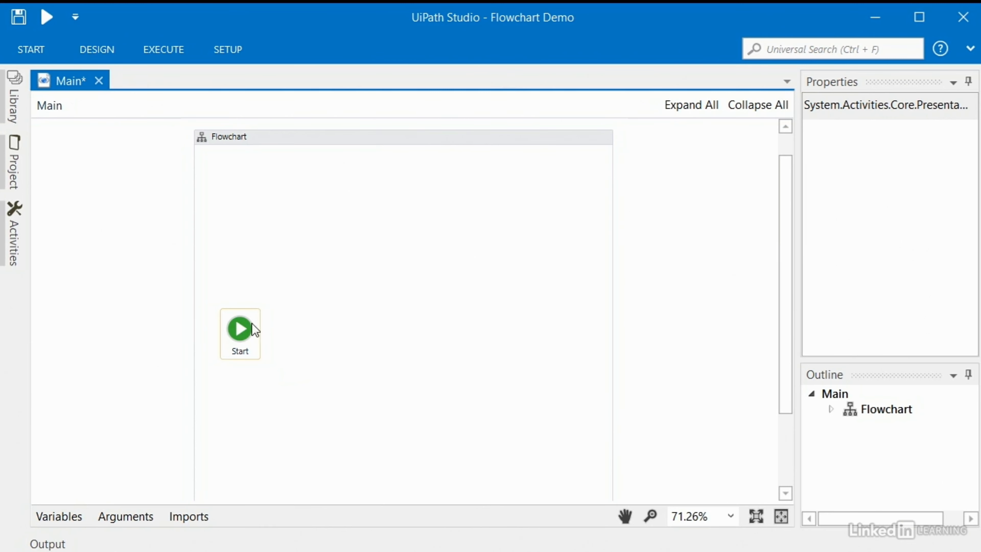
{"action": "left_click_drag", "start_coordinate": [240, 329], "coordinate": [383, 194]}
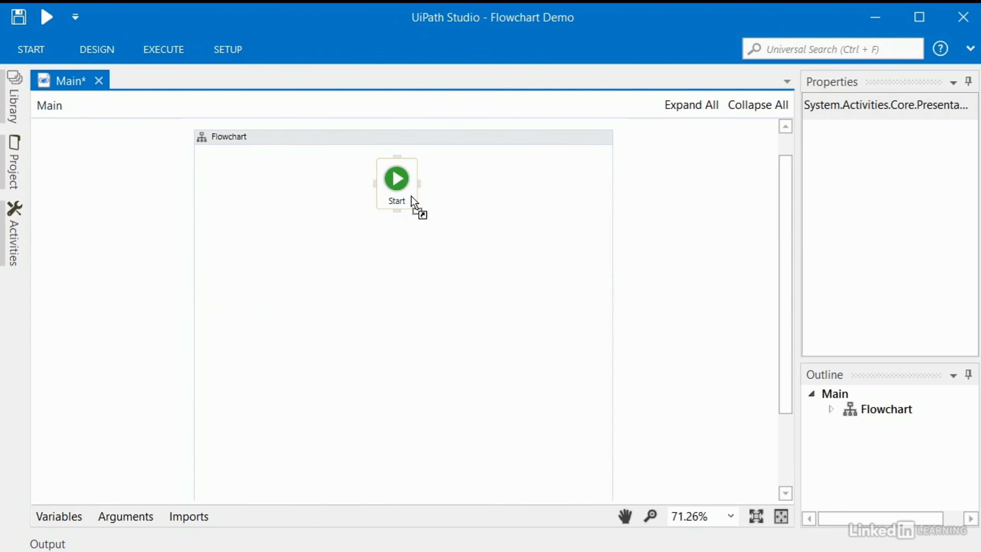
{"action": "mouse_move", "coordinate": [352, 345]}
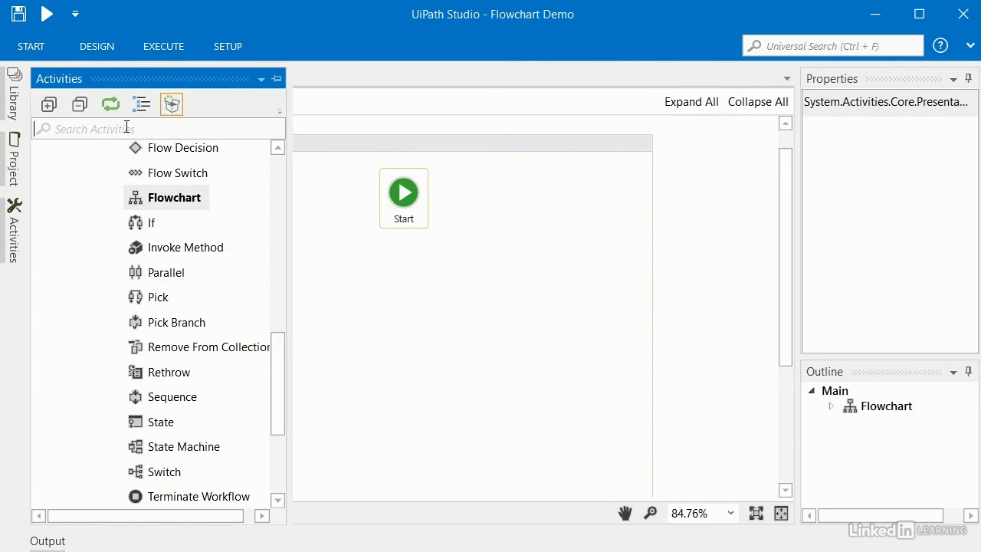
- Add a Log Message activity below Start and name it Alarm Goes Off
{"action": "type", "text": "log message"}
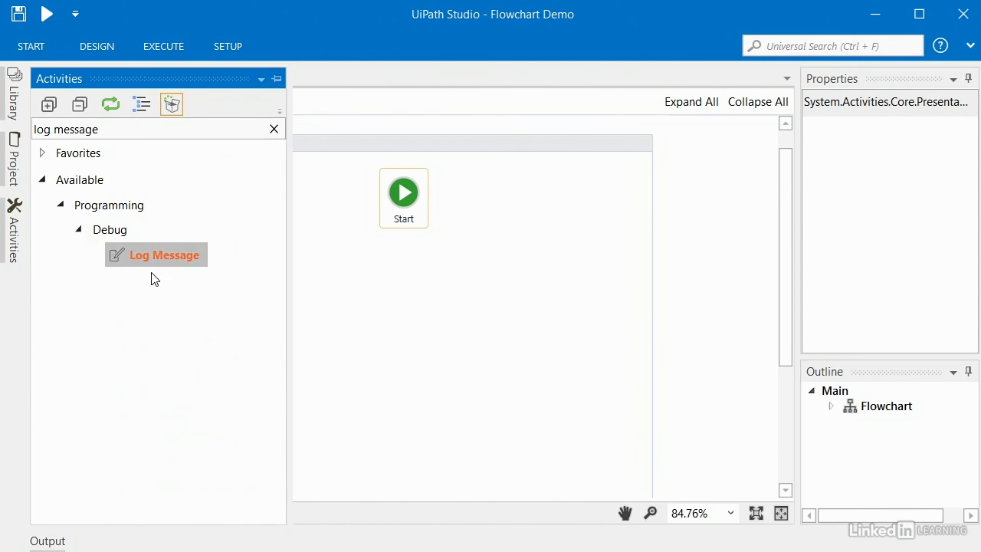
{"action": "left_click_drag", "start_coordinate": [155, 254], "coordinate": [394, 283]}
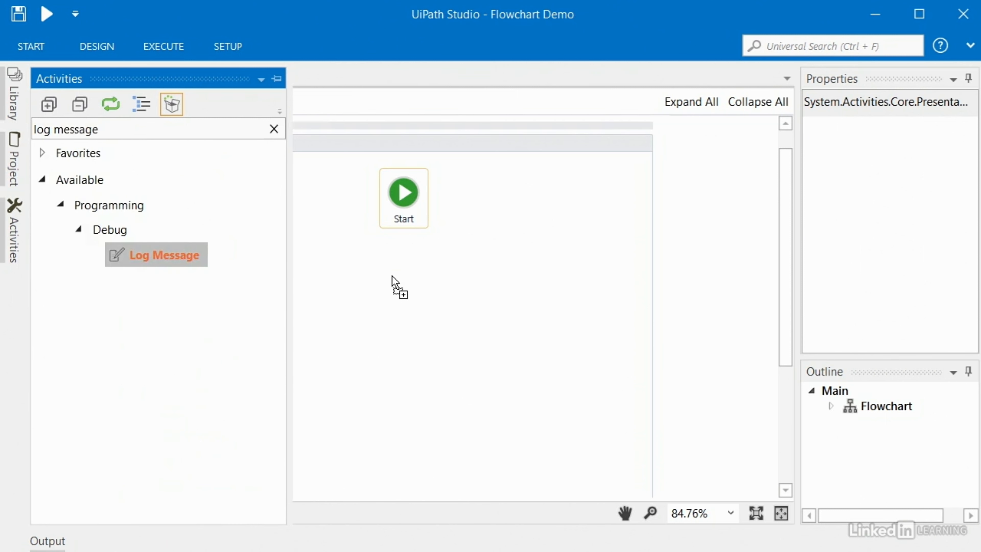
{"action": "left_click_drag", "start_coordinate": [156, 254], "coordinate": [404, 278]}
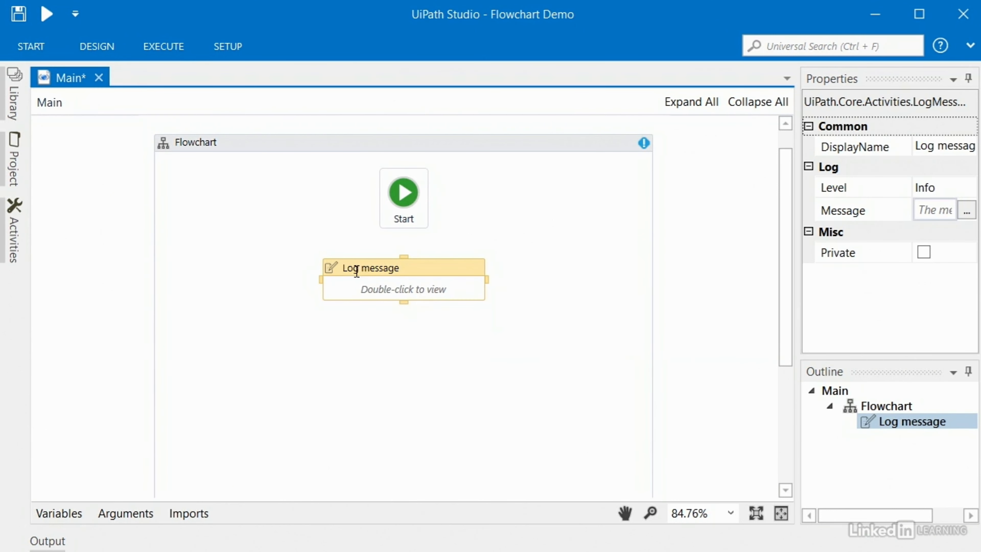
{"action": "double_click", "coordinate": [370, 275]}
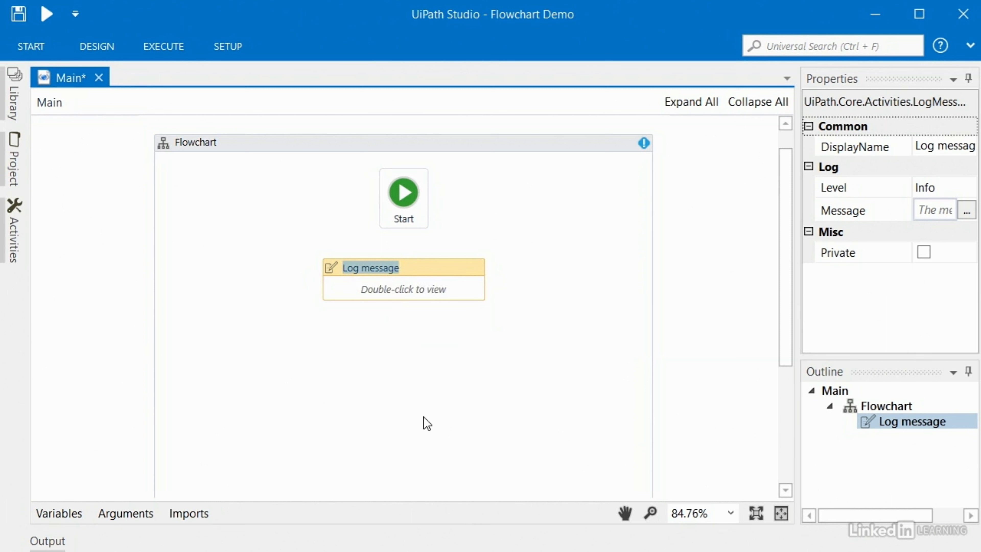
{"action": "type", "text": "Alarm G"}
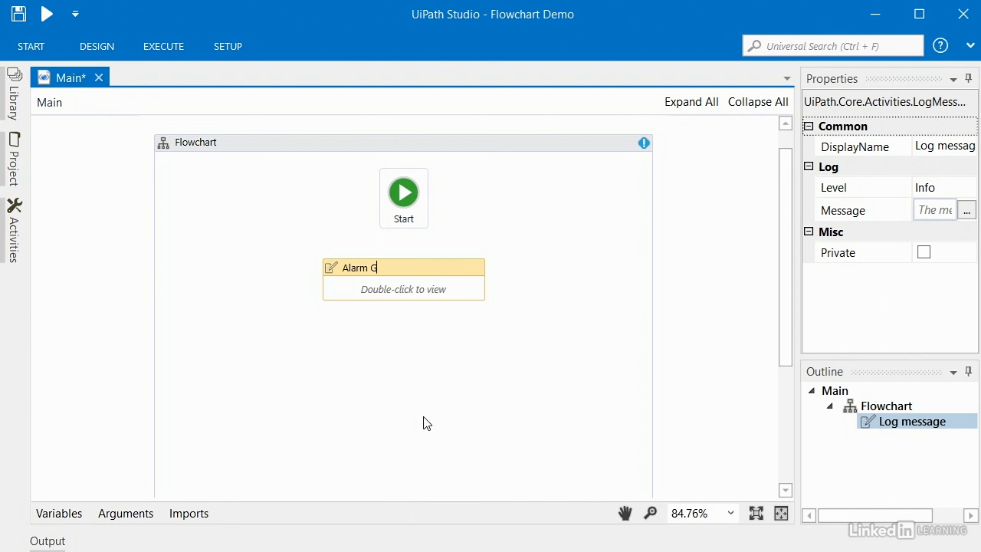
{"action": "type", "text": "oes Off"}
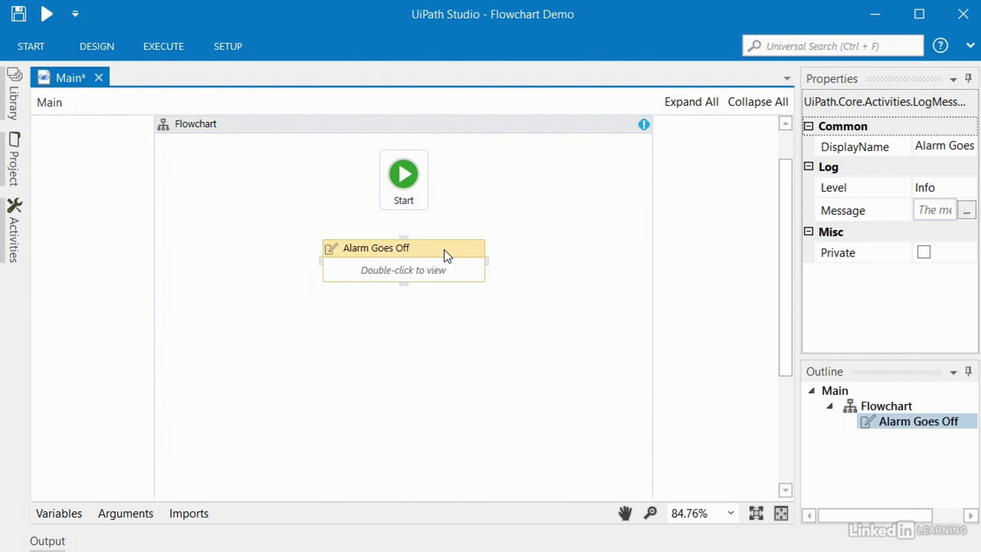
- Copy Alarm Goes Off below itself and rename the copy Get Out of Bed
{"action": "left_click_drag", "start_coordinate": [403, 248], "coordinate": [411, 257]}
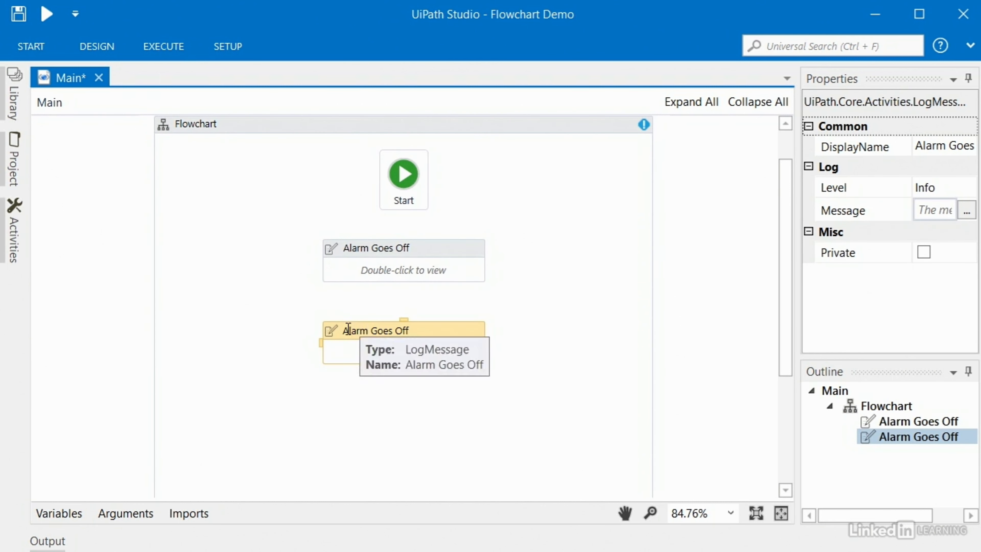
{"action": "type", "text": "Get Out of Bed"}
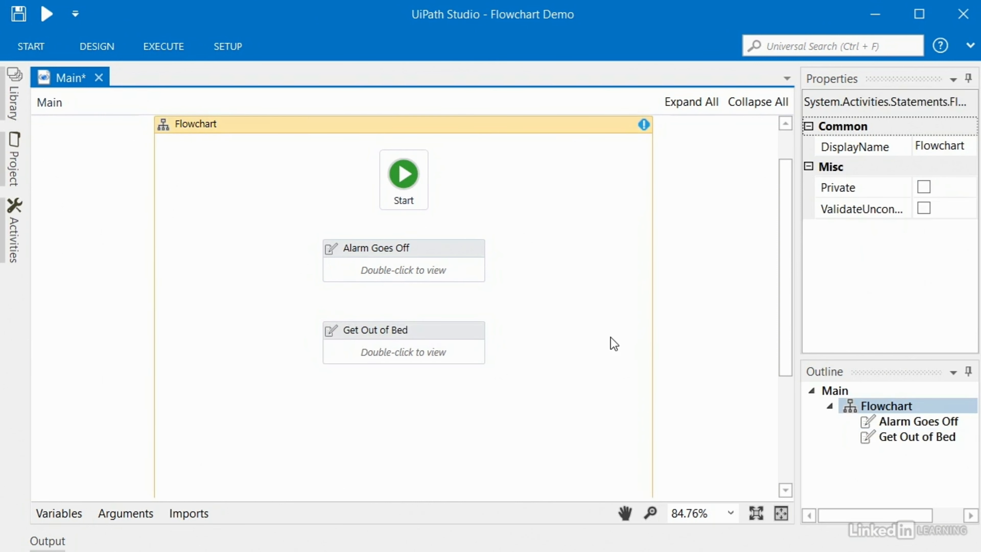
{"action": "mouse_move", "coordinate": [411, 194]}
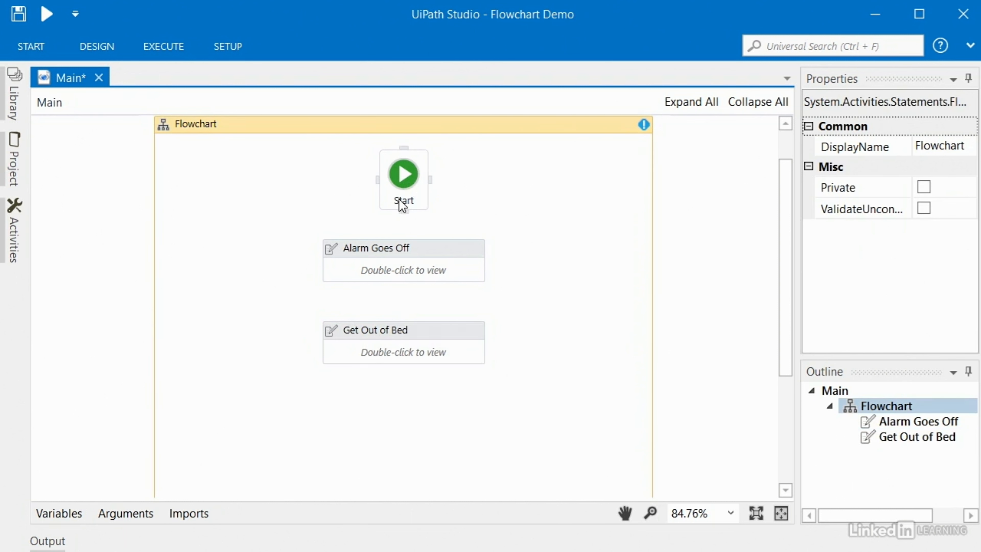
{"action": "mouse_move", "coordinate": [403, 225]}
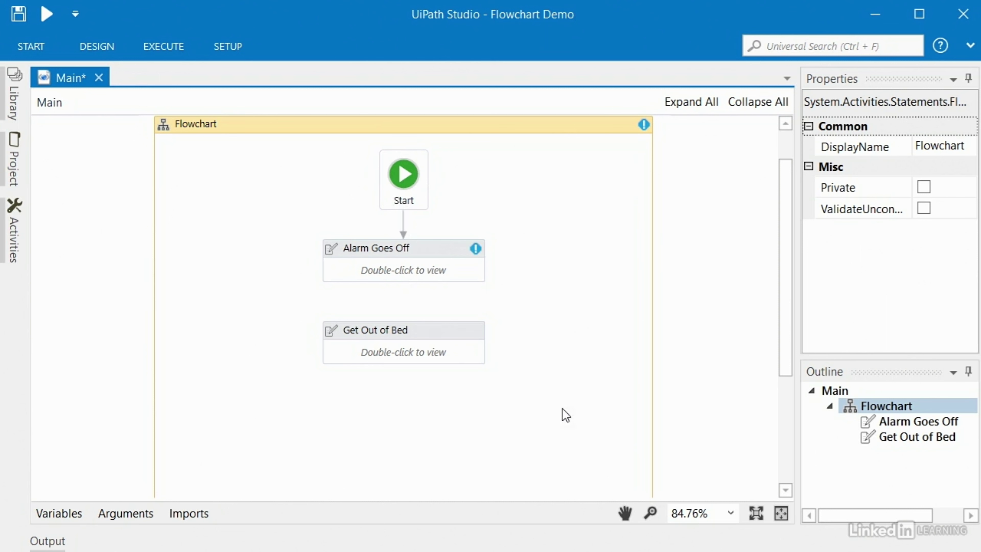
{"action": "mouse_move", "coordinate": [418, 181]}
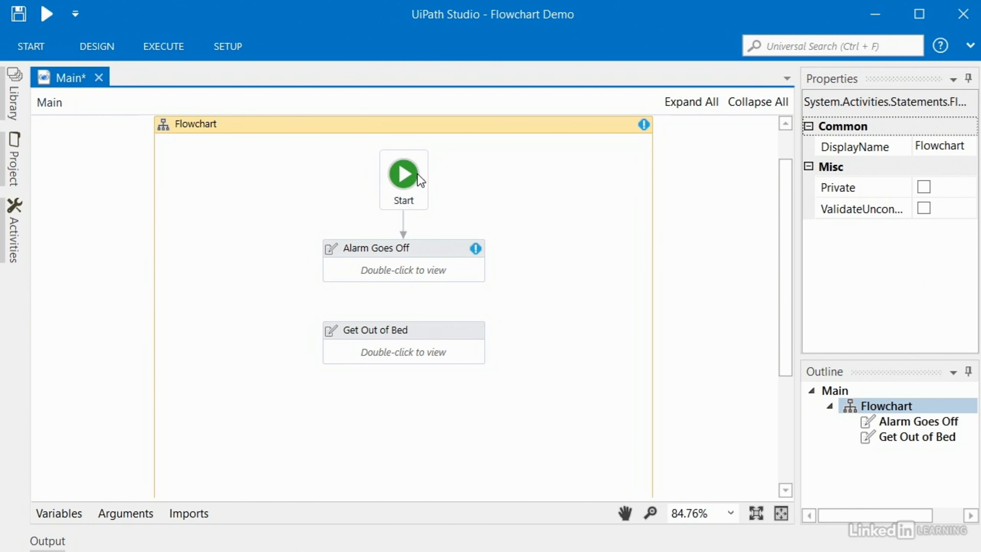
- Select Alarm Goes Off to connect it onward to Get Out of Bed
{"action": "left_click", "coordinate": [385, 248]}
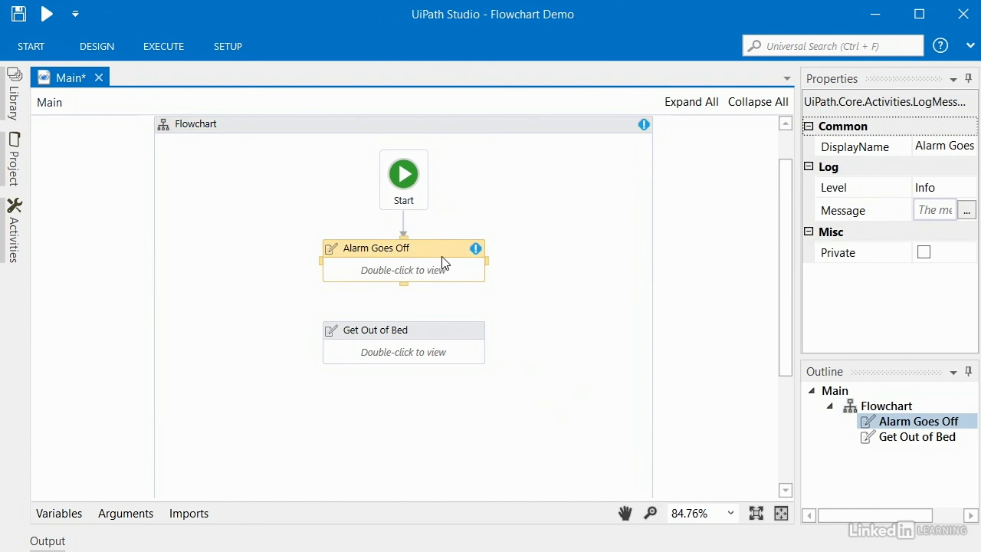
{"action": "mouse_move", "coordinate": [405, 295]}
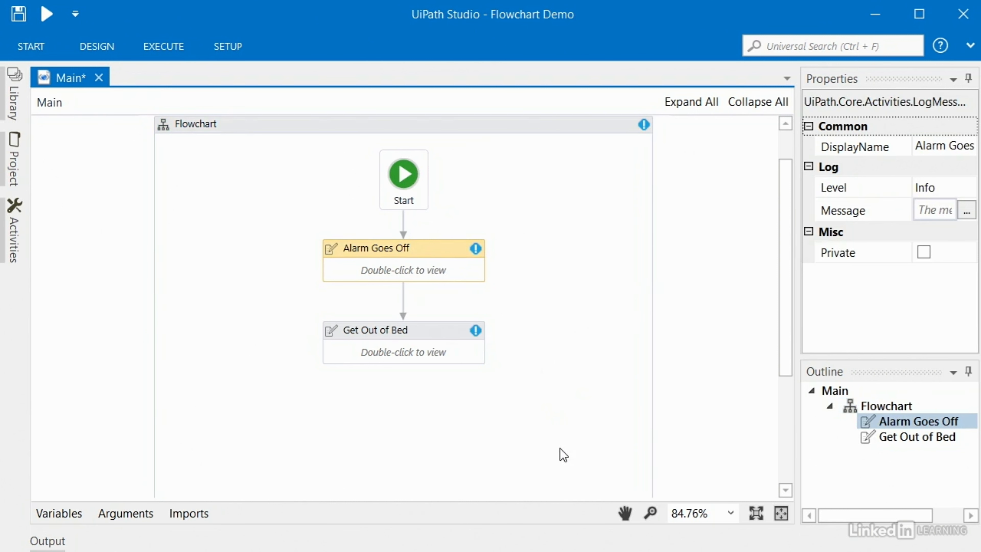
{"action": "mouse_move", "coordinate": [474, 254]}
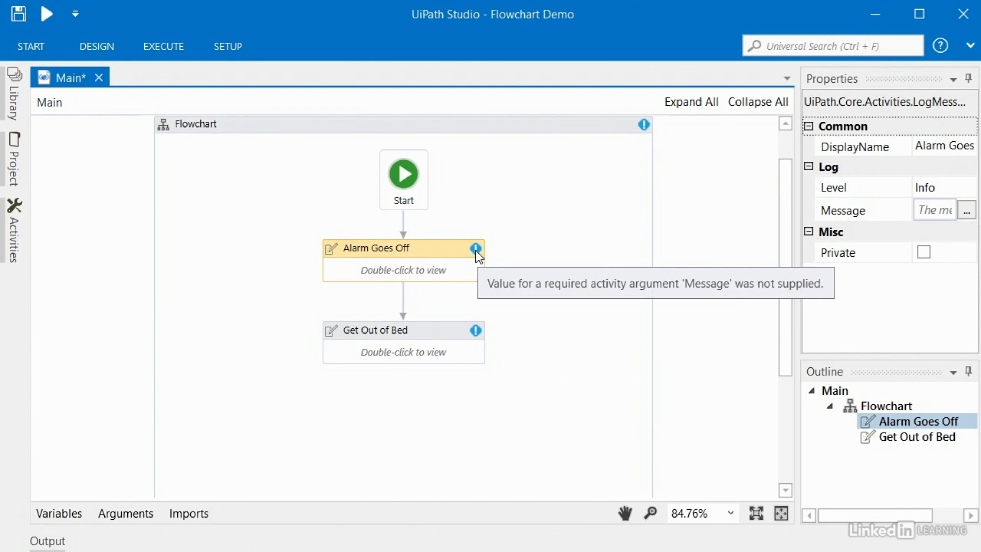
{"action": "mouse_move", "coordinate": [627, 296]}
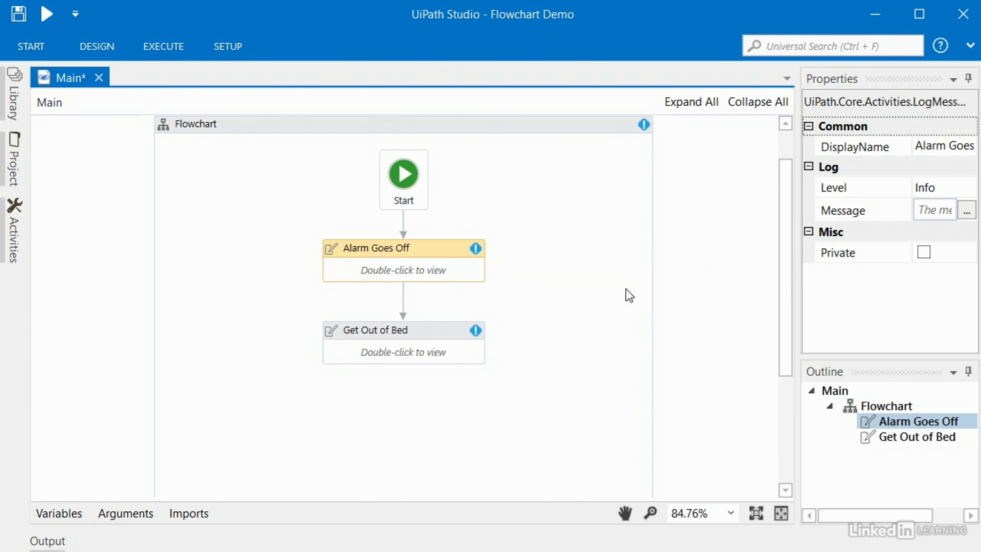
- Widen the Properties panel and give Alarm Goes Off the message "The alarm went off!"
{"action": "left_click_drag", "start_coordinate": [803, 277], "coordinate": [657, 277]}
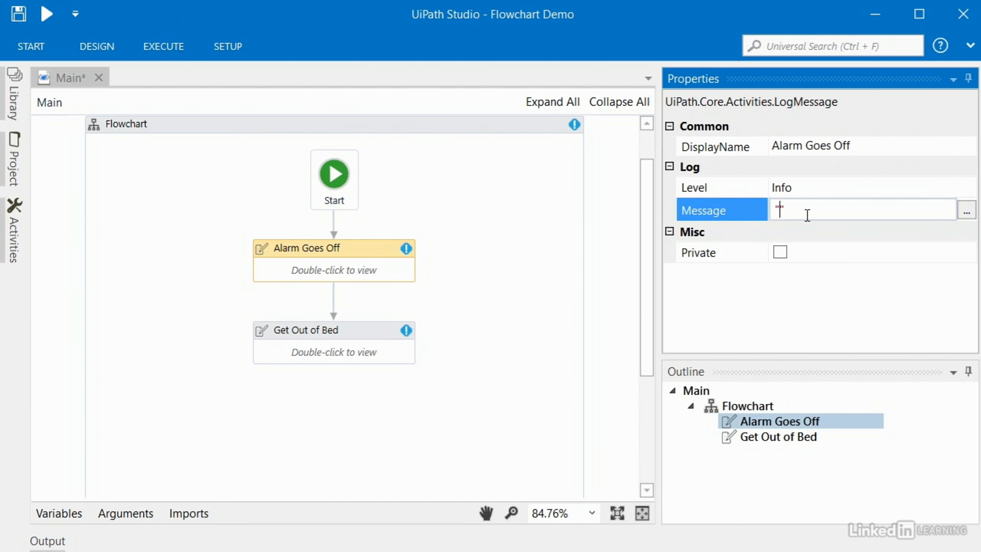
{"action": "type", "text": "\"The alarm went off!"}
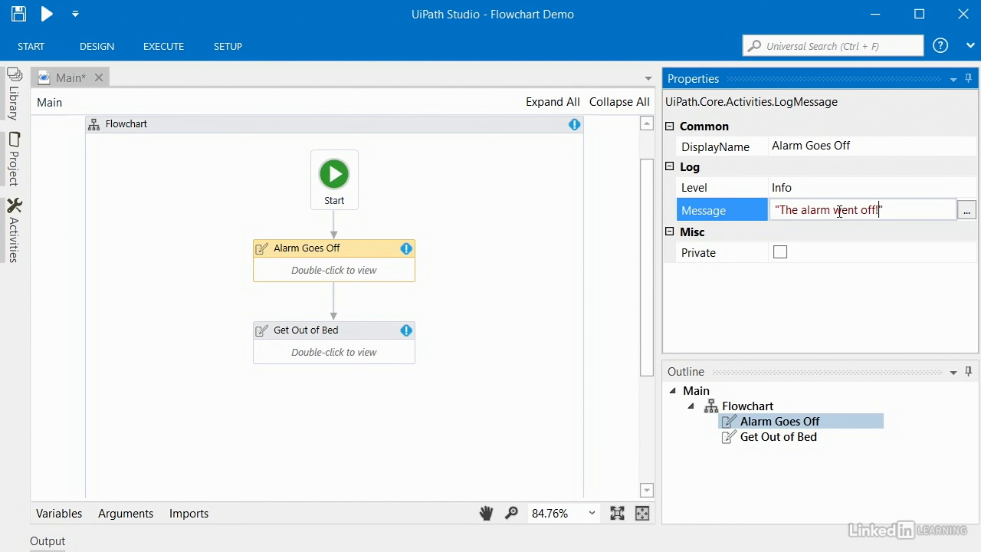
{"action": "left_click", "coordinate": [50, 541]}
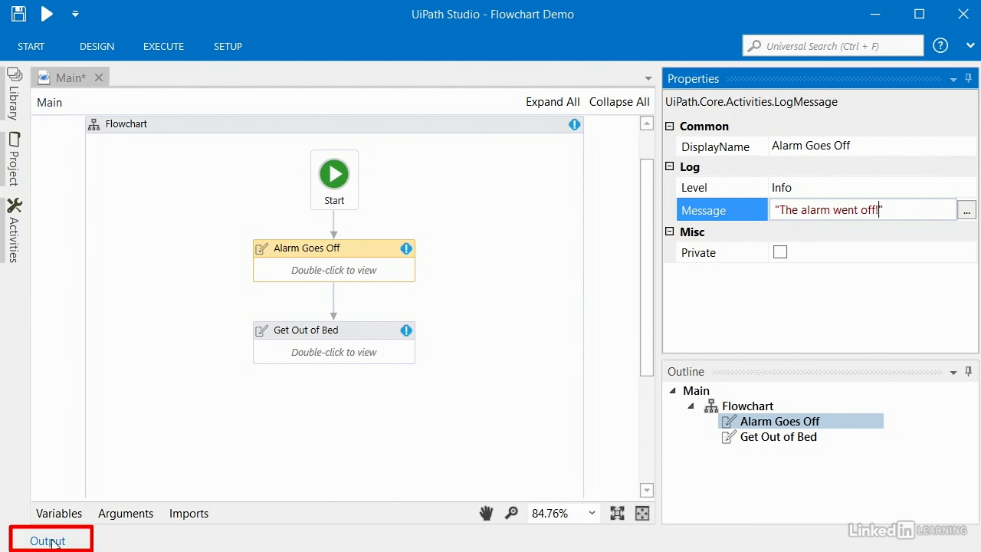
{"action": "left_click", "coordinate": [49, 541]}
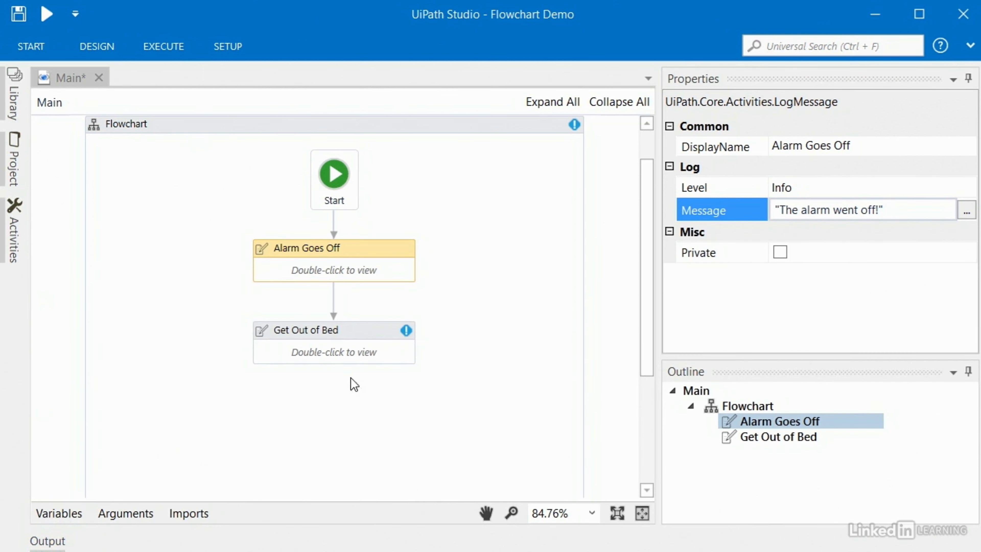
- Give Get Out of Bed the message "I'm getting up!"
{"action": "left_click", "coordinate": [331, 330]}
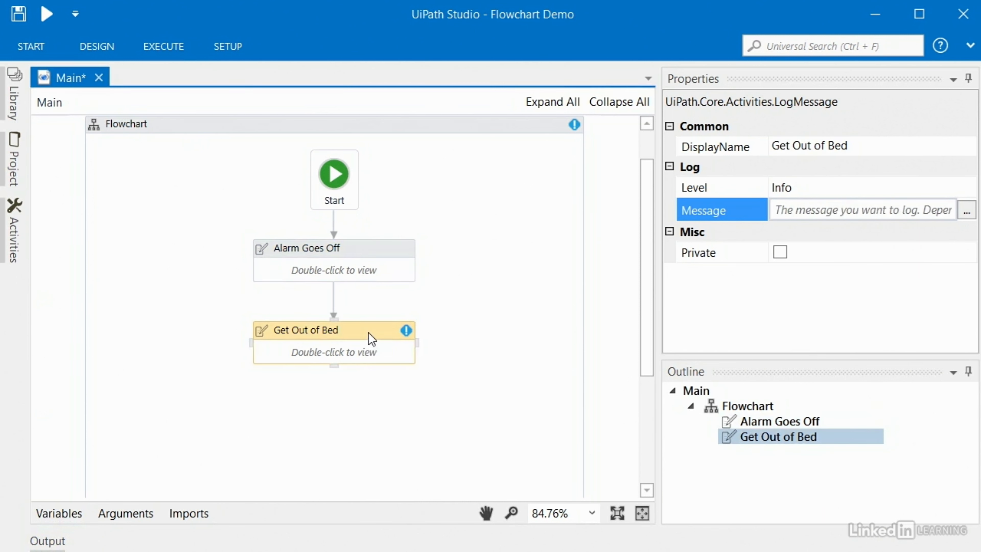
{"action": "left_click", "coordinate": [861, 210]}
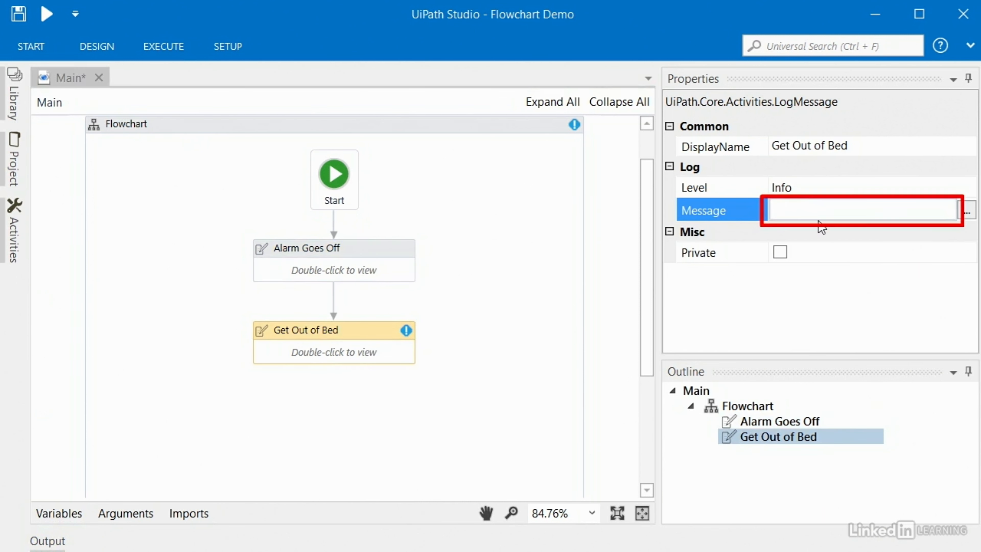
{"action": "type", "text": "\"\""}
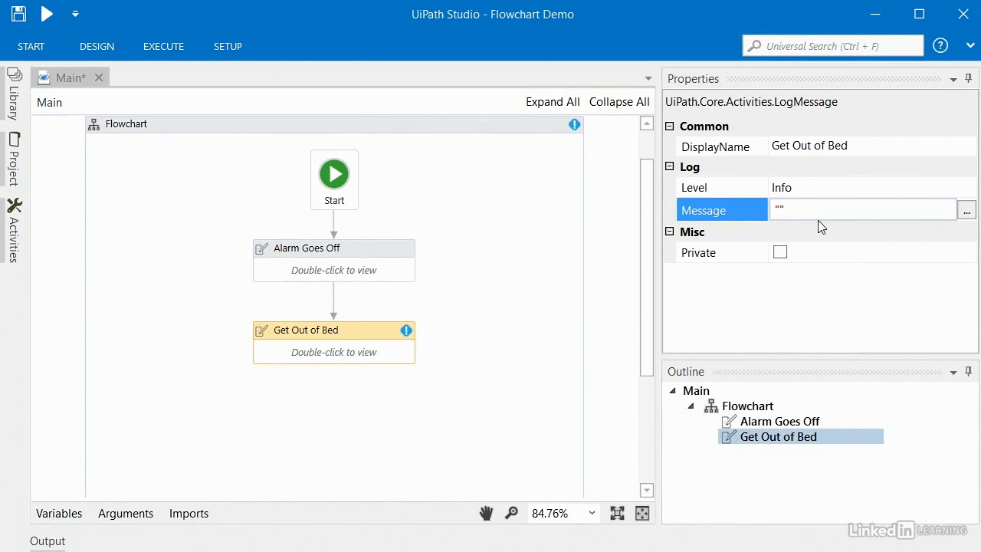
{"action": "type", "text": "\"I'm getting up!\""}
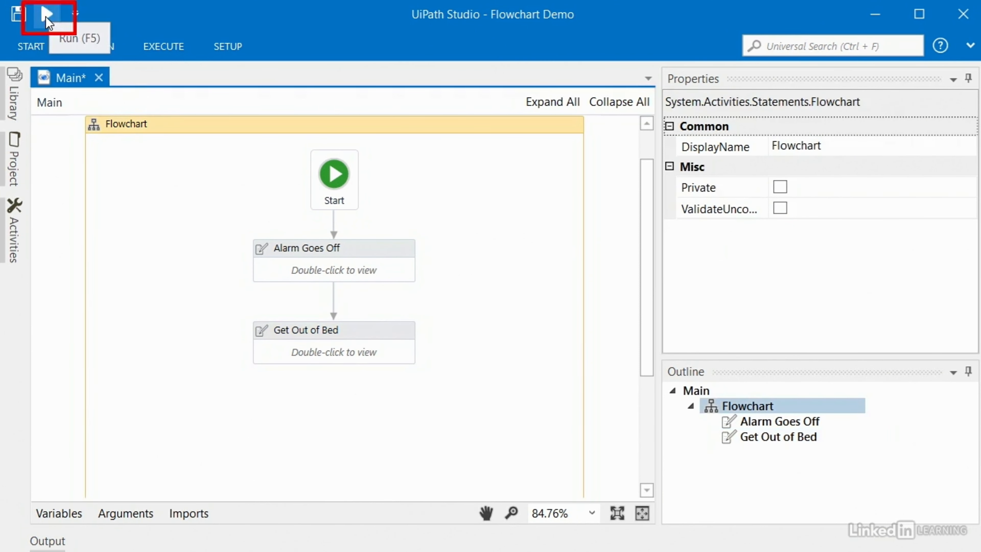
{"action": "mouse_move", "coordinate": [188, 66]}
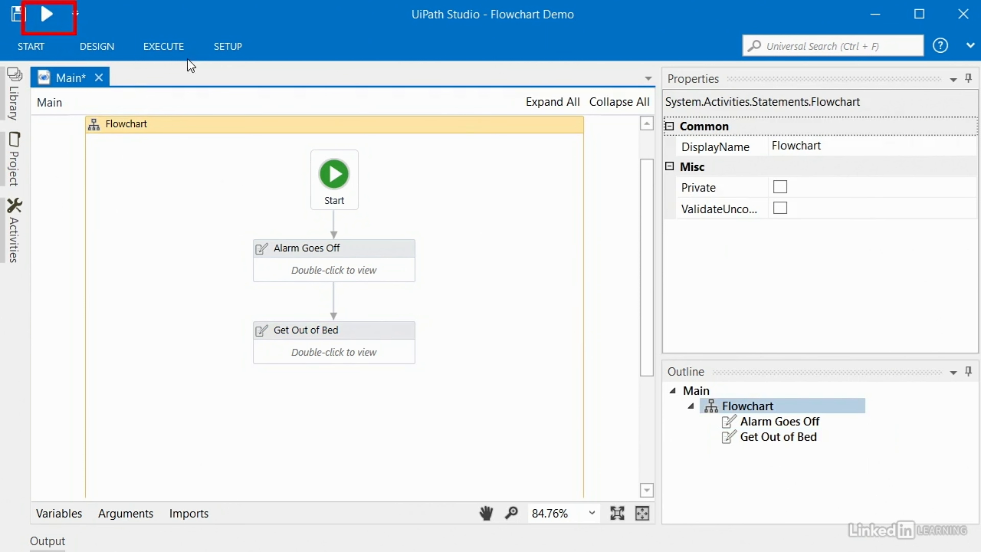
{"action": "mouse_move", "coordinate": [48, 14]}
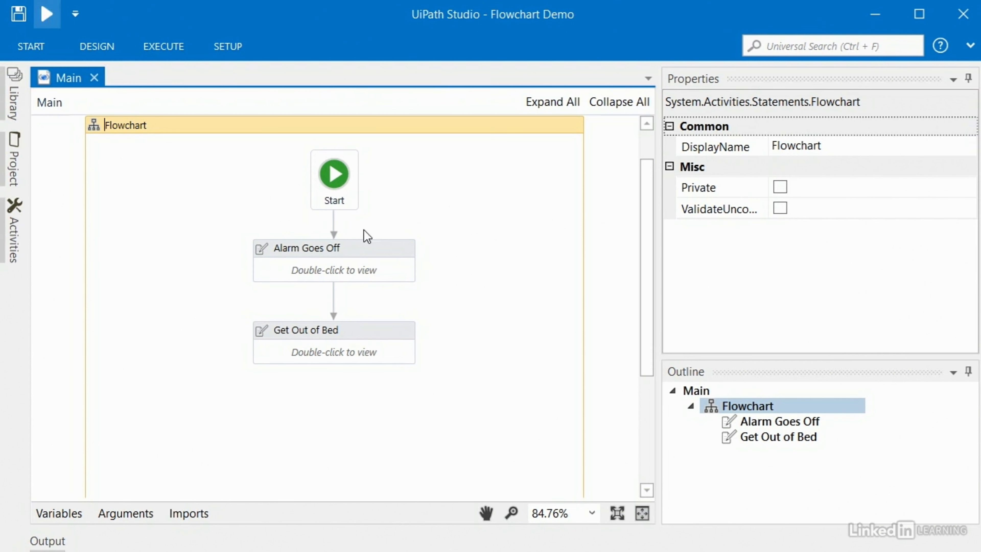
{"action": "mouse_move", "coordinate": [450, 435]}
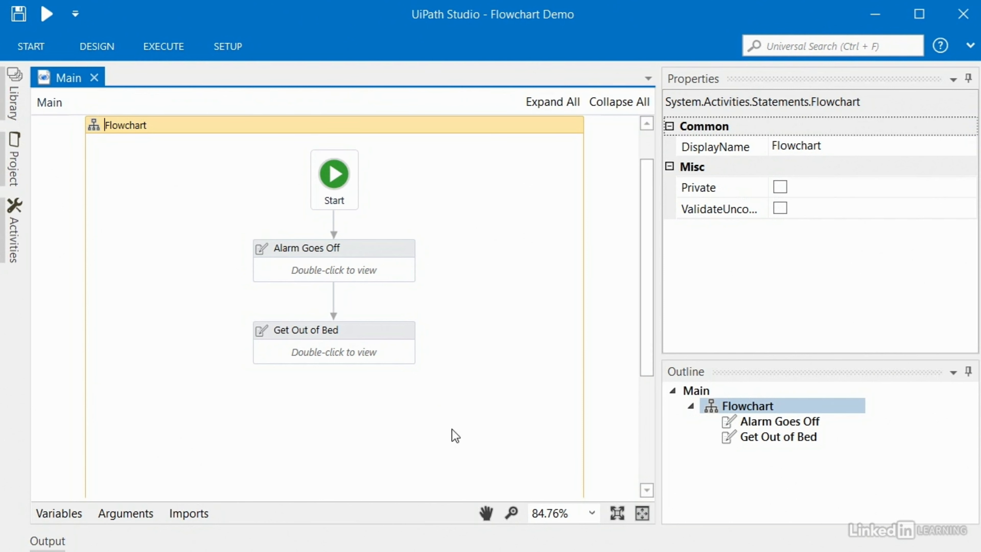
{"action": "mouse_move", "coordinate": [371, 253]}
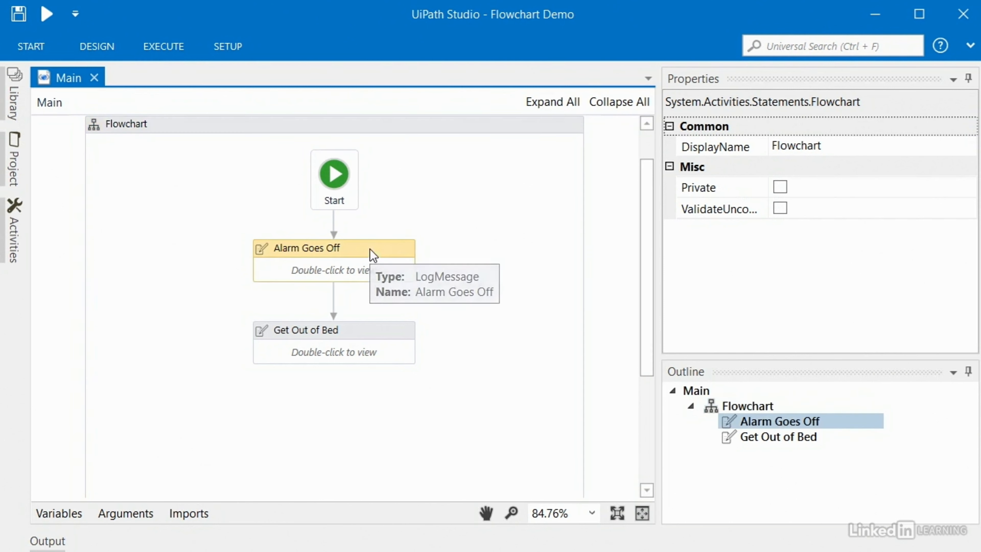
- Review Alarm Goes Off's message in the run log and hide the Output panel
{"action": "left_click", "coordinate": [317, 248]}
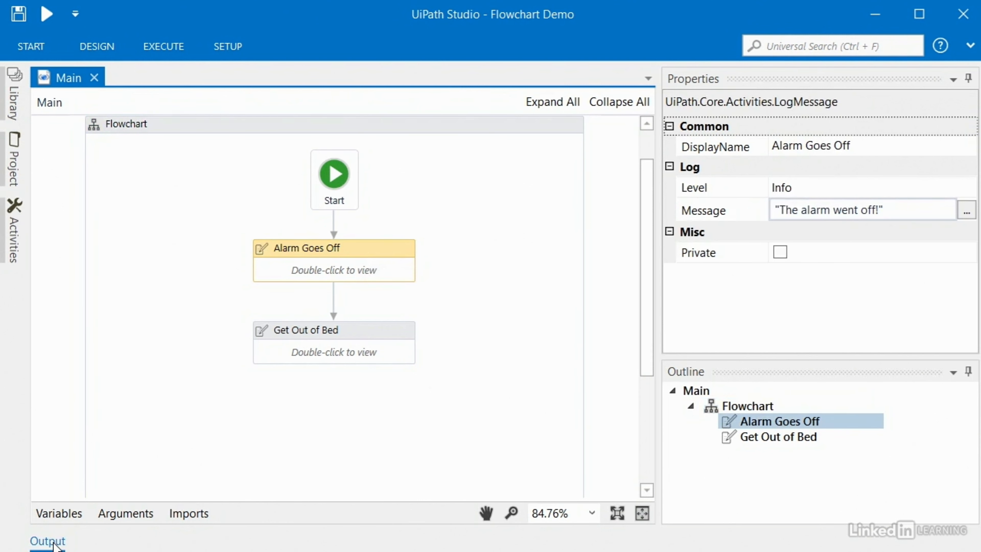
{"action": "left_click", "coordinate": [46, 541]}
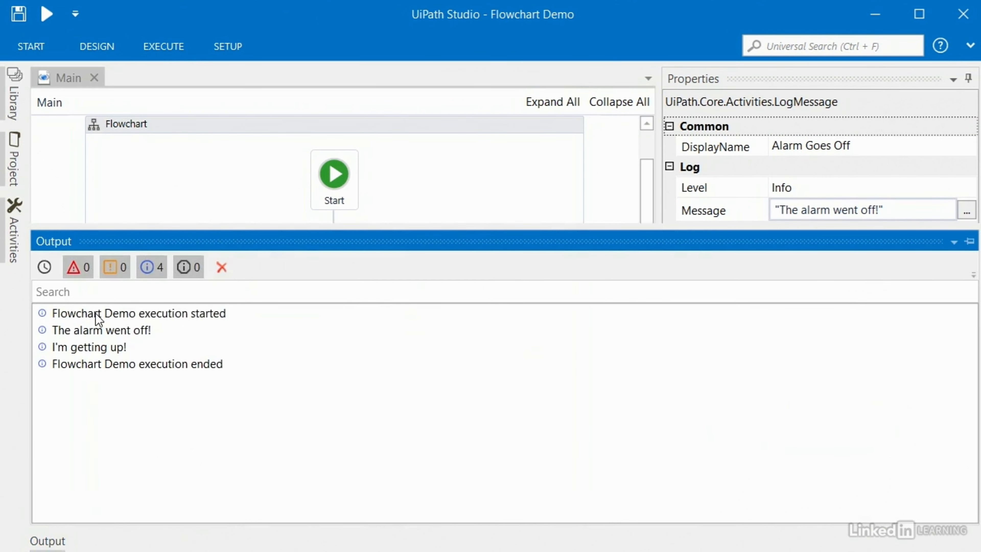
{"action": "mouse_move", "coordinate": [169, 337]}
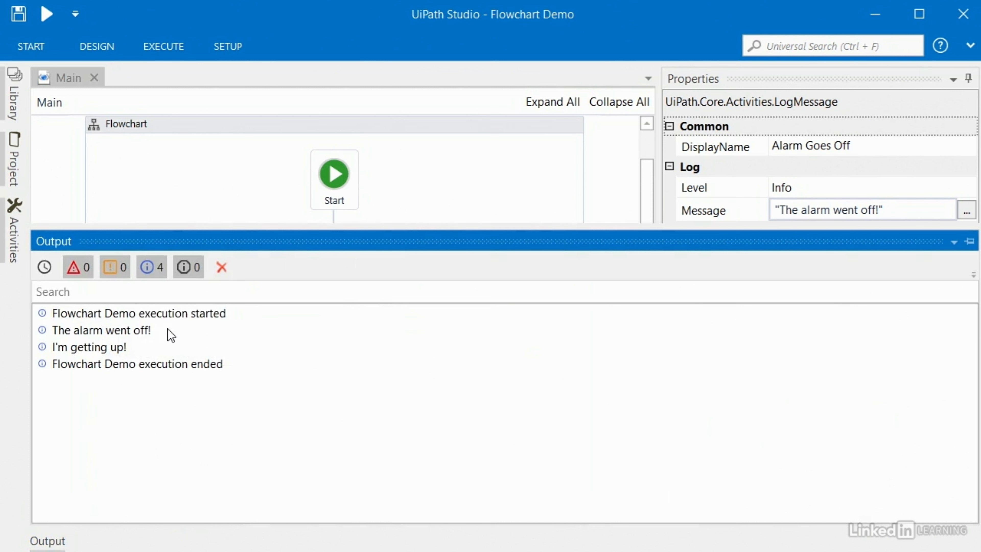
{"action": "mouse_move", "coordinate": [150, 356]}
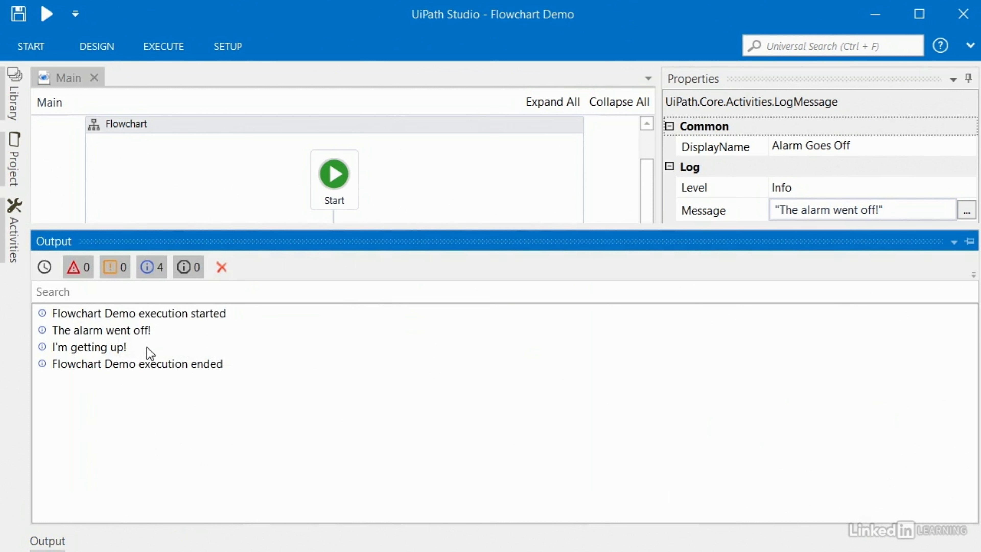
{"action": "mouse_move", "coordinate": [218, 386]}
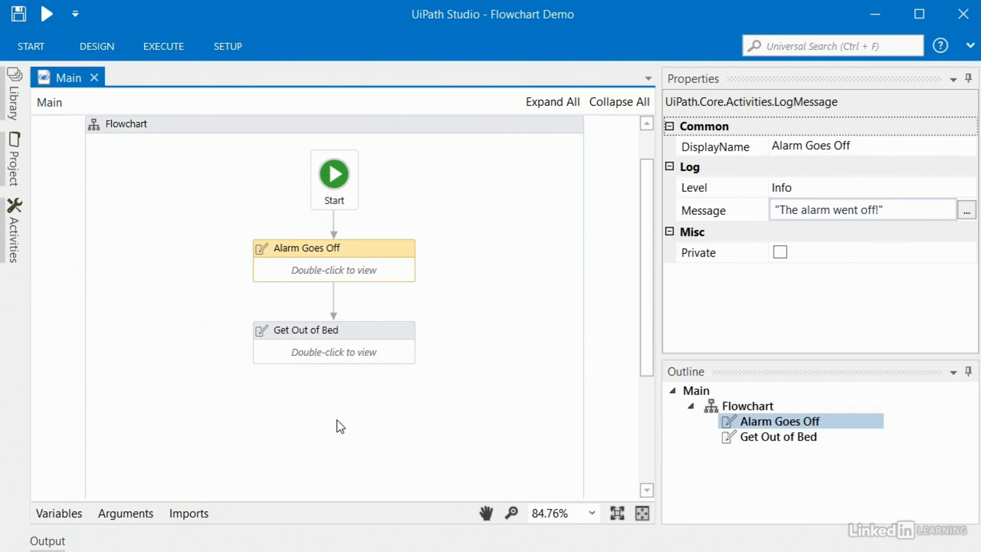
{"action": "mouse_move", "coordinate": [340, 425]}
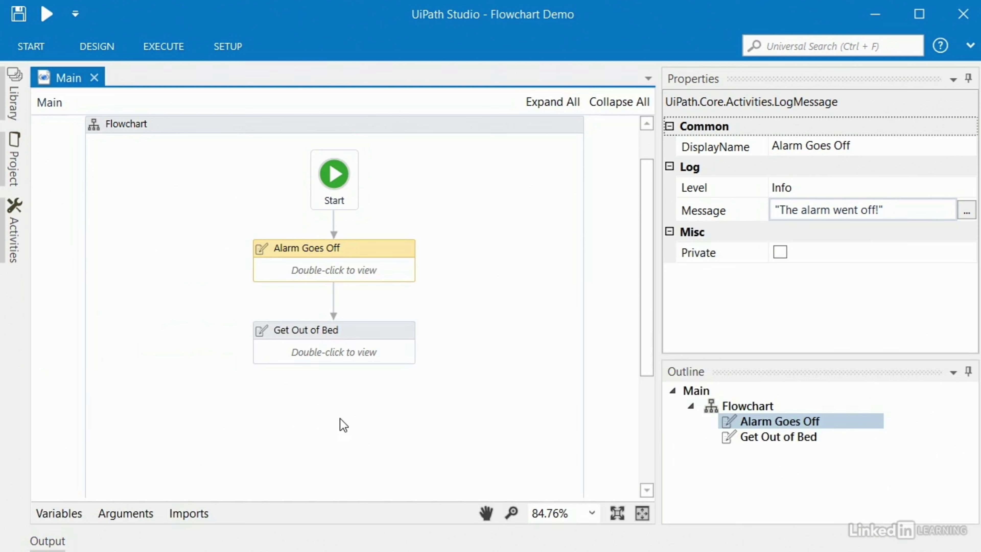
{"action": "mouse_move", "coordinate": [314, 402]}
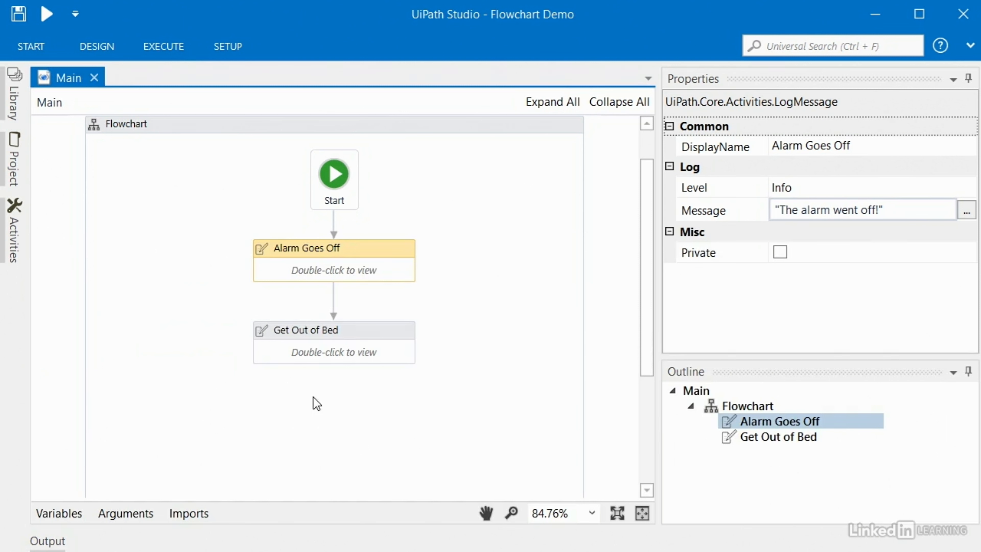
{"action": "mouse_move", "coordinate": [328, 435]}
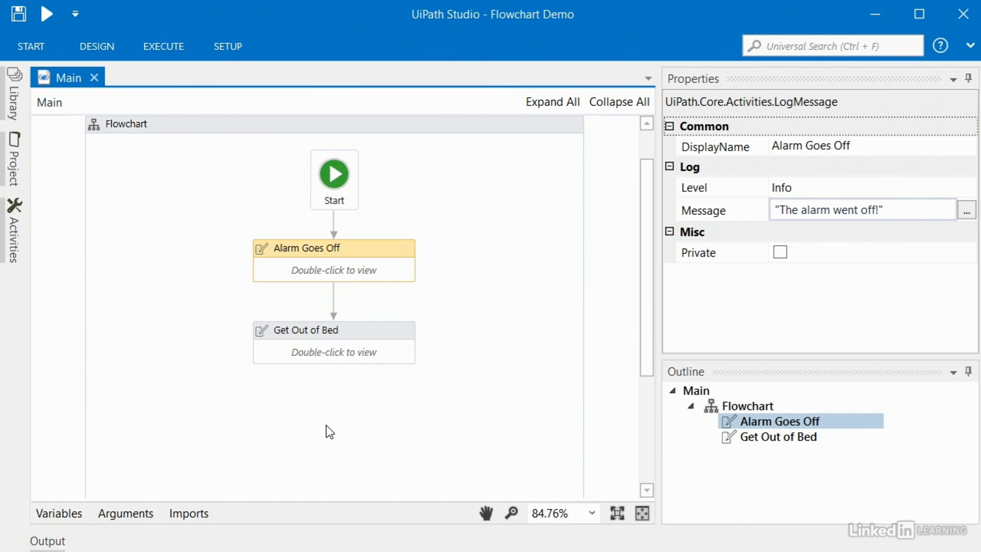
{"action": "mouse_move", "coordinate": [387, 41]}
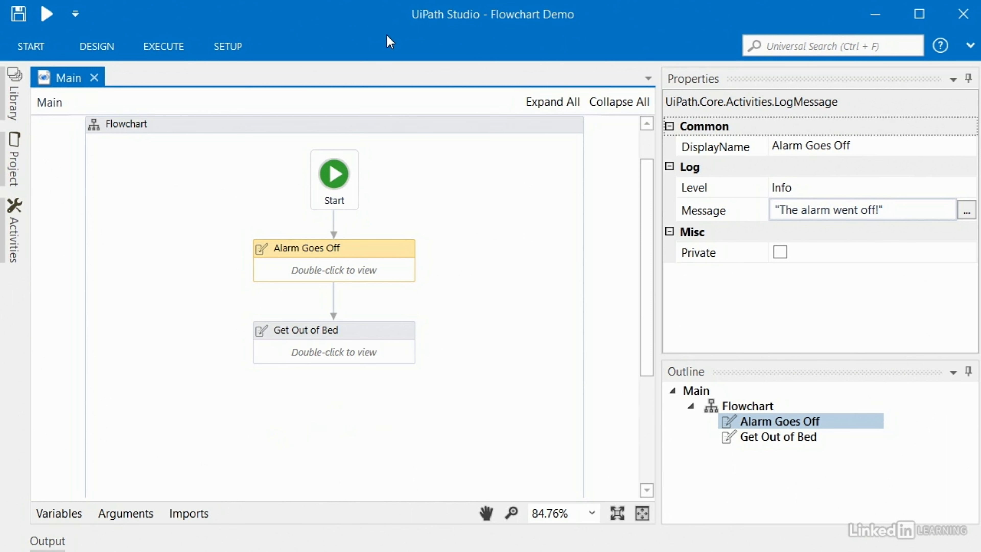
{"action": "mouse_move", "coordinate": [377, 345]}
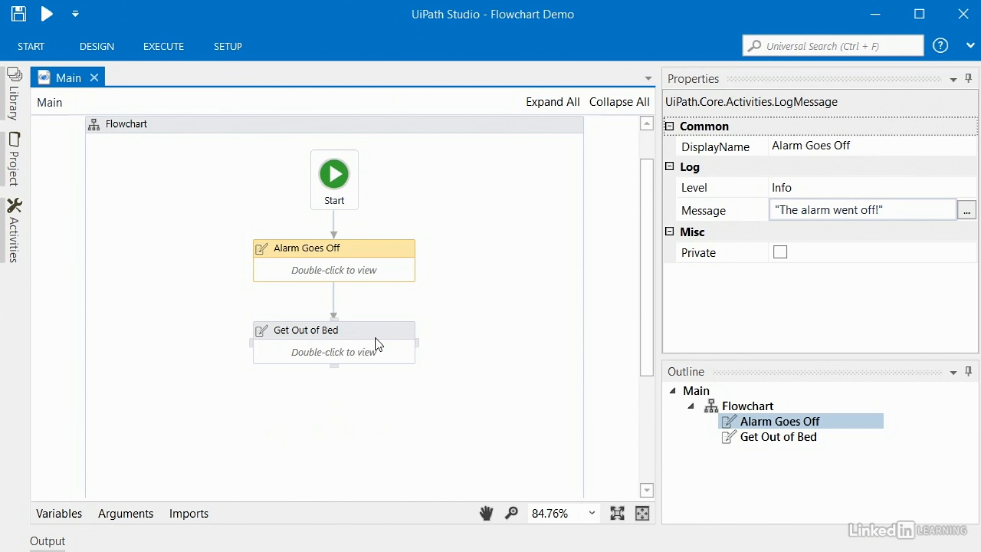
{"action": "mouse_move", "coordinate": [389, 336]}
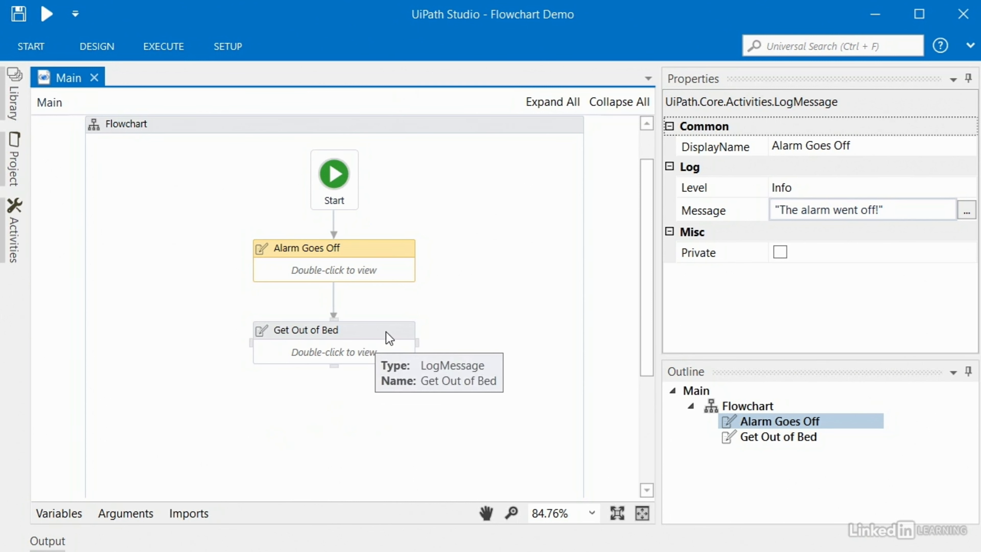
{"action": "mouse_move", "coordinate": [300, 346]}
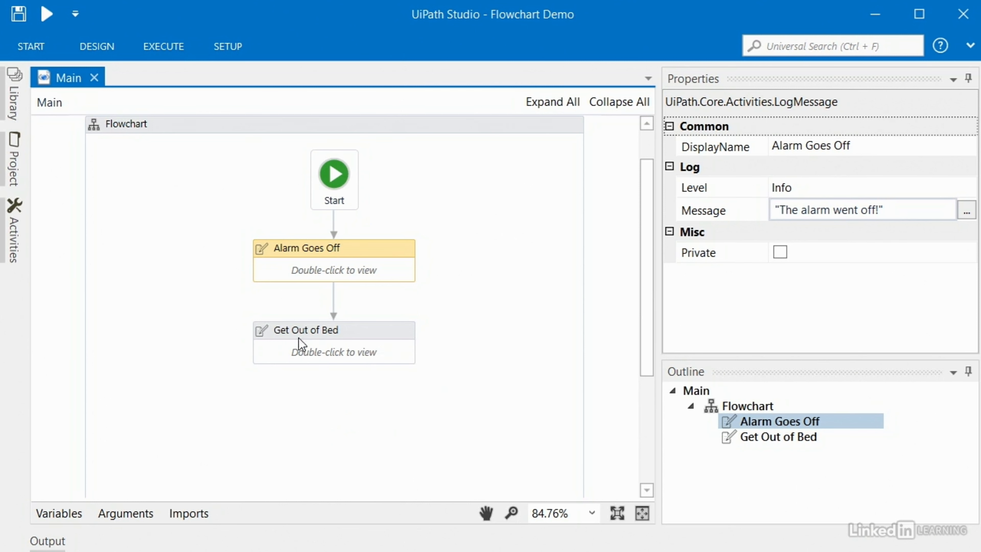
{"action": "mouse_move", "coordinate": [392, 258]}
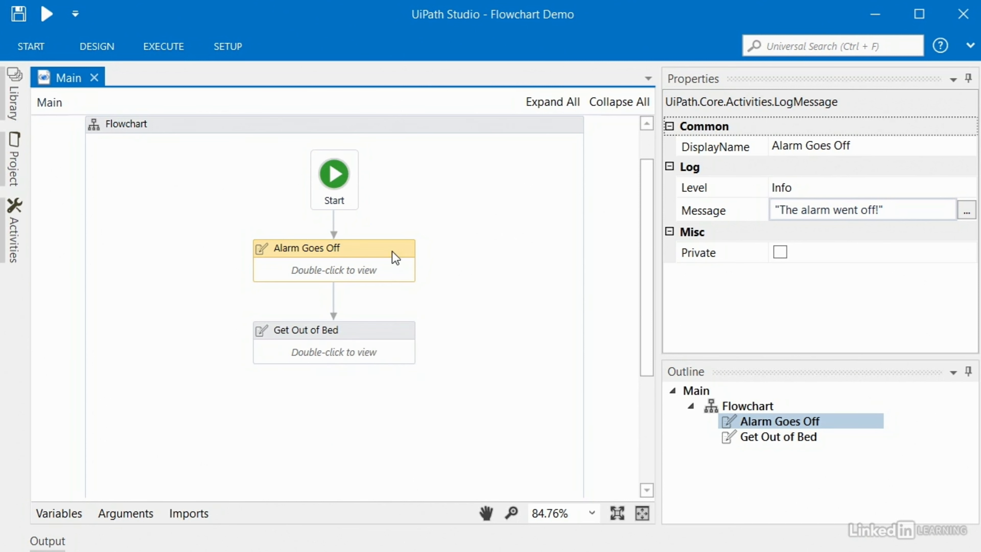
- Delete the Get Out of Bed activity, leaving Start connected to Alarm Goes Off
{"action": "left_click", "coordinate": [306, 330]}
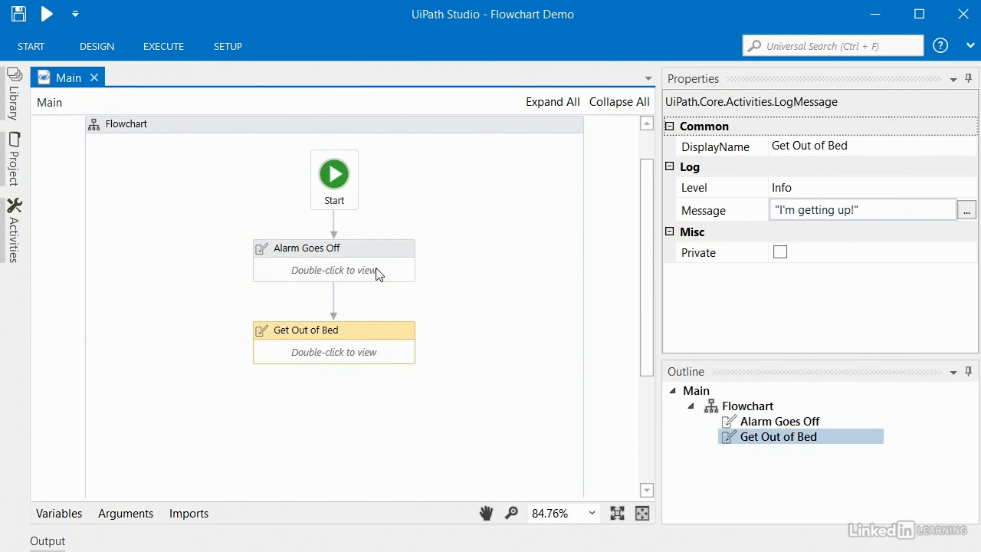
{"action": "left_click", "coordinate": [309, 248]}
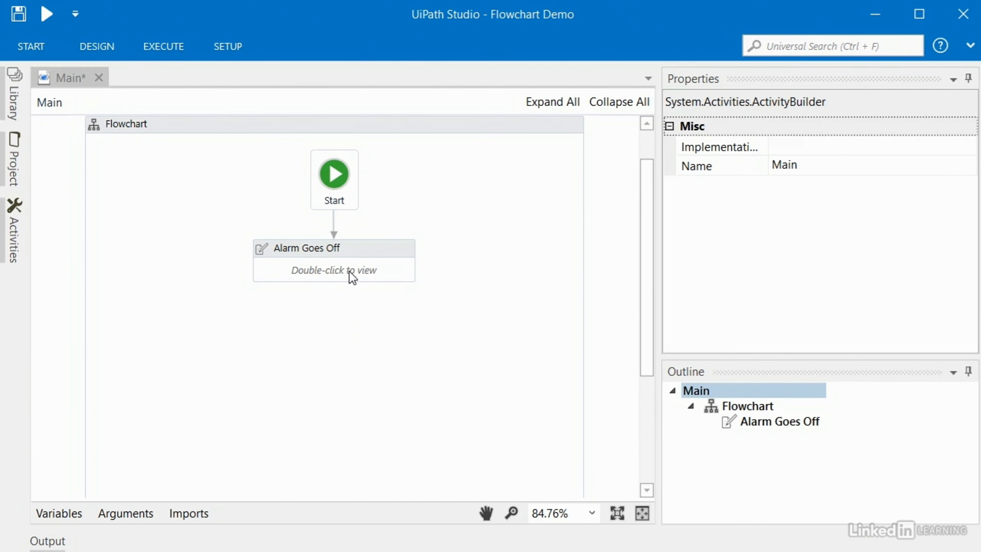
- Remove Alarm Goes Off and add a Sequence activity below Start
{"action": "left_click", "coordinate": [321, 249]}
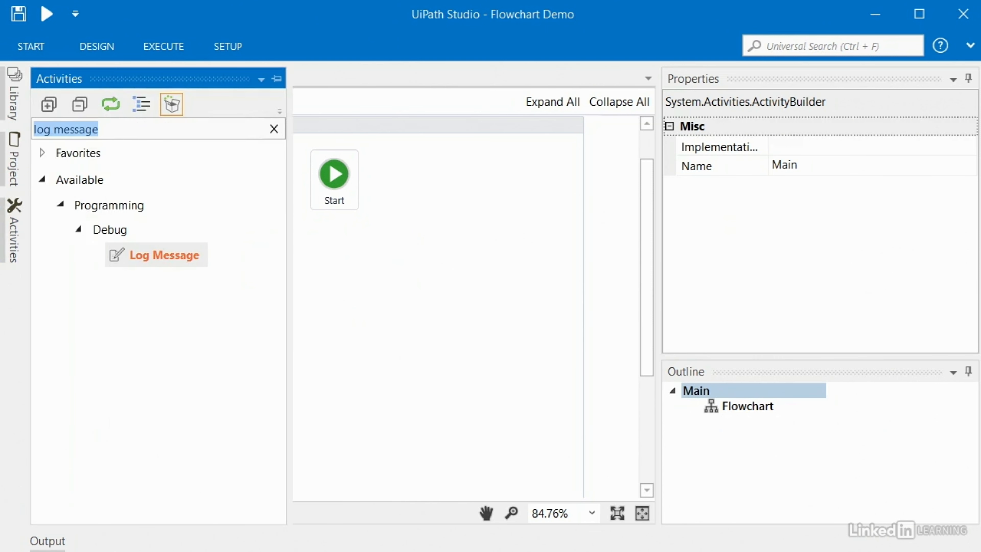
{"action": "type", "text": "sequence"}
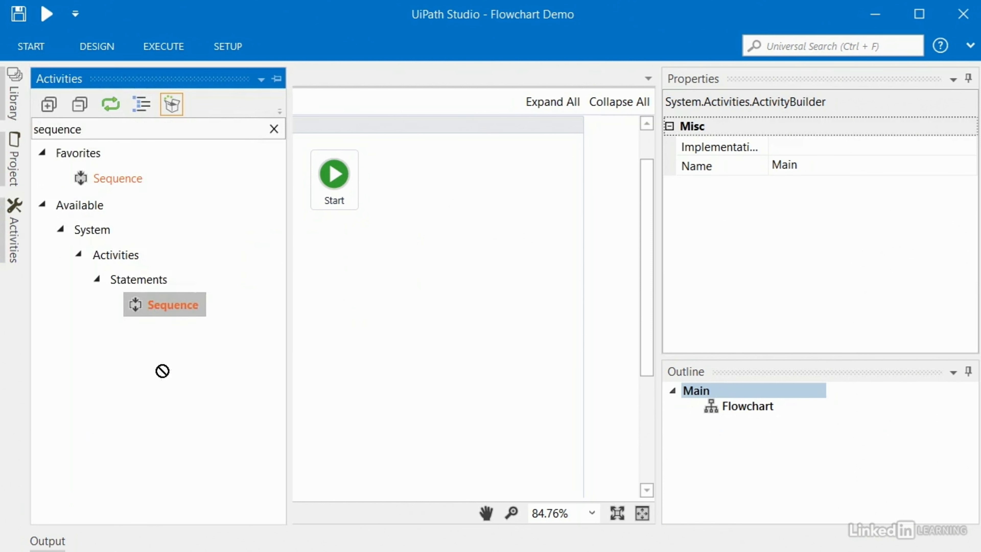
{"action": "left_click_drag", "start_coordinate": [164, 304], "coordinate": [351, 272]}
{"action": "type", "text": "flowchart"}
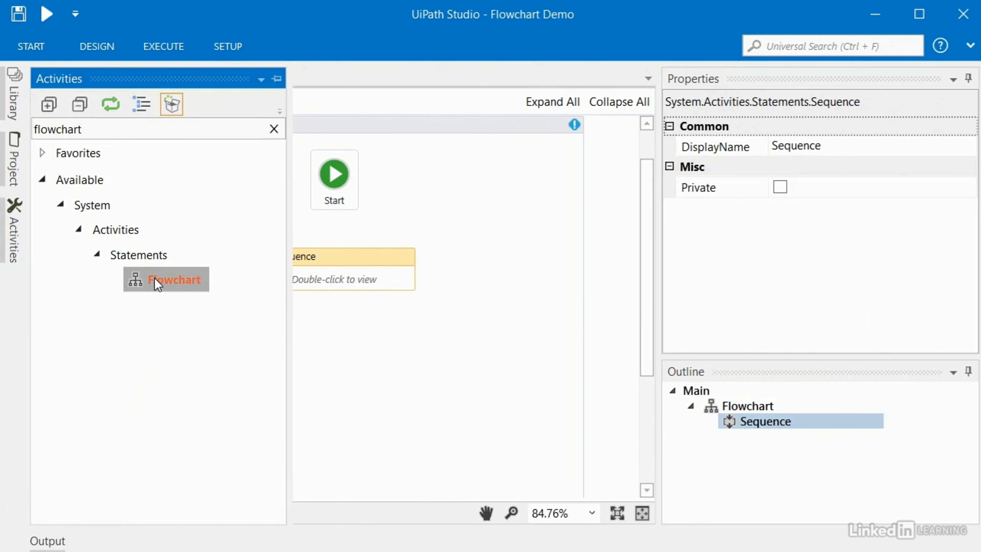
{"action": "mouse_move", "coordinate": [53, 188]}
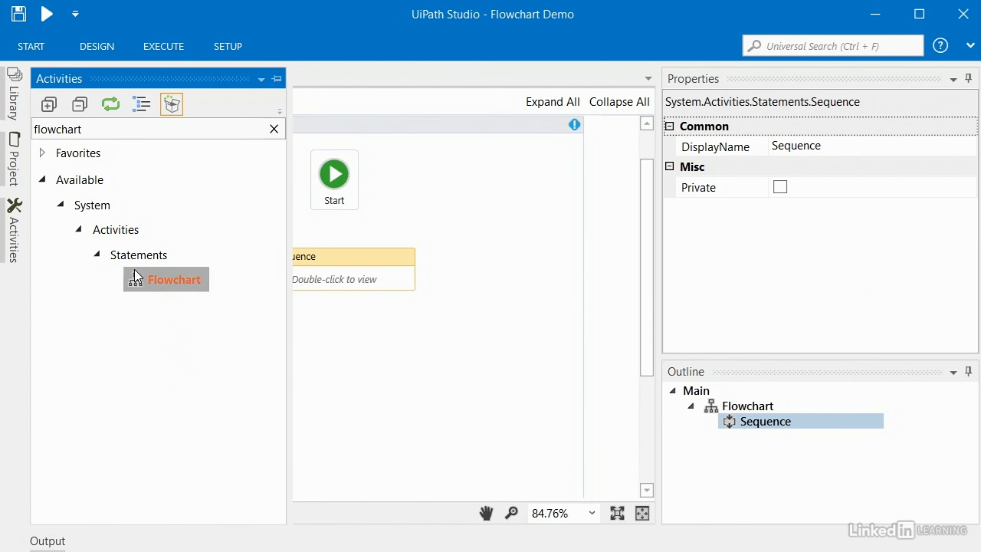
{"action": "mouse_move", "coordinate": [91, 128]}
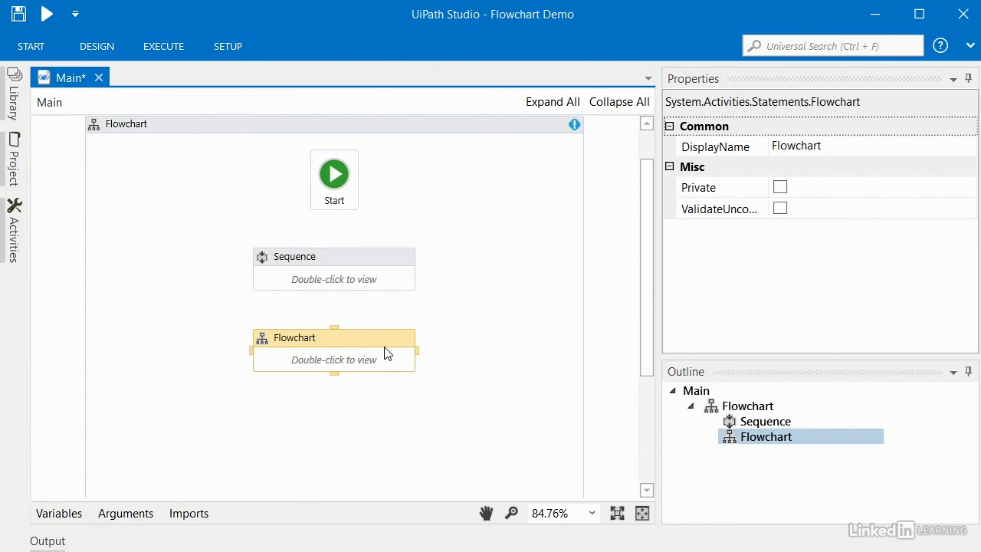
{"action": "mouse_move", "coordinate": [300, 266]}
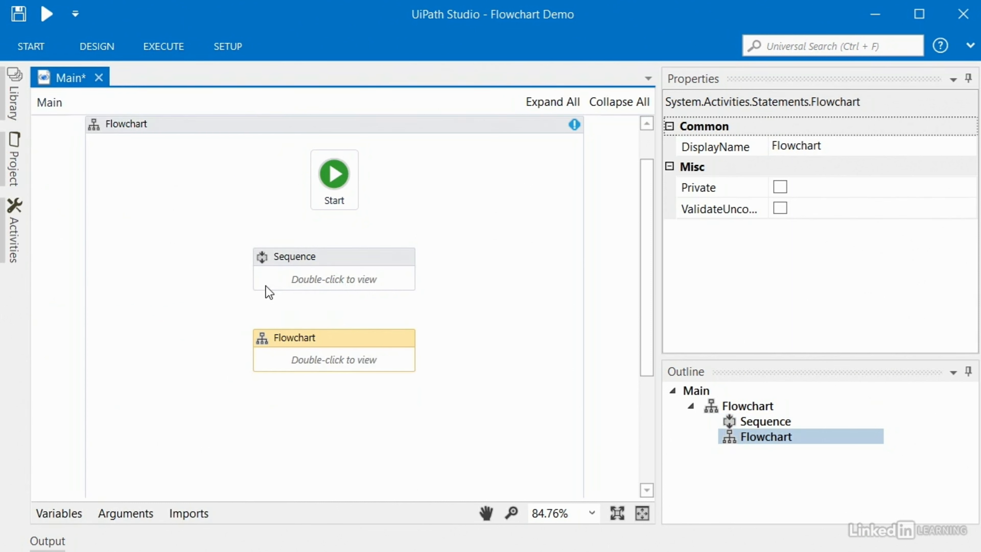
{"action": "mouse_move", "coordinate": [259, 344]}
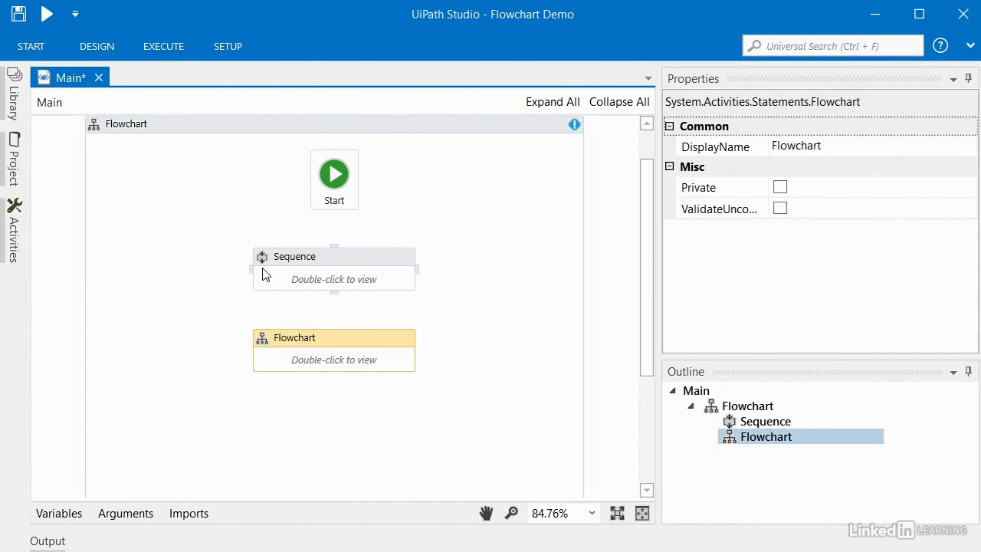
{"action": "mouse_move", "coordinate": [266, 353]}
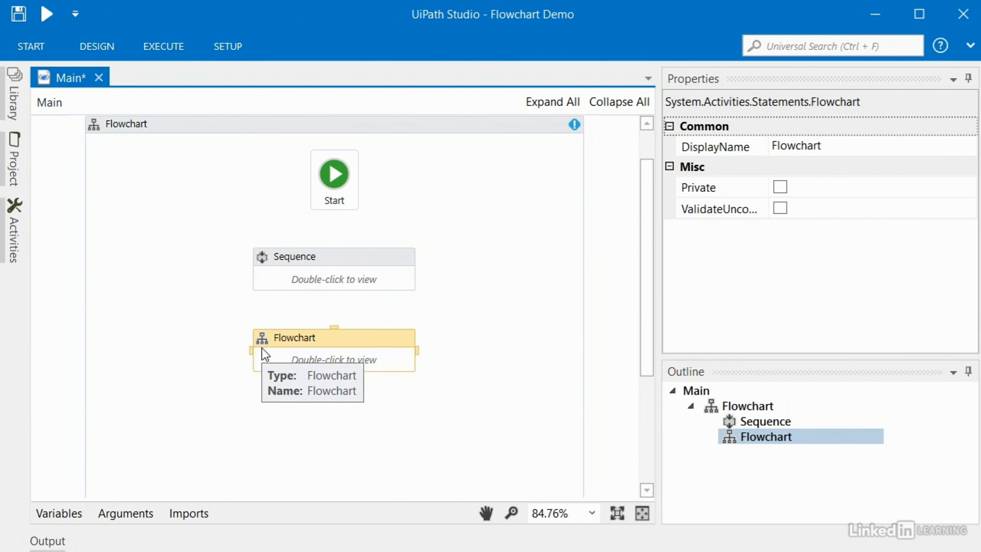
{"action": "mouse_move", "coordinate": [336, 222]}
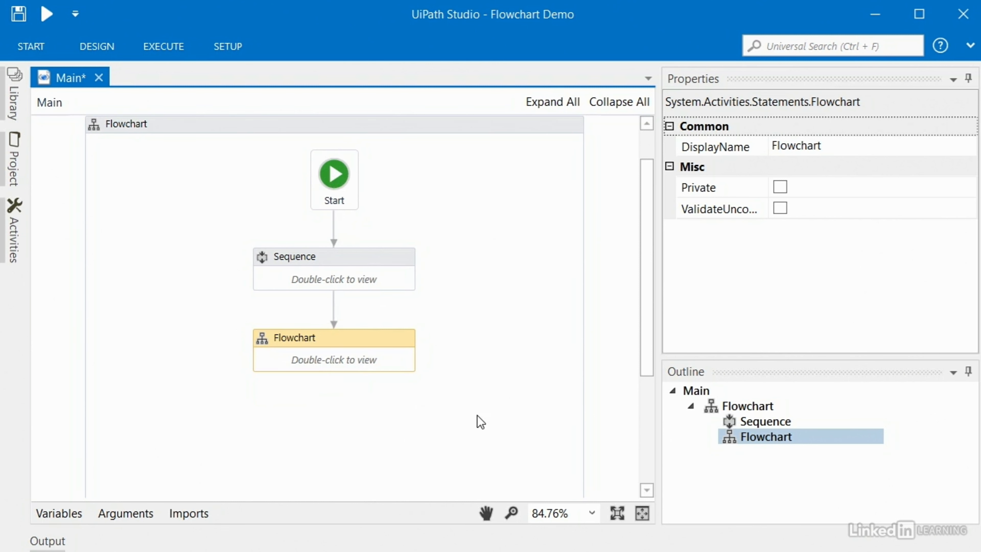
{"action": "mouse_move", "coordinate": [388, 260]}
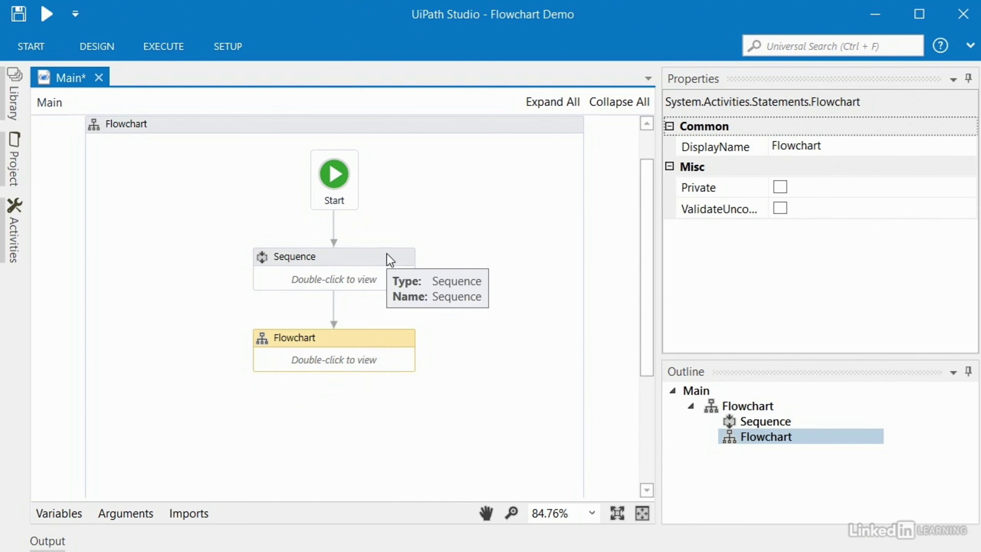
{"action": "mouse_move", "coordinate": [378, 344]}
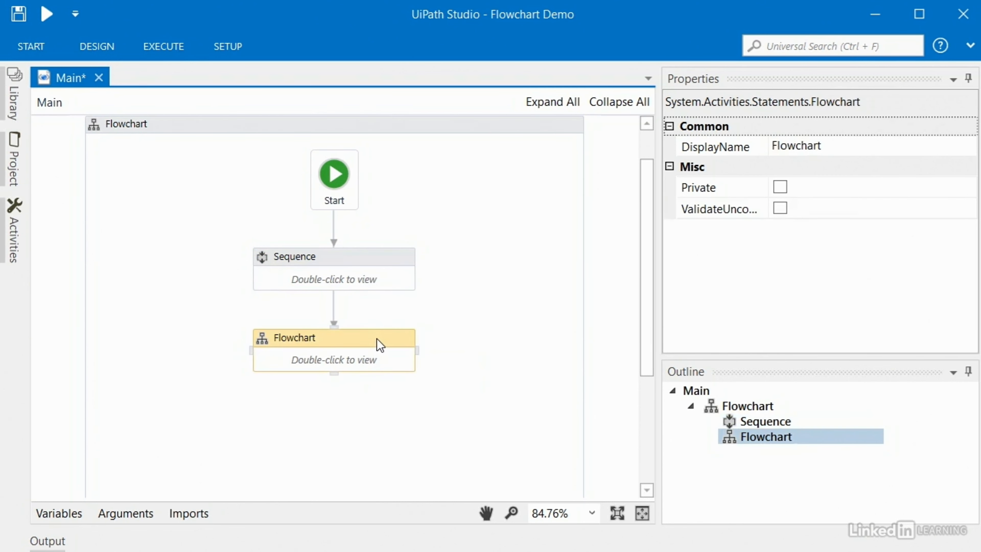
{"action": "mouse_move", "coordinate": [649, 231]}
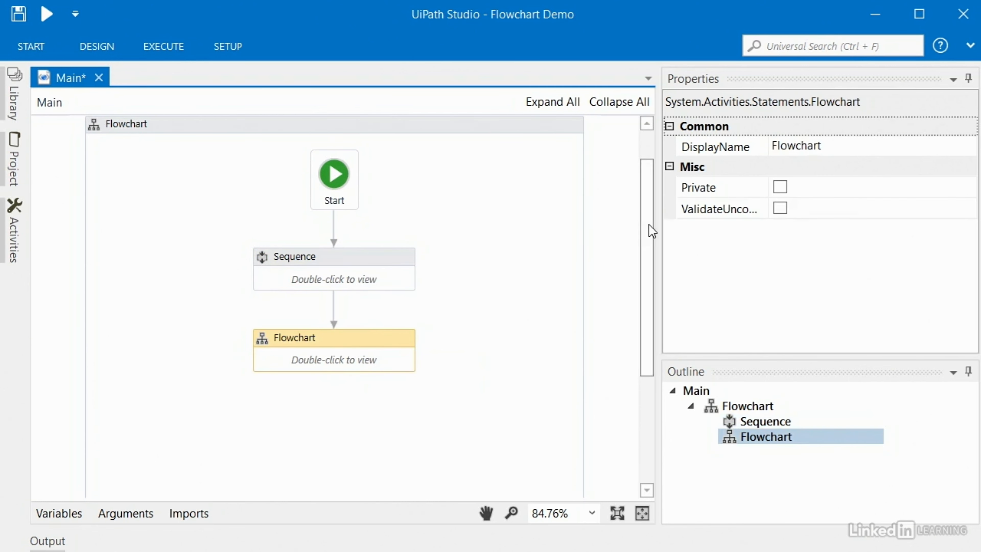
{"action": "mouse_move", "coordinate": [347, 269]}
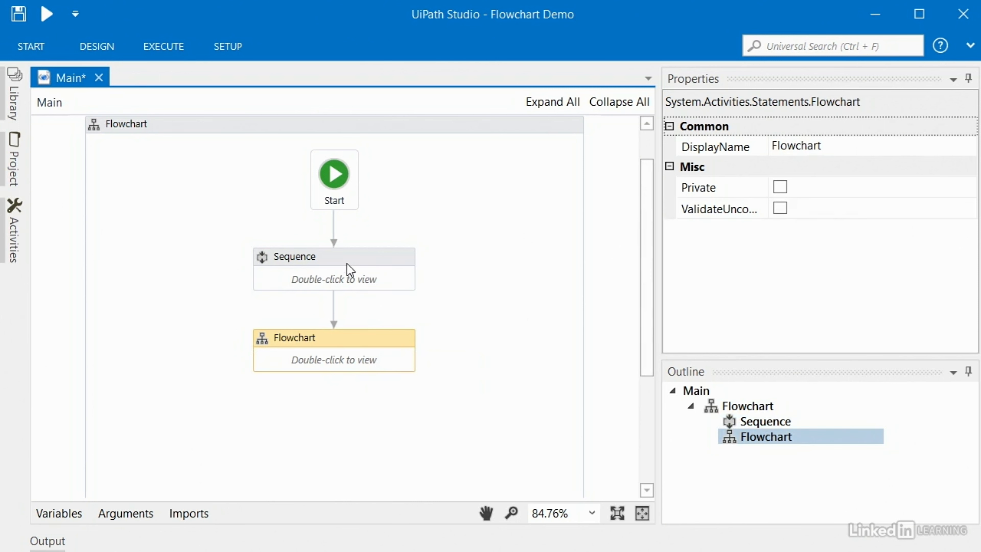
{"action": "mouse_move", "coordinate": [491, 393]}
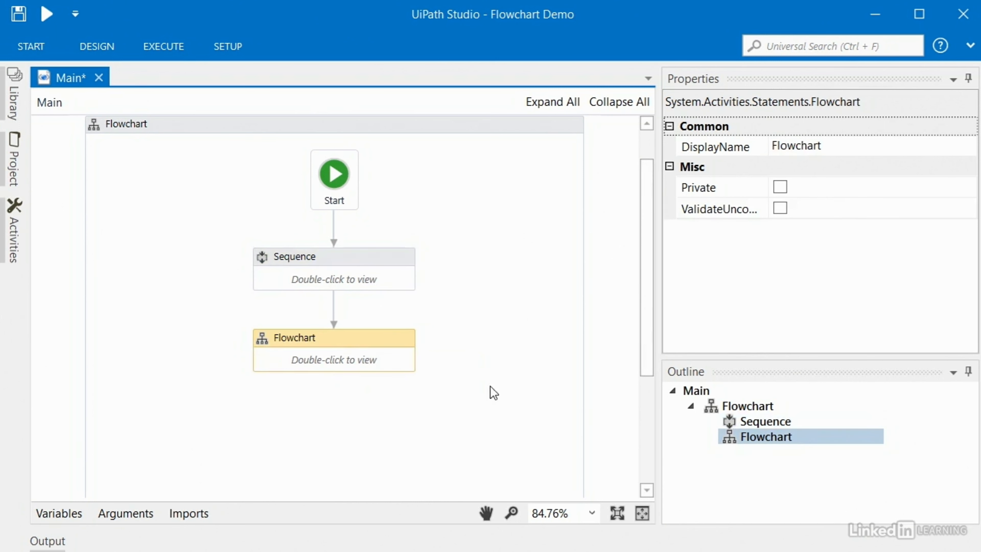
{"action": "mouse_move", "coordinate": [362, 425]}
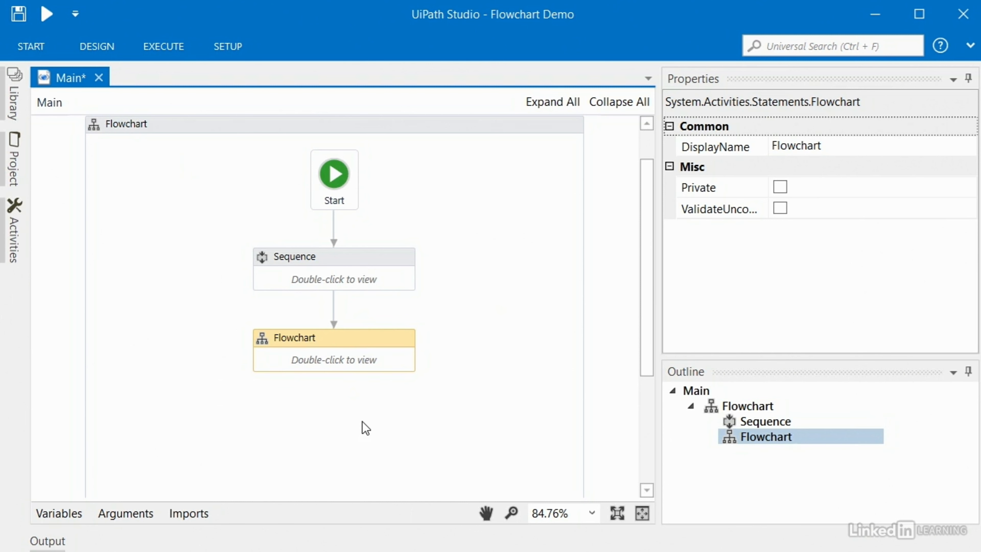
{"action": "mouse_move", "coordinate": [408, 432]}
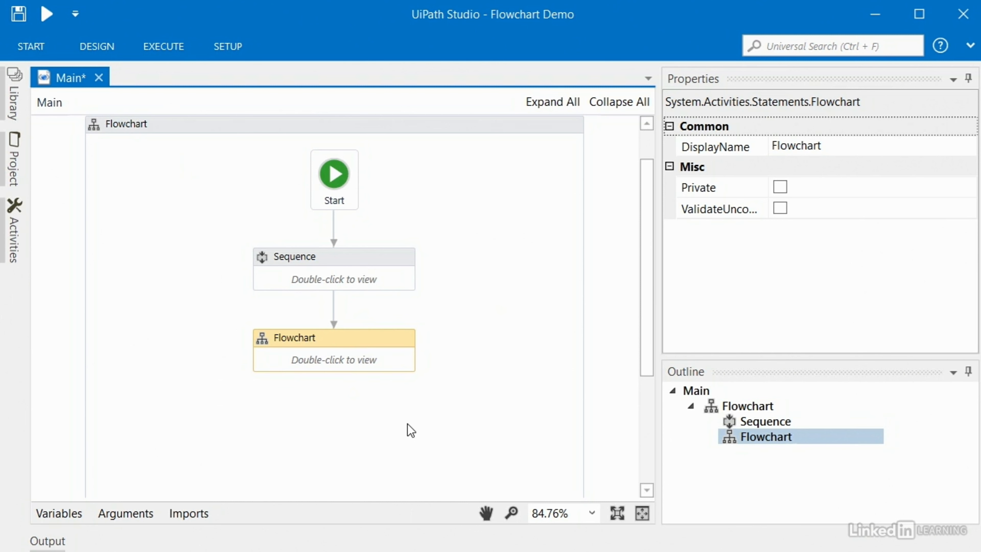
{"action": "mouse_move", "coordinate": [351, 266]}
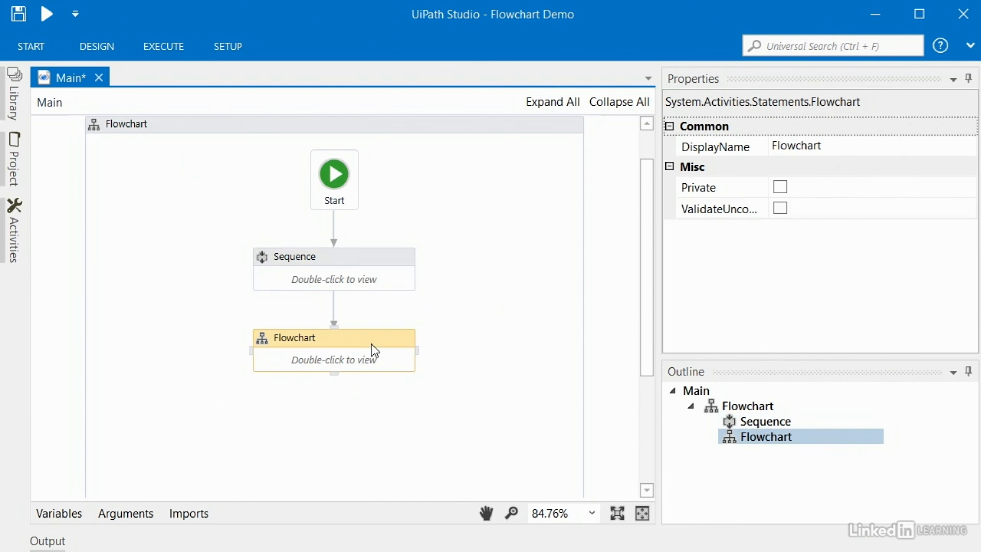
{"action": "mouse_move", "coordinate": [300, 264]}
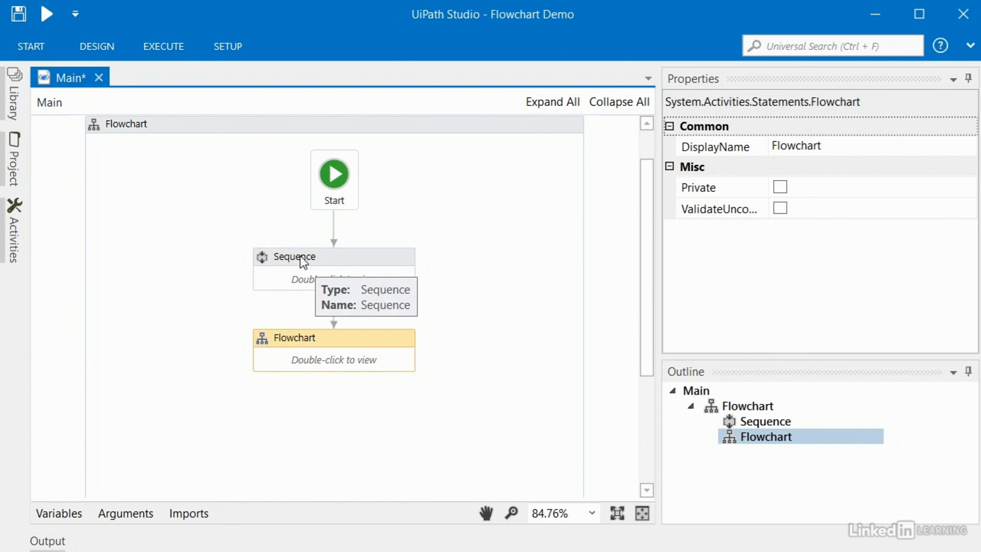
- Rename the Sequence to 'Get information from system A'
{"action": "left_click", "coordinate": [293, 257]}
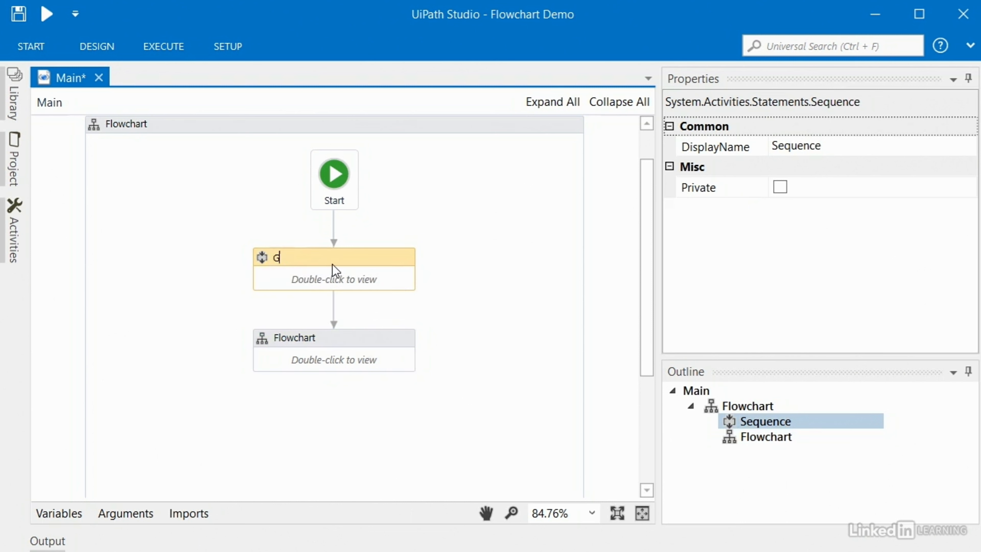
{"action": "type", "text": "Get information"}
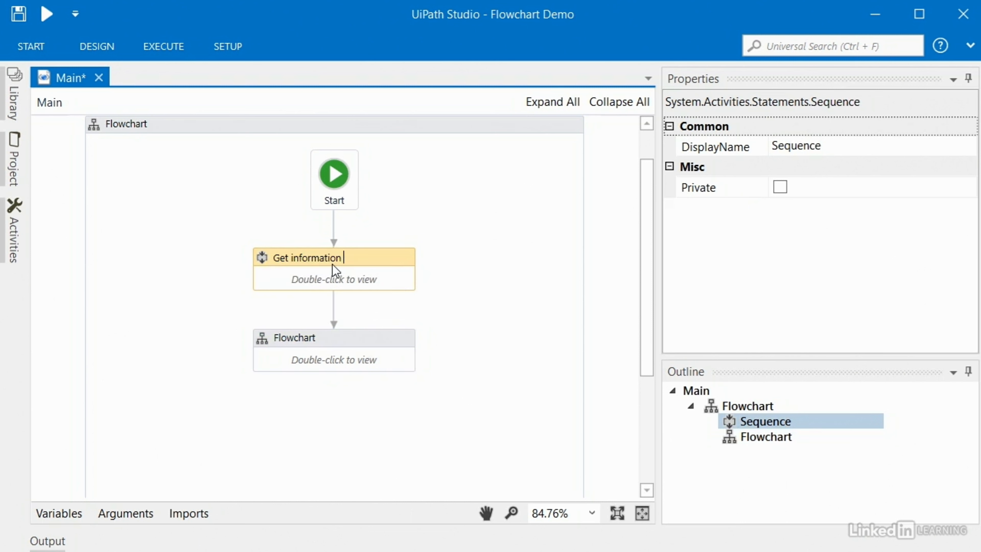
{"action": "type", "text": "information from system A"}
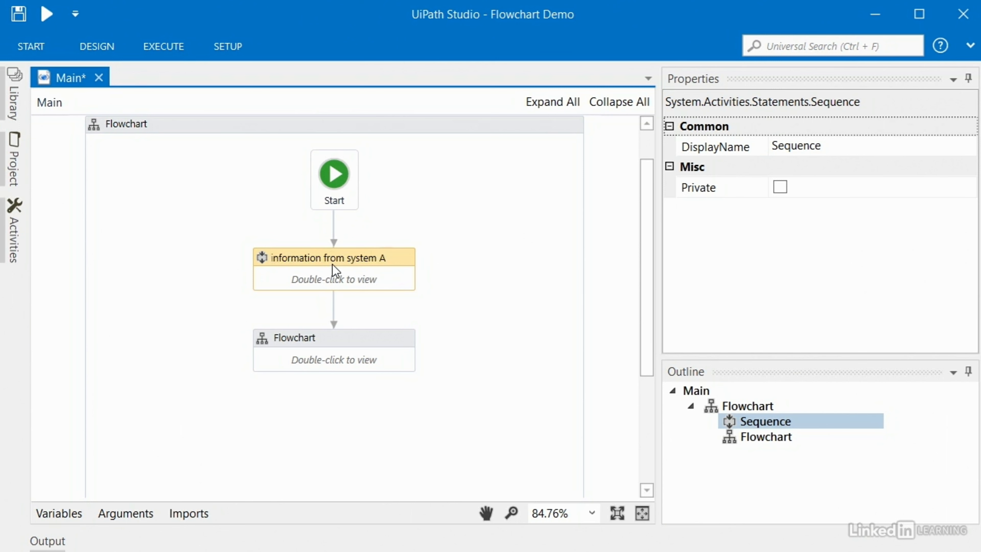
- Rename the nested Flowchart to 'Enter info into system B'
{"action": "left_click", "coordinate": [294, 339]}
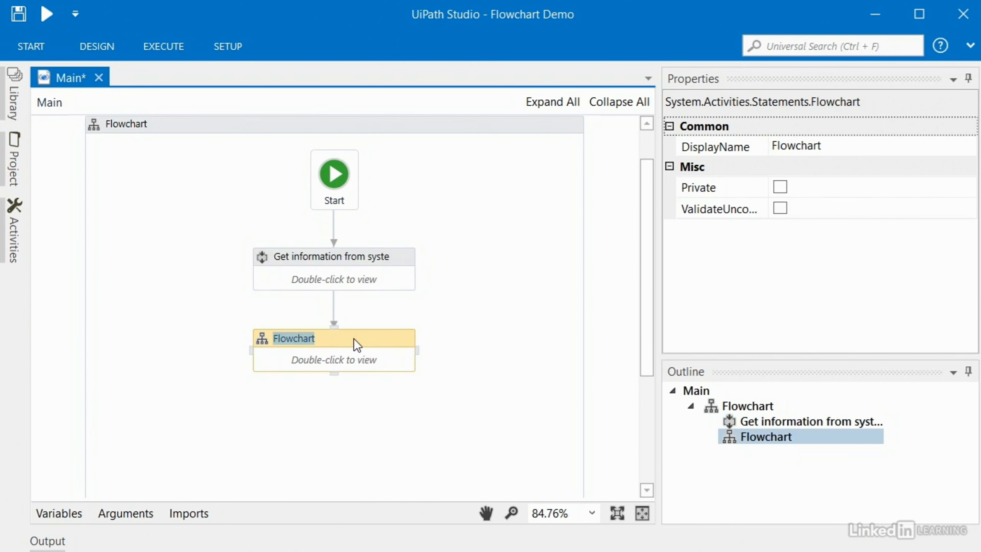
{"action": "type", "text": "Enter info"}
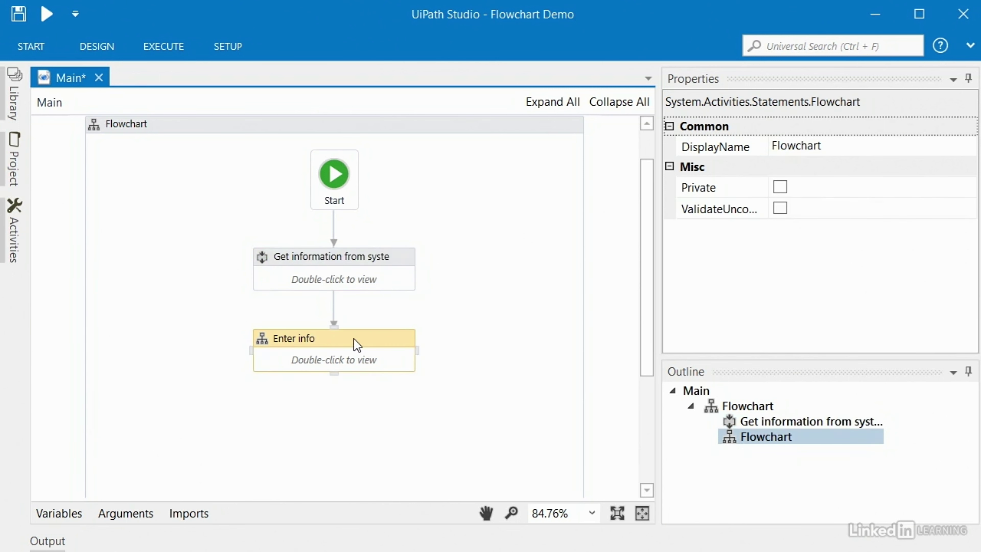
{"action": "type", "text": "into system B"}
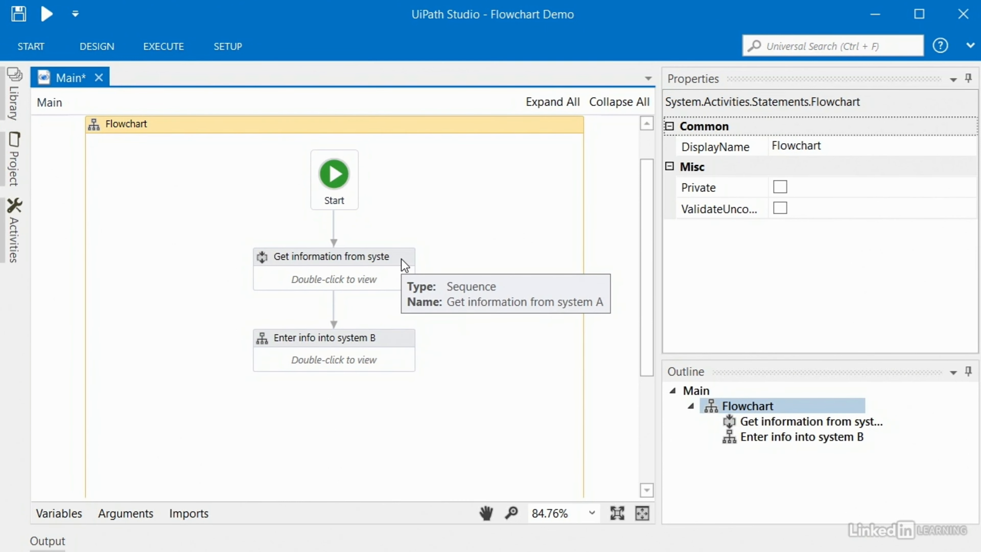
{"action": "left_click", "coordinate": [331, 257]}
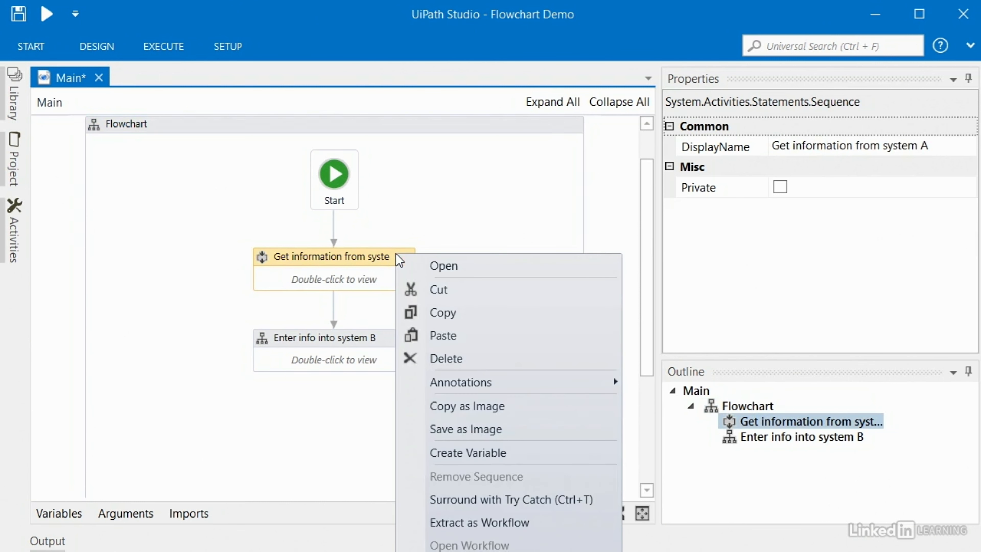
{"action": "mouse_move", "coordinate": [460, 382]}
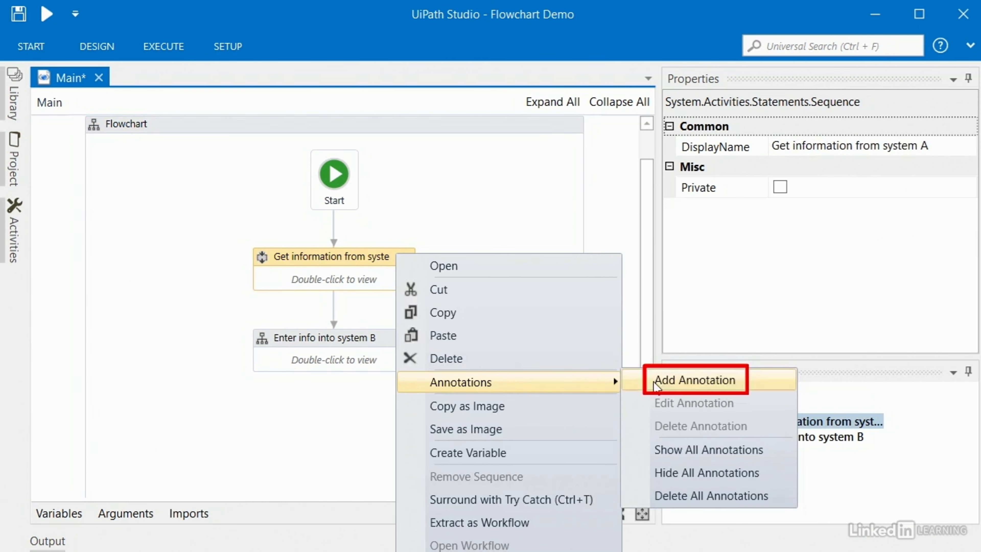
{"action": "left_click", "coordinate": [693, 380]}
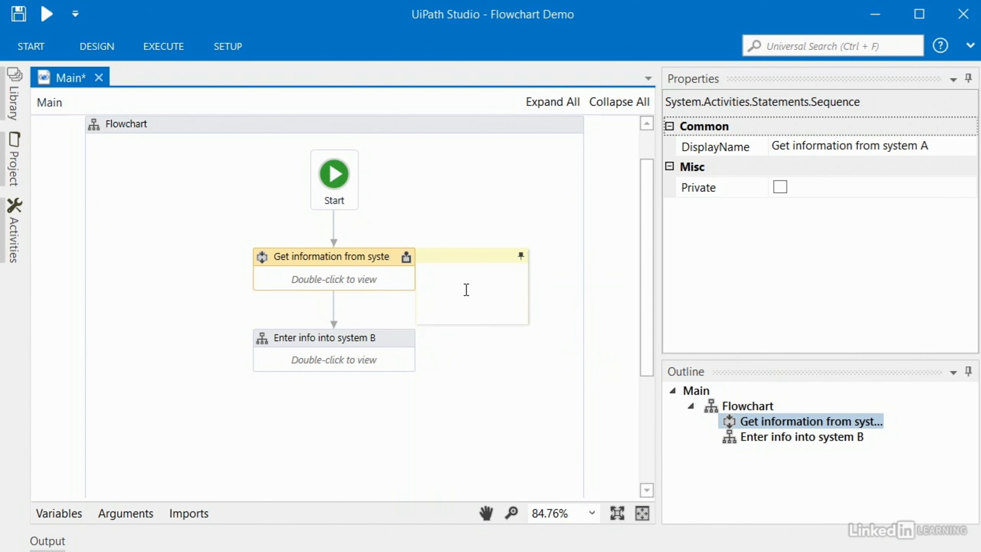
{"action": "type", "text": "User"}
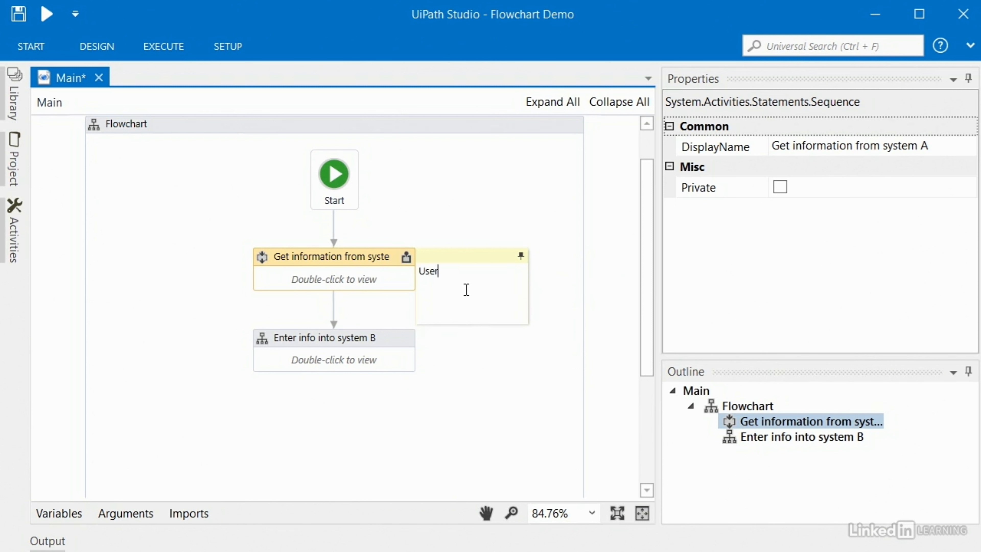
{"action": "type", "text": "name:"}
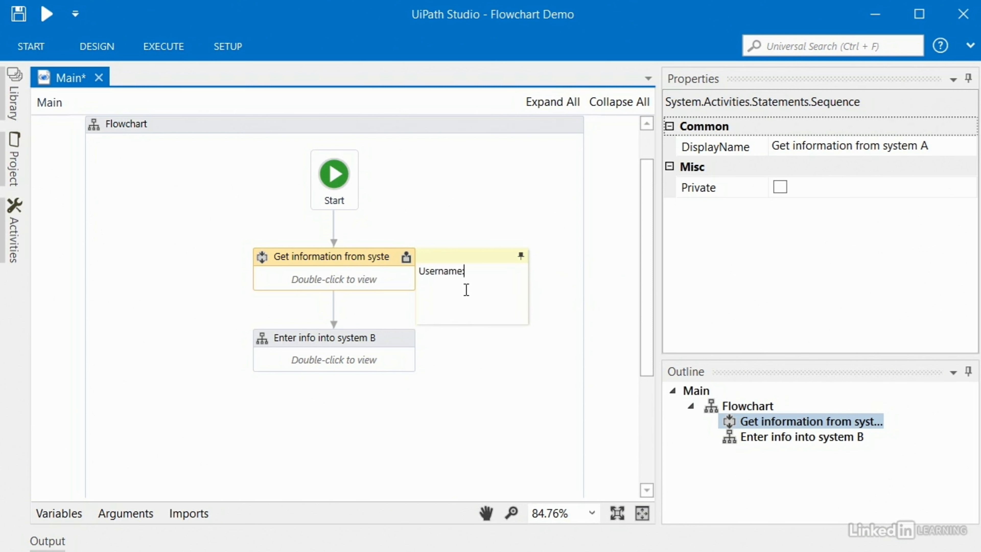
{"action": "type", "text": "Foo"}
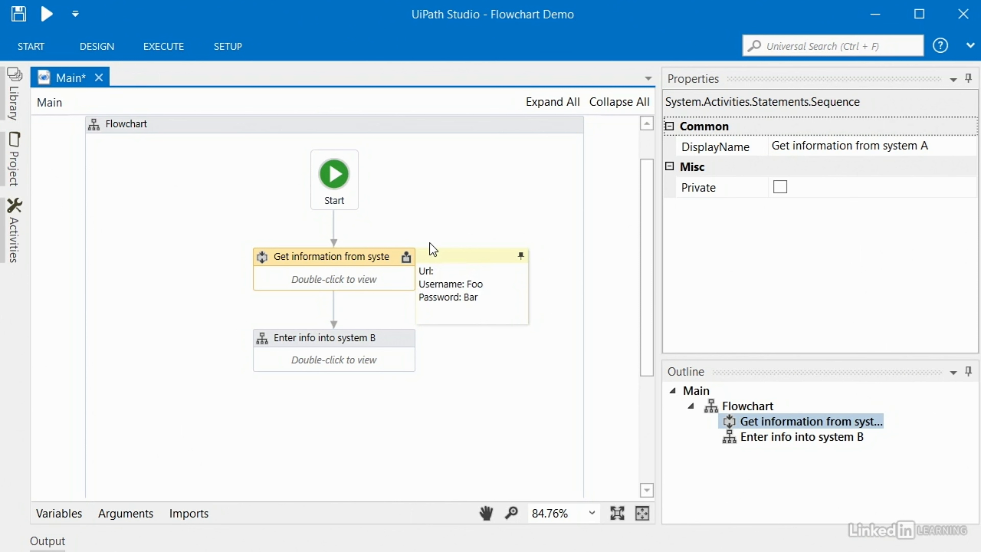
{"action": "type", "text": "www.system."}
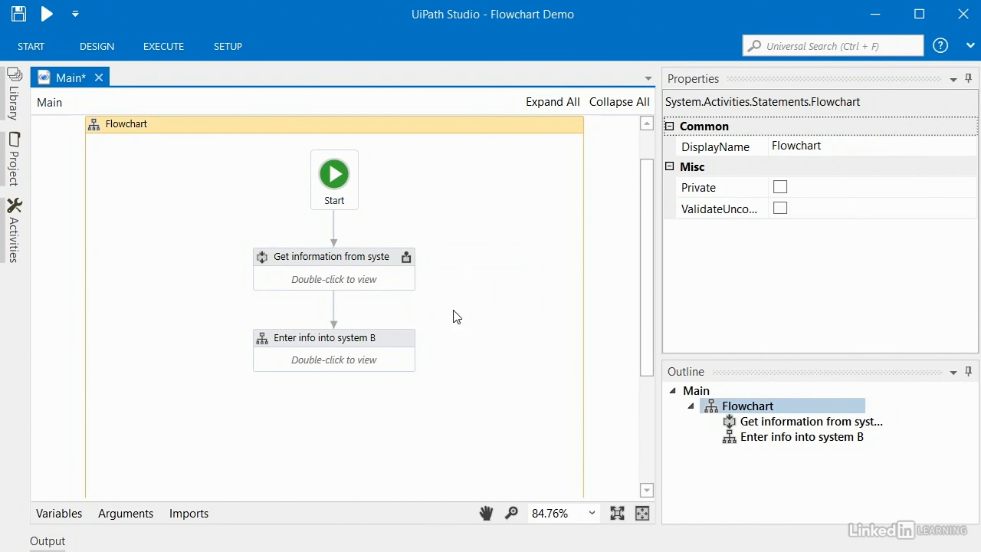
{"action": "mouse_move", "coordinate": [416, 276]}
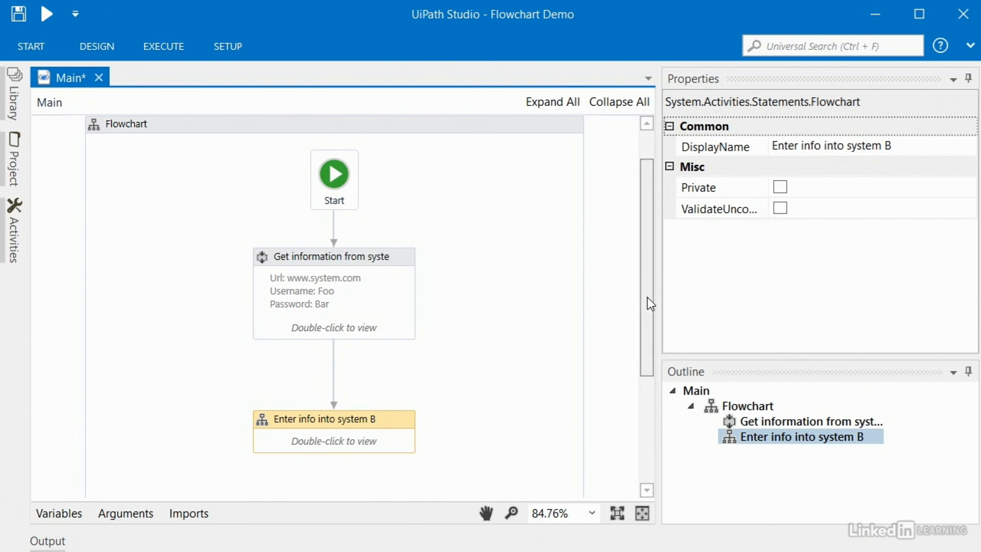
- Select the annotated Get information from system A sequence to collapse its annotation
{"action": "left_click", "coordinate": [331, 256]}
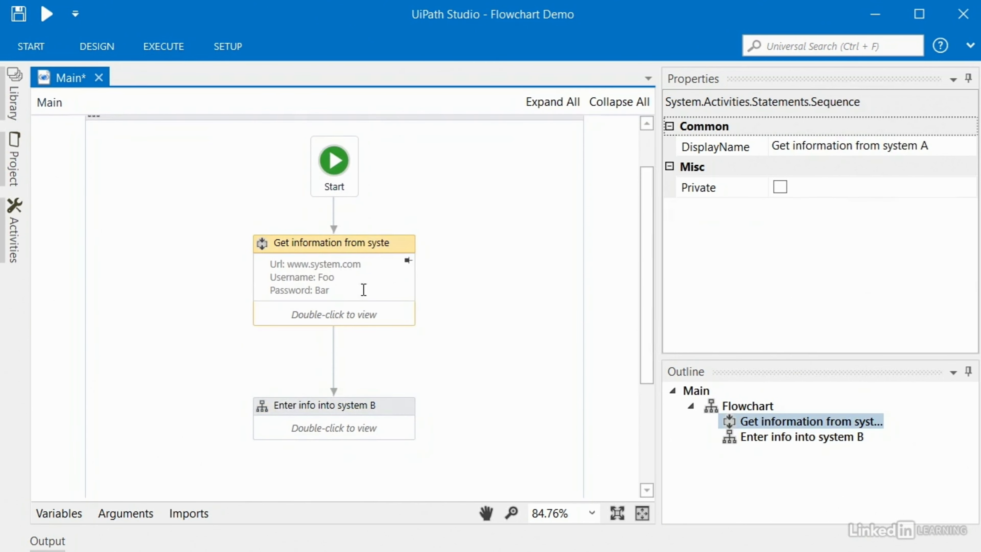
{"action": "mouse_move", "coordinate": [496, 389]}
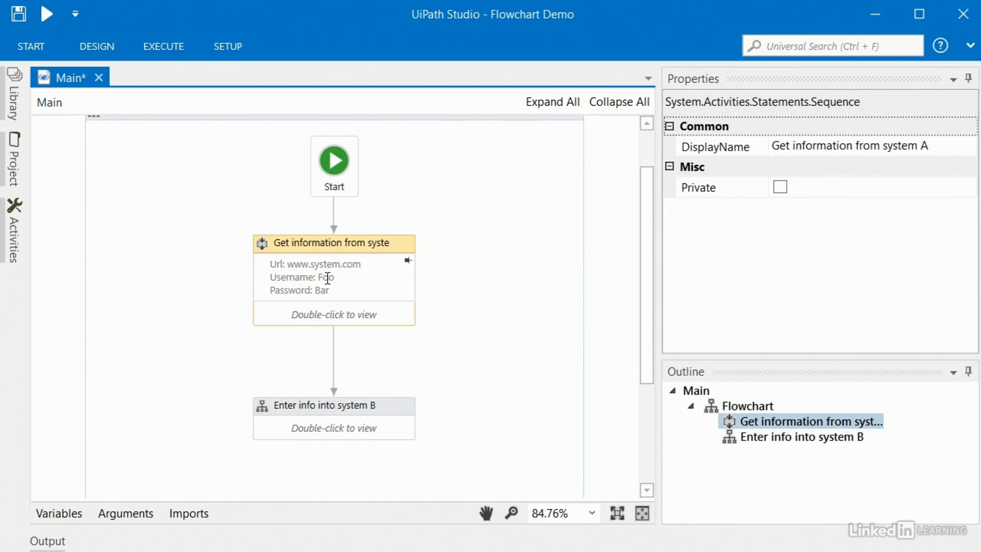
{"action": "mouse_move", "coordinate": [350, 280]}
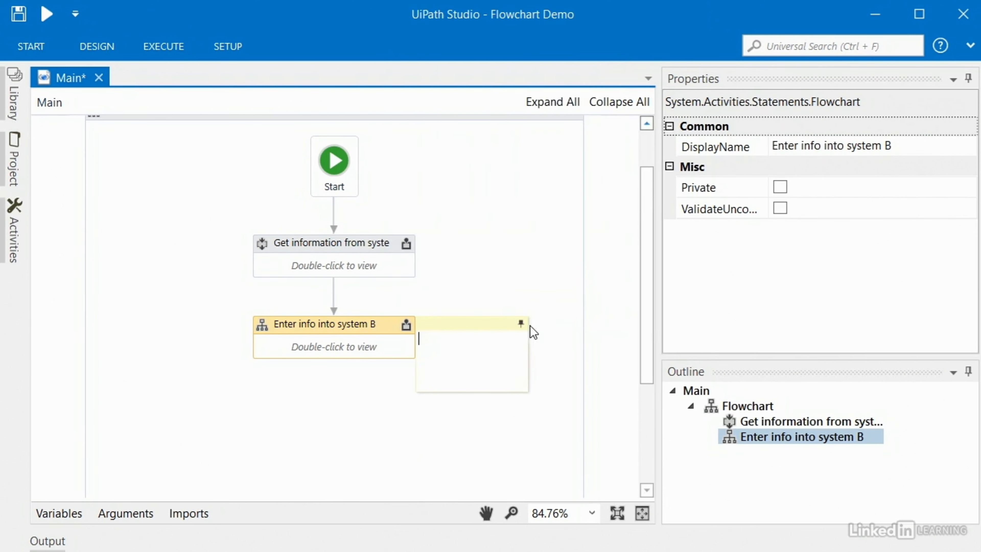
- Annotate 'Enter info into system B' with 'Specific info for doing this' and close the note
{"action": "type", "text": "Specific info for doing this"}
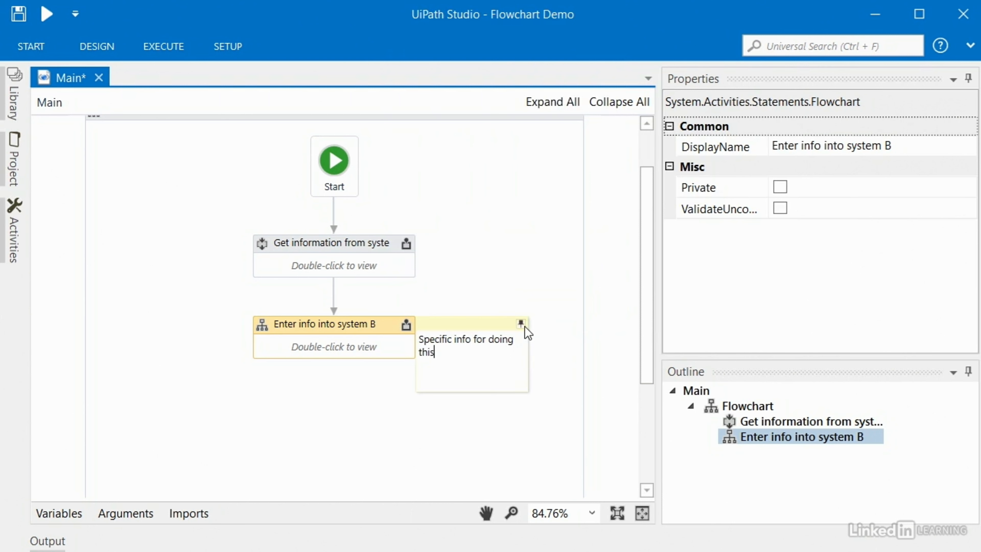
{"action": "left_click", "coordinate": [505, 214]}
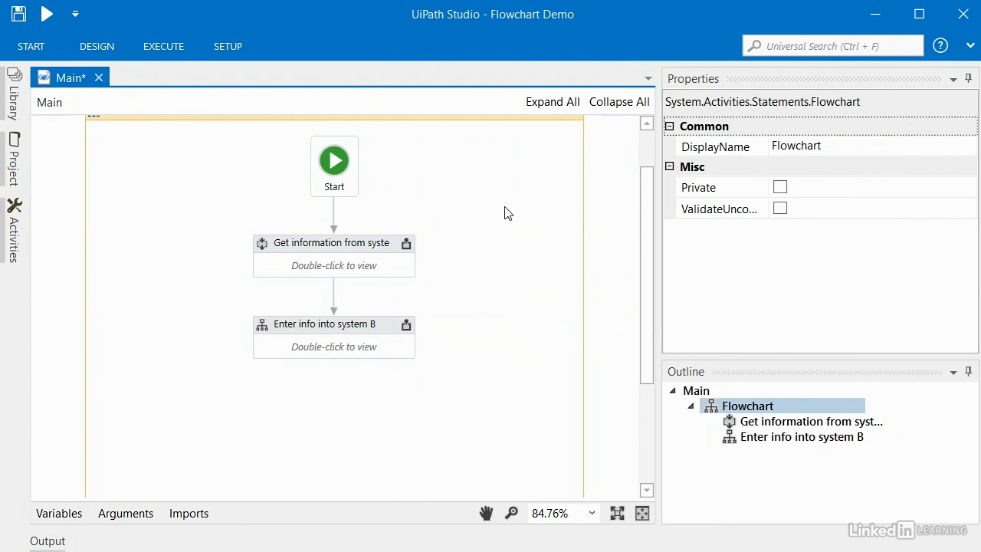
{"action": "mouse_move", "coordinate": [474, 374]}
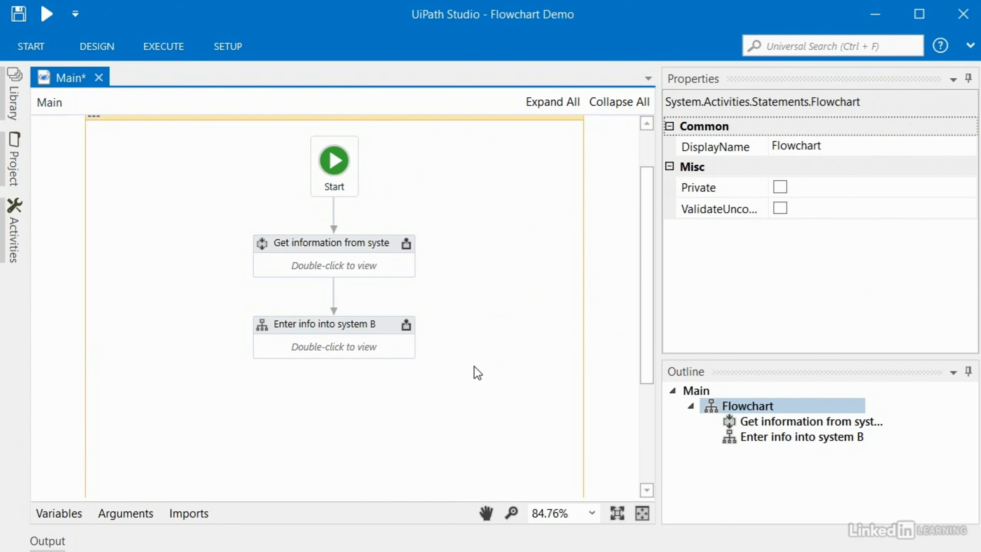
{"action": "mouse_move", "coordinate": [449, 194]}
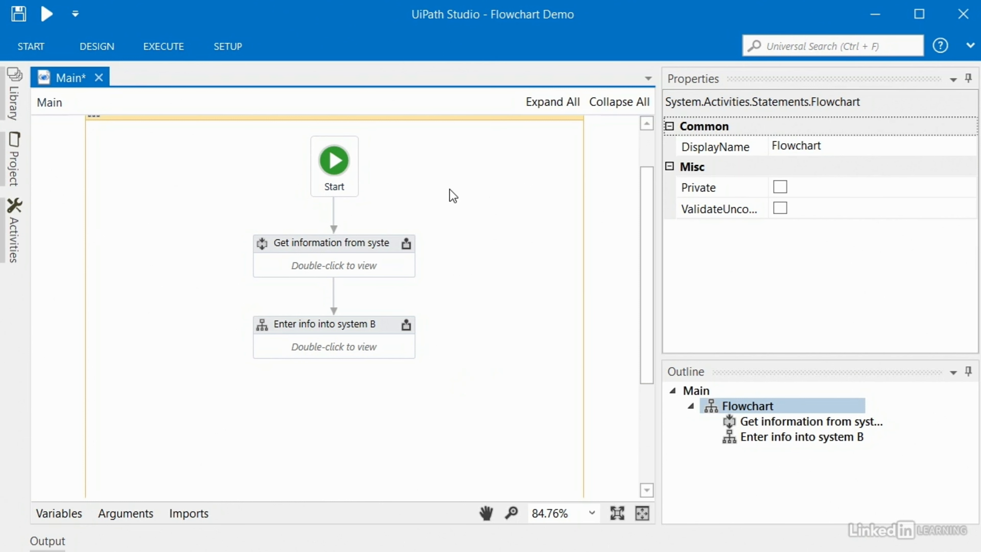
{"action": "mouse_move", "coordinate": [391, 430]}
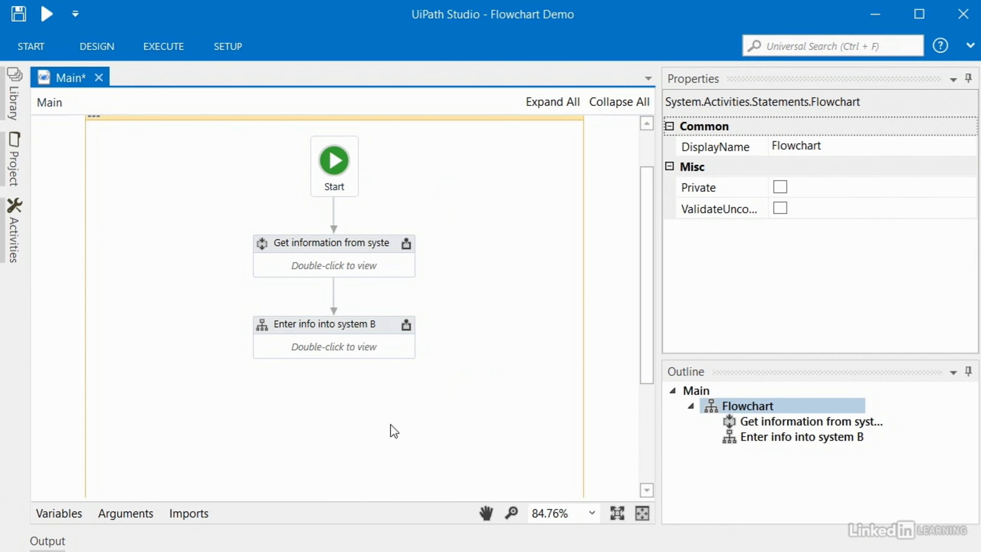
{"action": "mouse_move", "coordinate": [456, 414]}
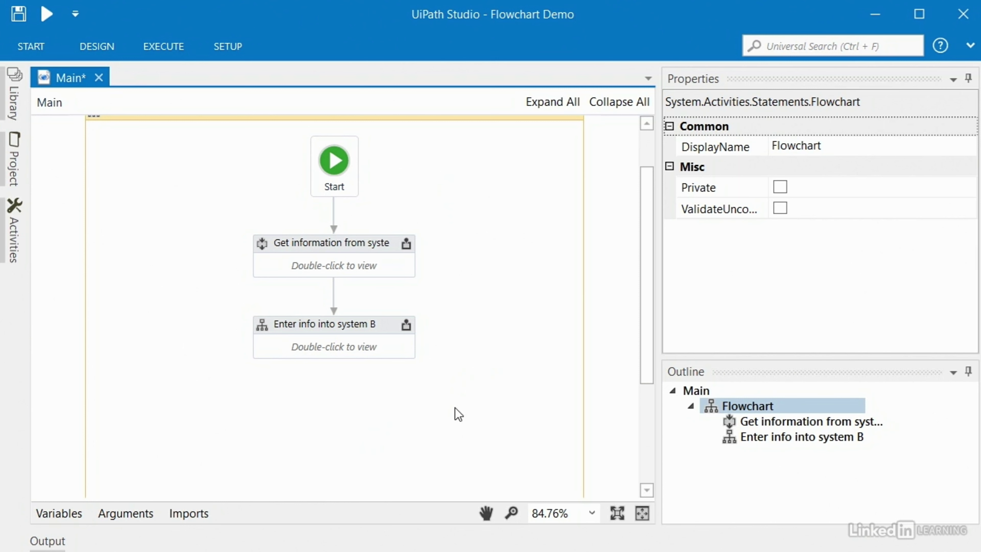
{"action": "mouse_move", "coordinate": [541, 404]}
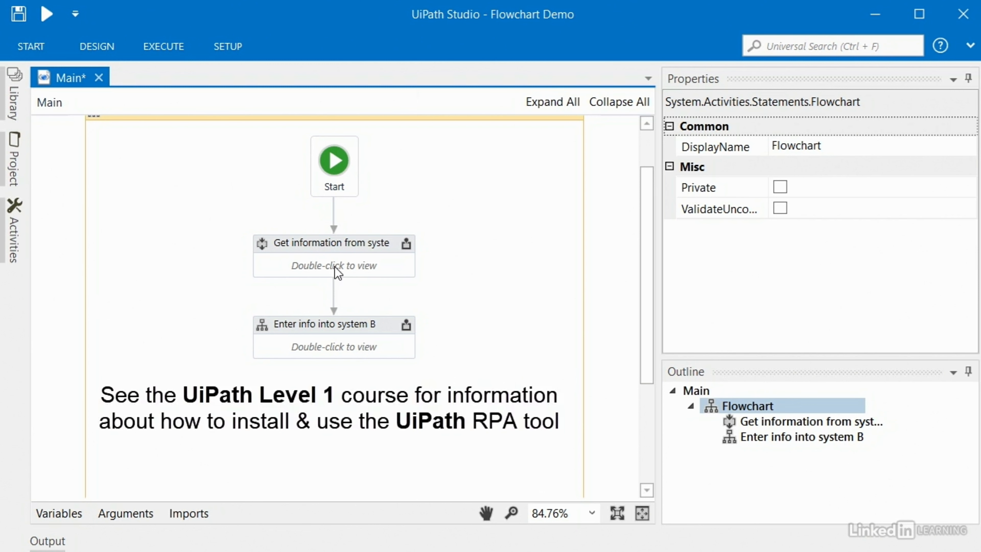
{"action": "left_click", "coordinate": [326, 324]}
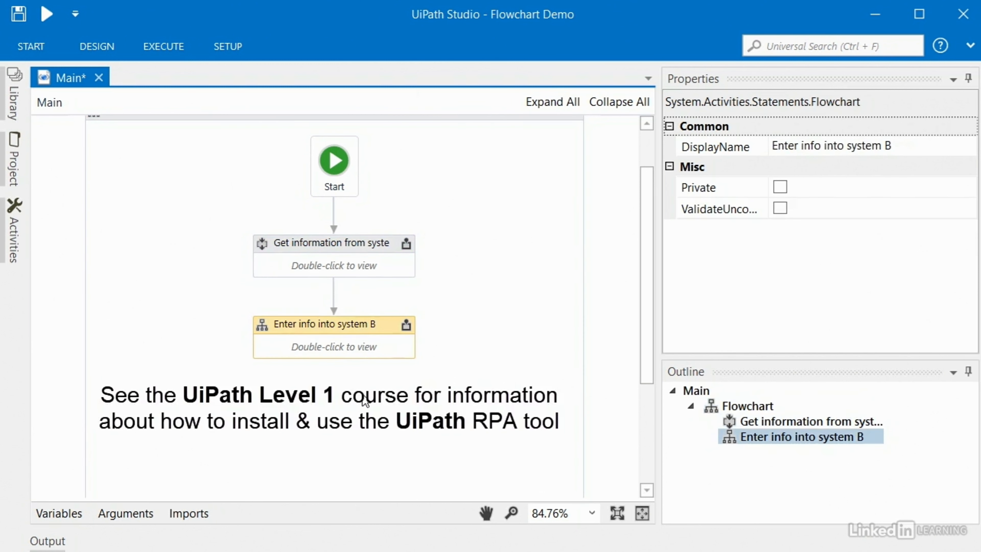
{"action": "mouse_move", "coordinate": [395, 443]}
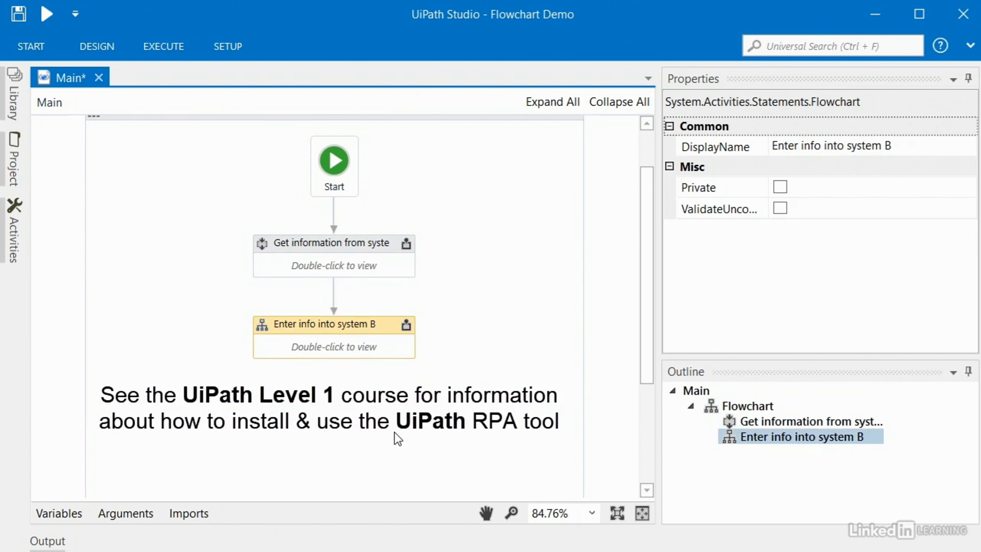